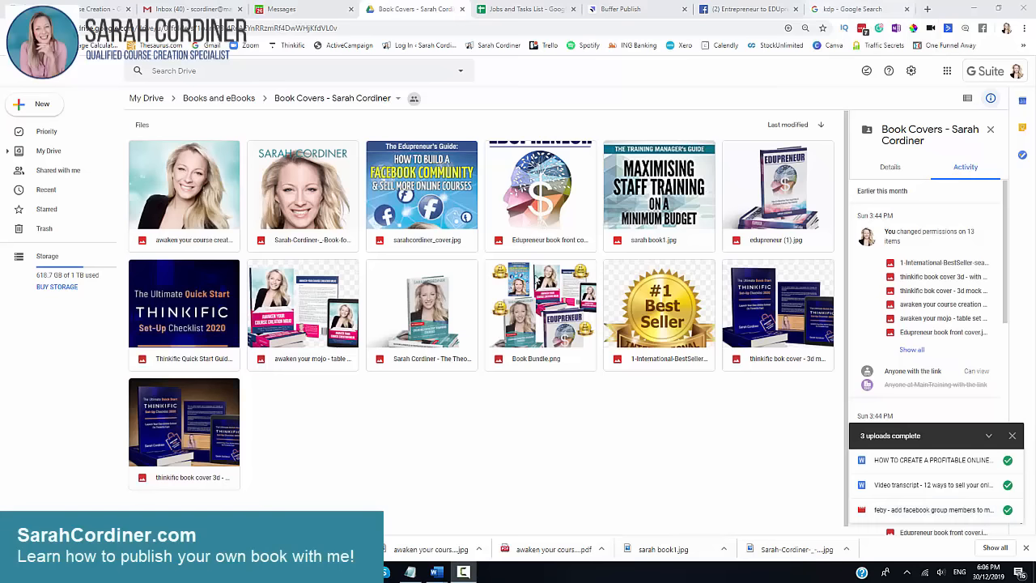
# Switch to the Chrome tab with Google results for 'kdp'
pyautogui.click(849, 9)
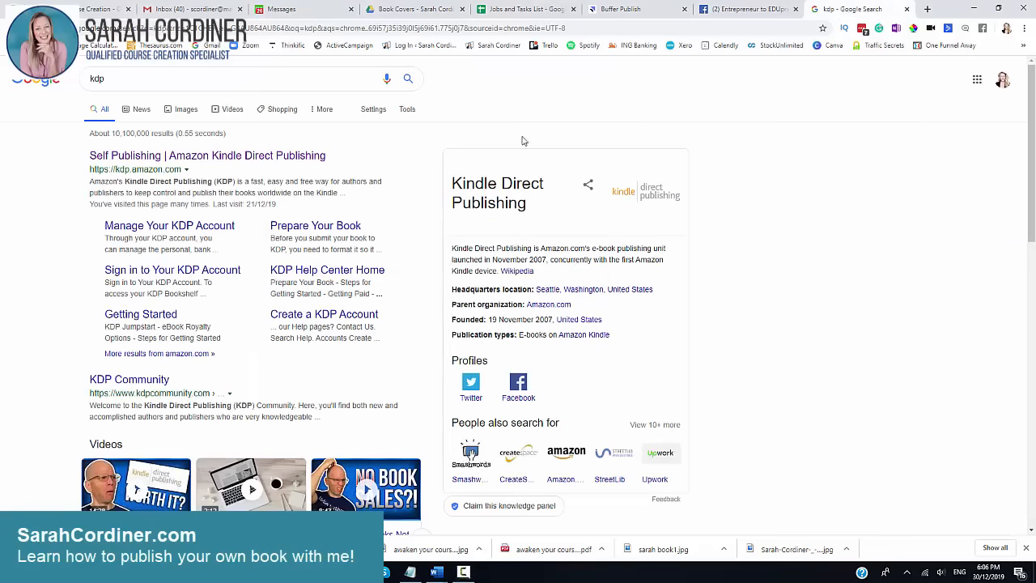
pyautogui.moveTo(316, 212)
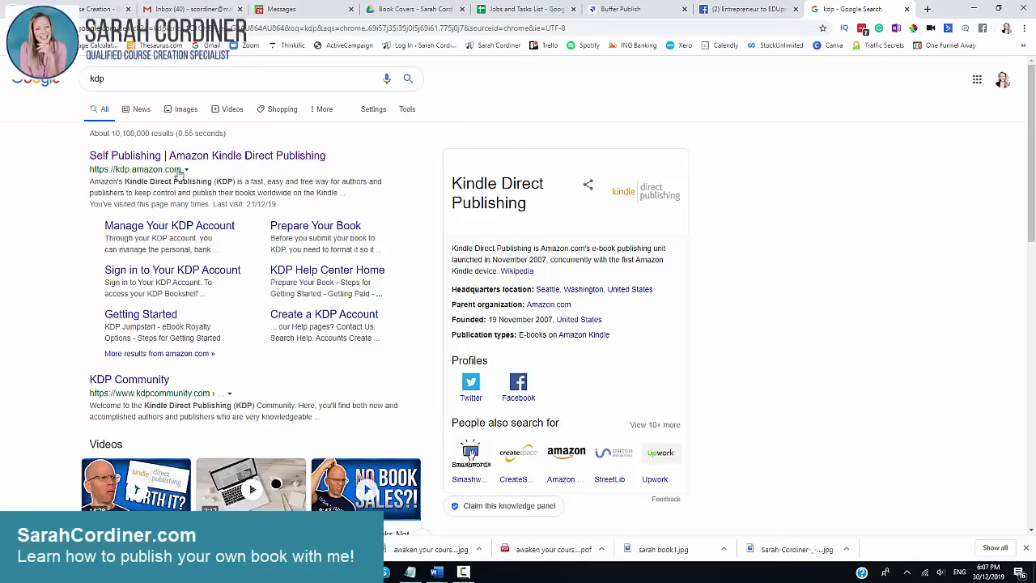
pyautogui.moveTo(131, 178)
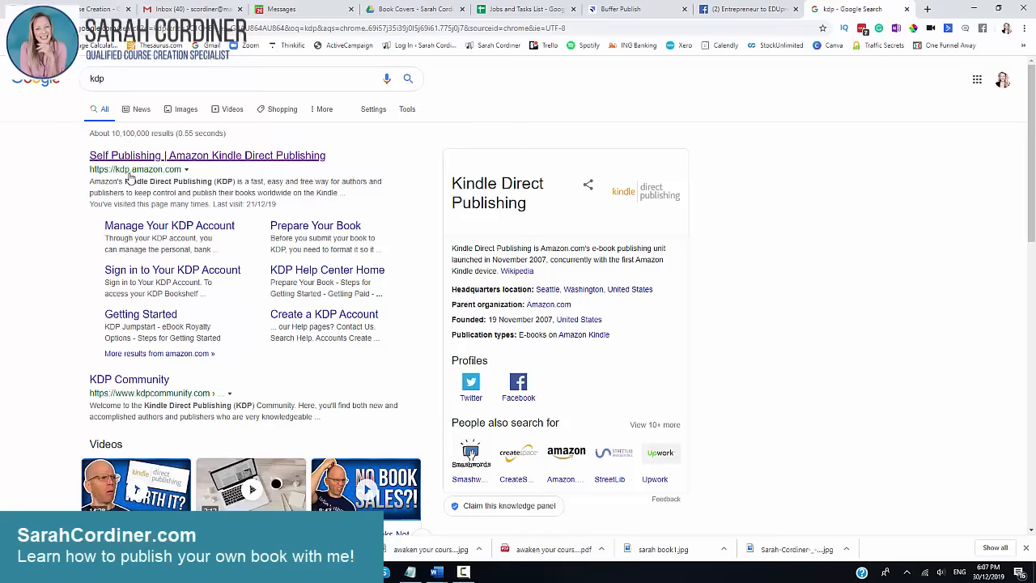
pyautogui.moveTo(133, 180)
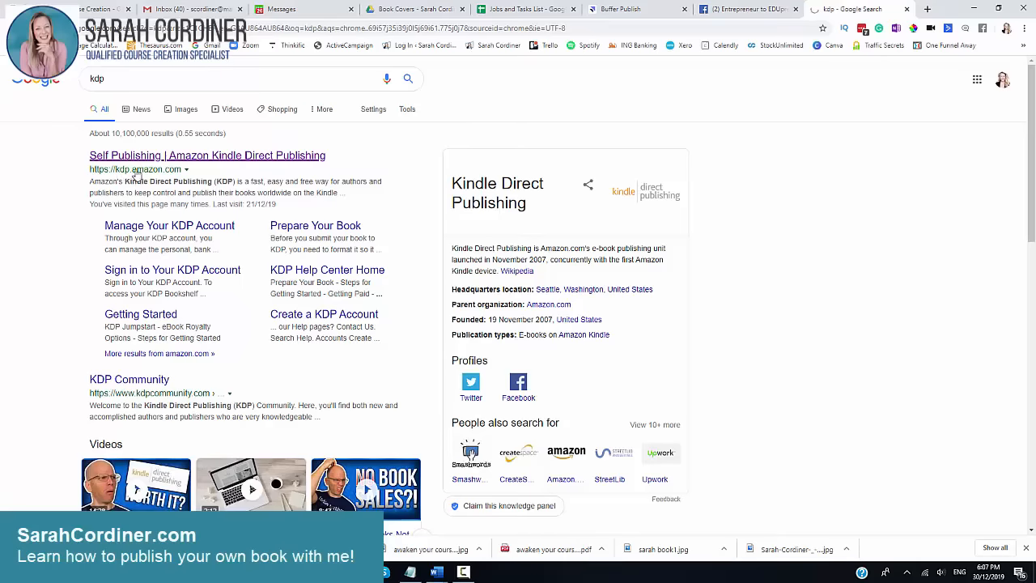
# Sign in to Kindle Direct Publishing and browse Your Books on the Bookshelf
pyautogui.click(207, 155)
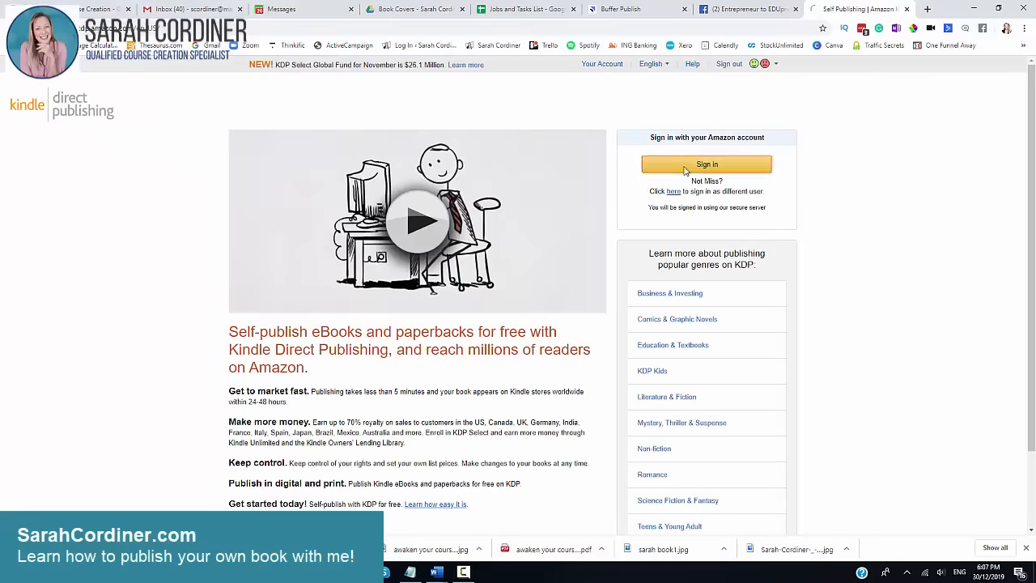
pyautogui.click(705, 165)
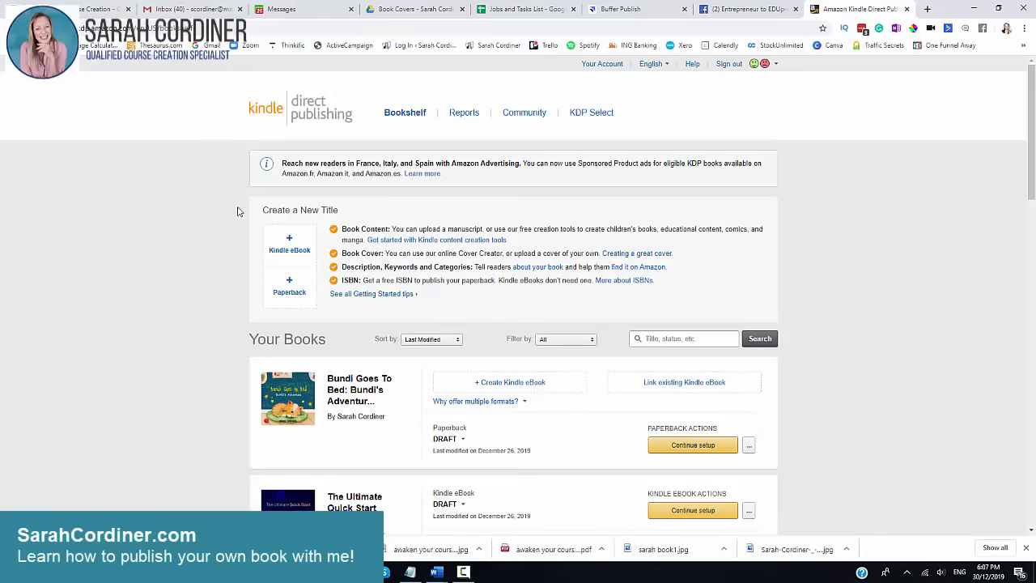
pyautogui.moveTo(861, 126)
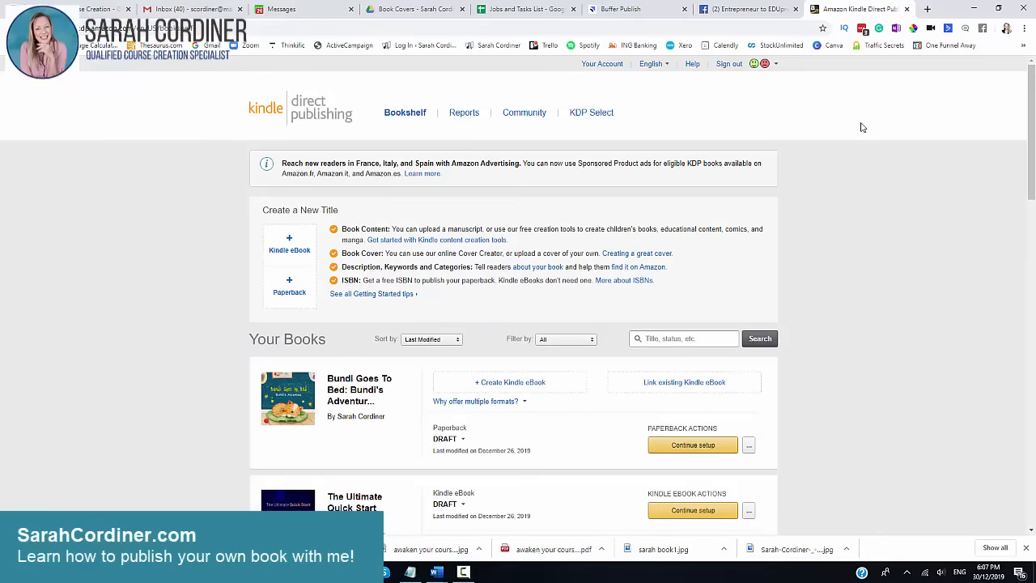
pyautogui.moveTo(537, 253)
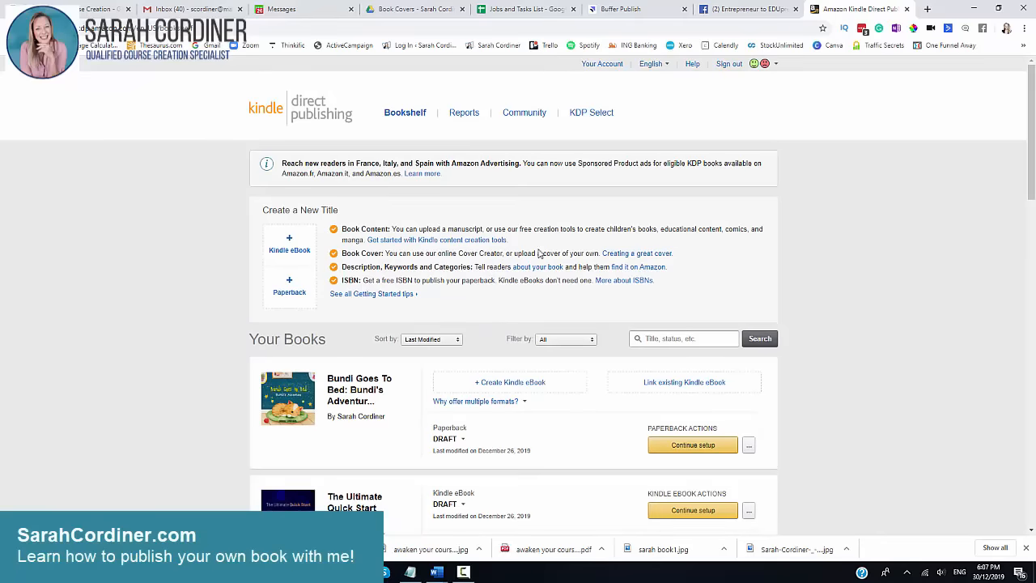
pyautogui.scroll(-3)
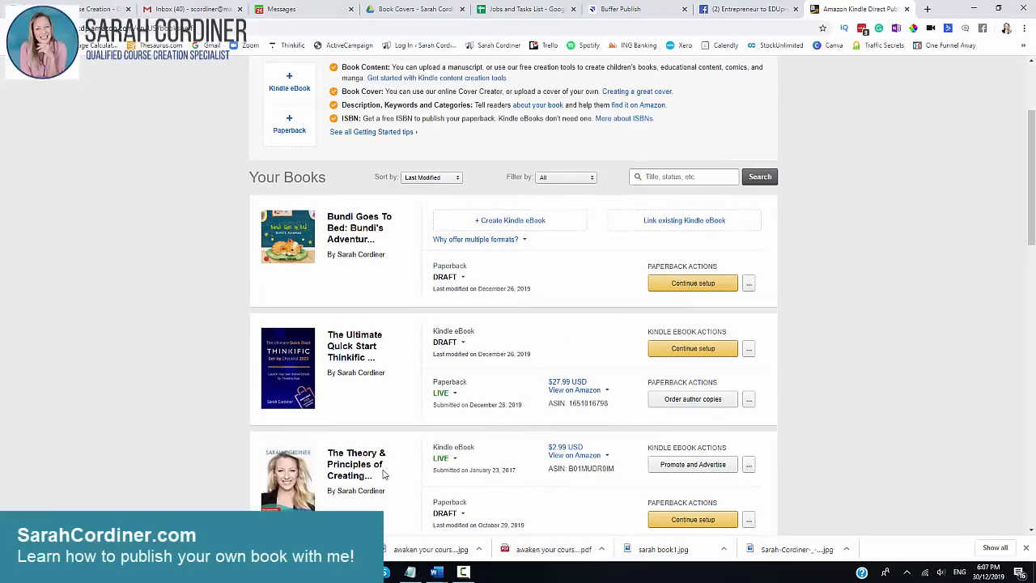
pyautogui.scroll(-3)
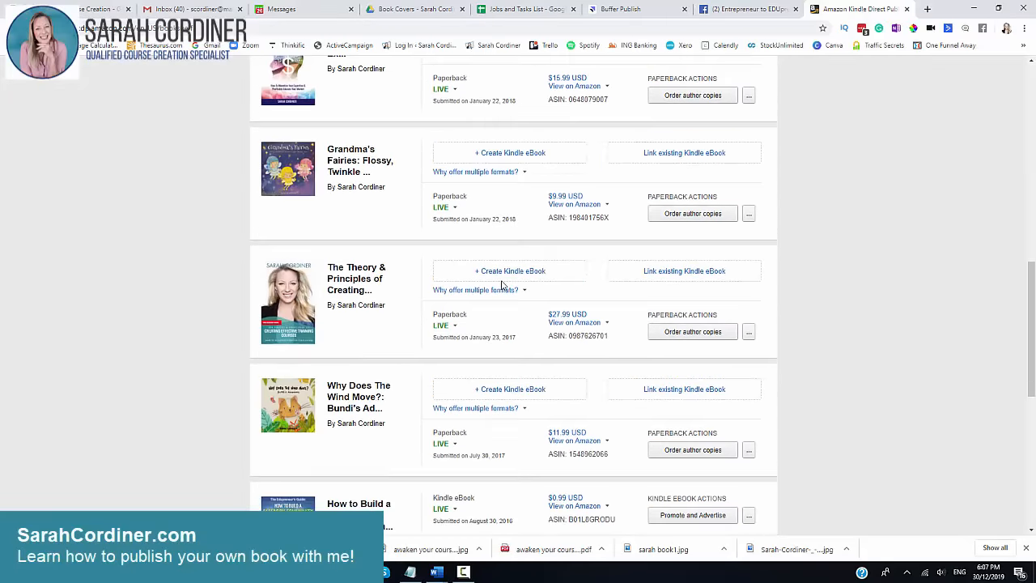
pyautogui.scroll(-3)
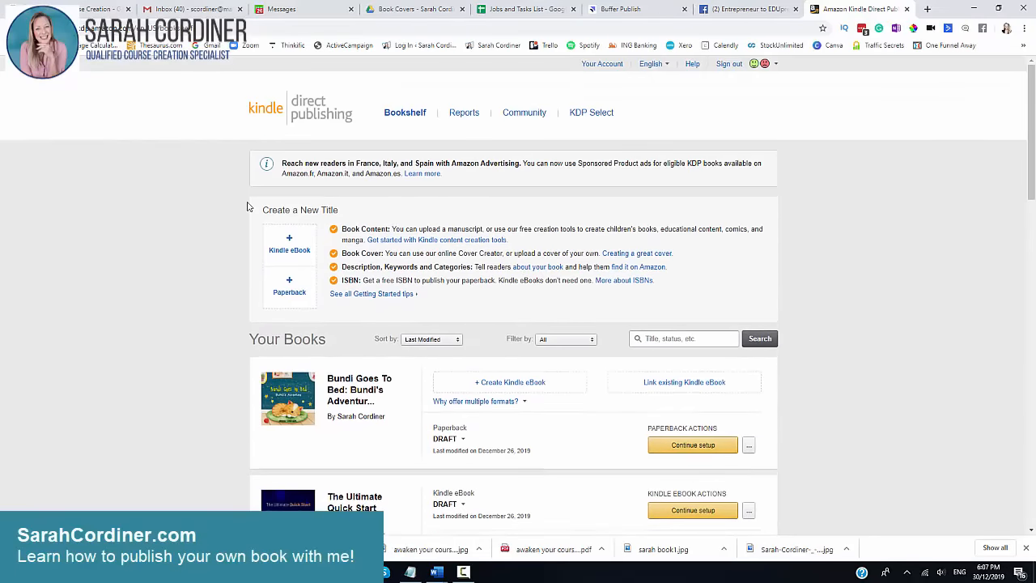
pyautogui.moveTo(306, 299)
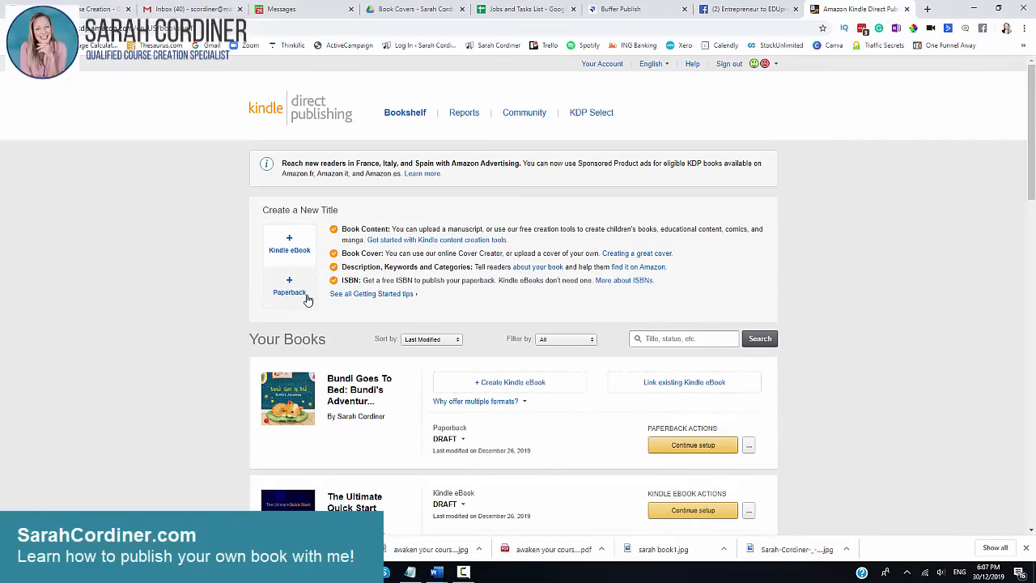
pyautogui.moveTo(316, 241)
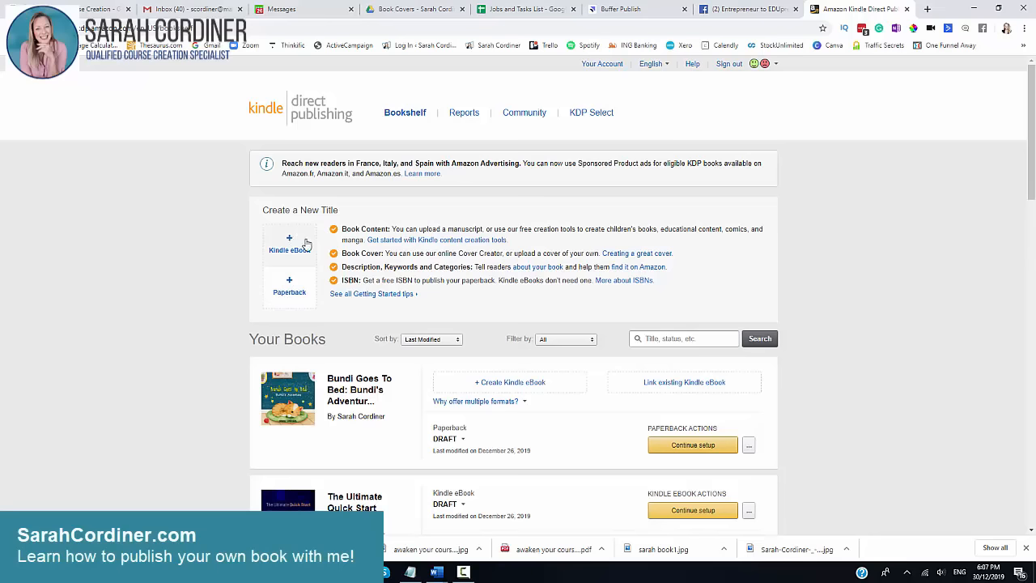
pyautogui.moveTo(369, 314)
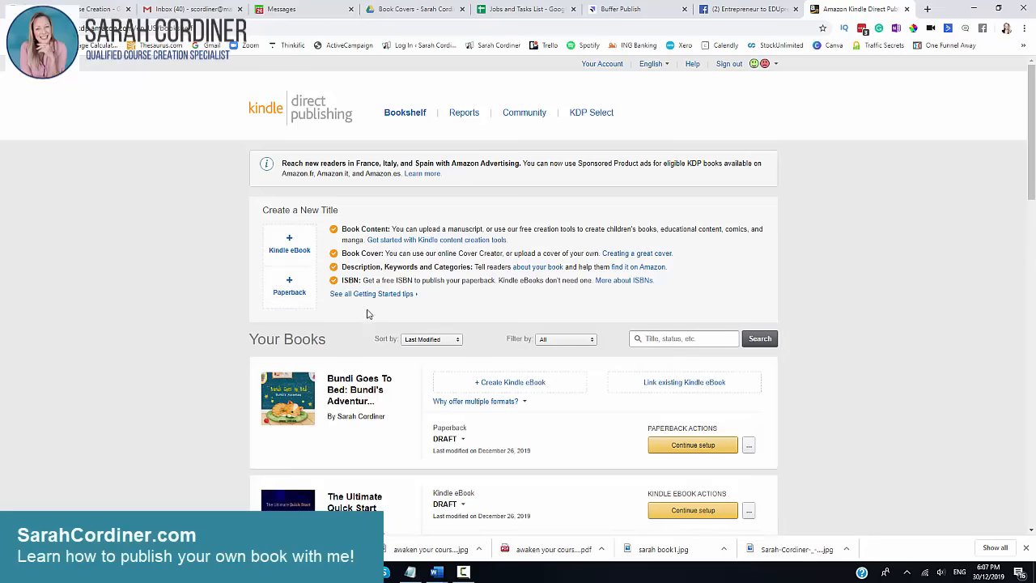
pyautogui.moveTo(450, 267)
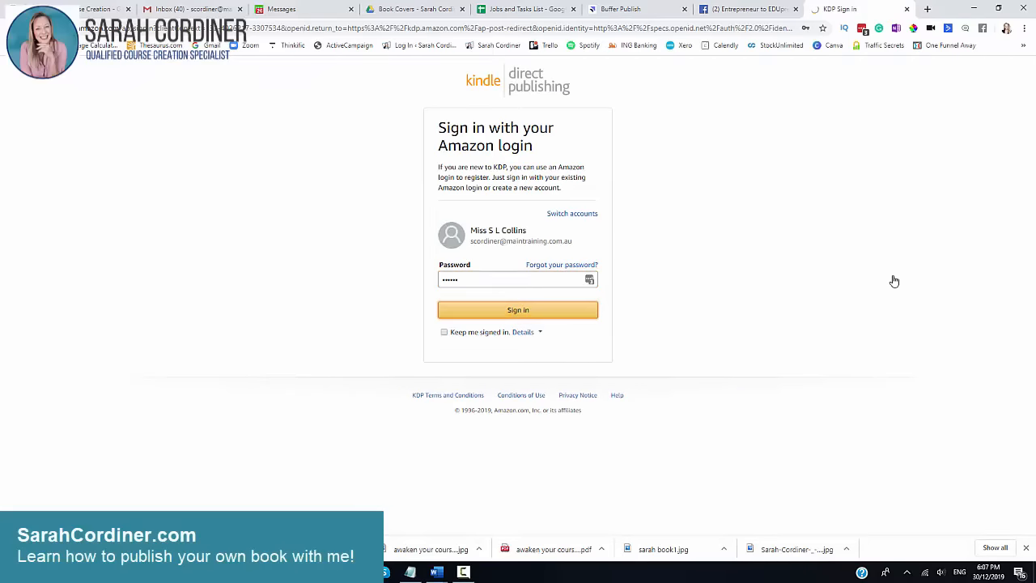
# Complete sign-in to reach the Bundi Goes To Bed paperback details page
pyautogui.click(518, 311)
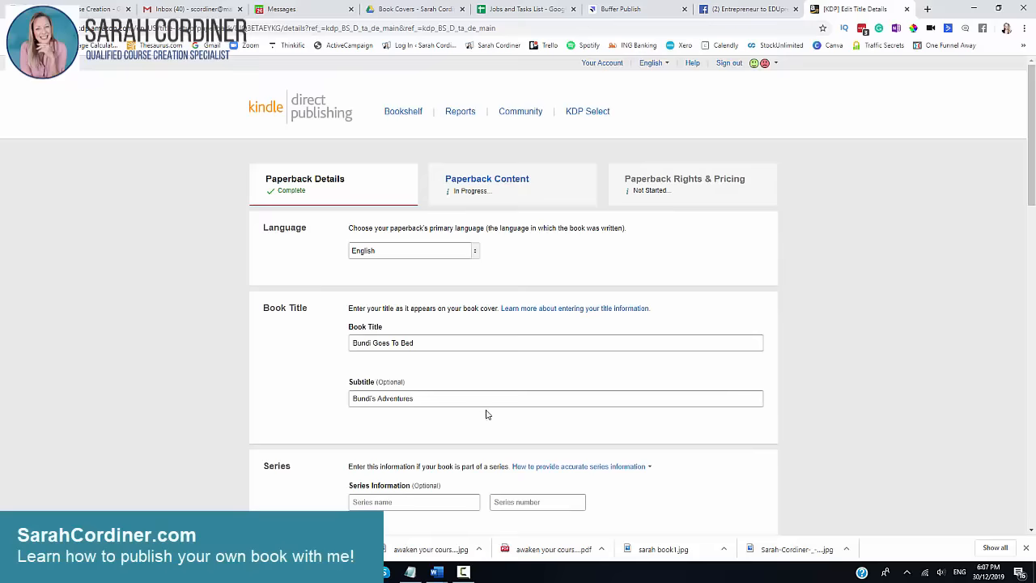
pyautogui.moveTo(392, 219)
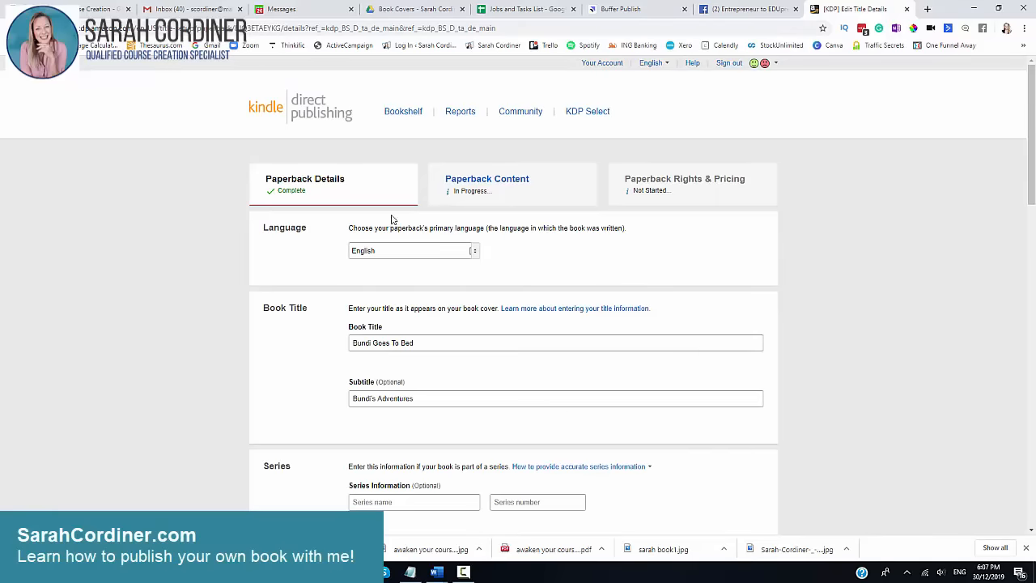
pyautogui.moveTo(211, 237)
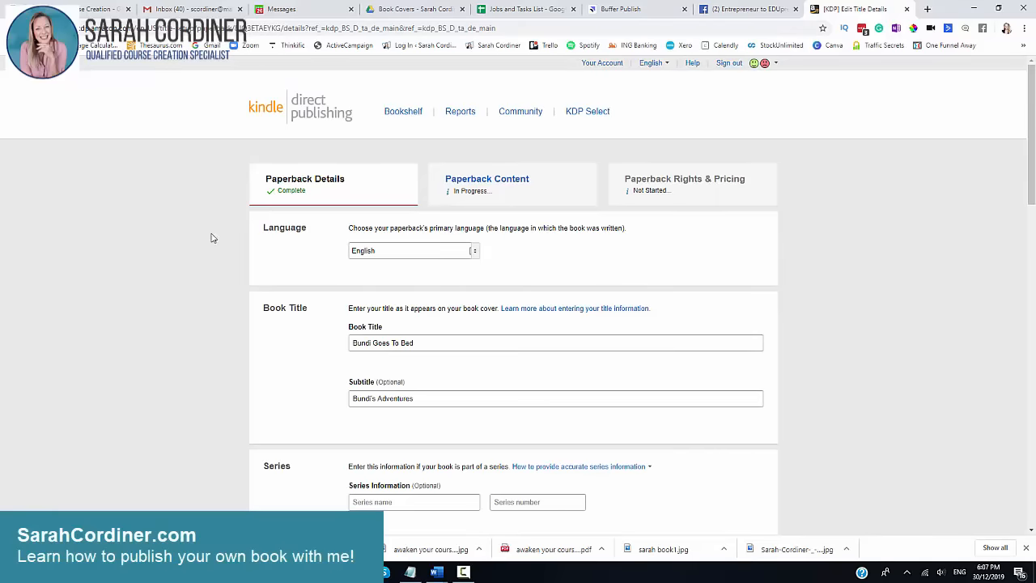
pyautogui.moveTo(377, 284)
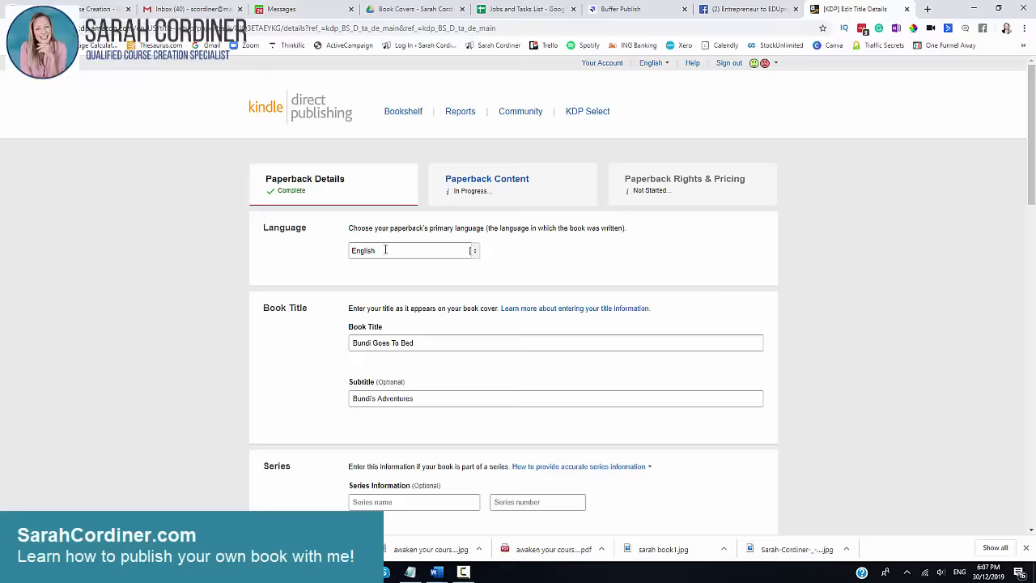
# Review author, description, rights, seven keywords and Juvenile Fiction category further down the details page
pyautogui.scroll(-3)
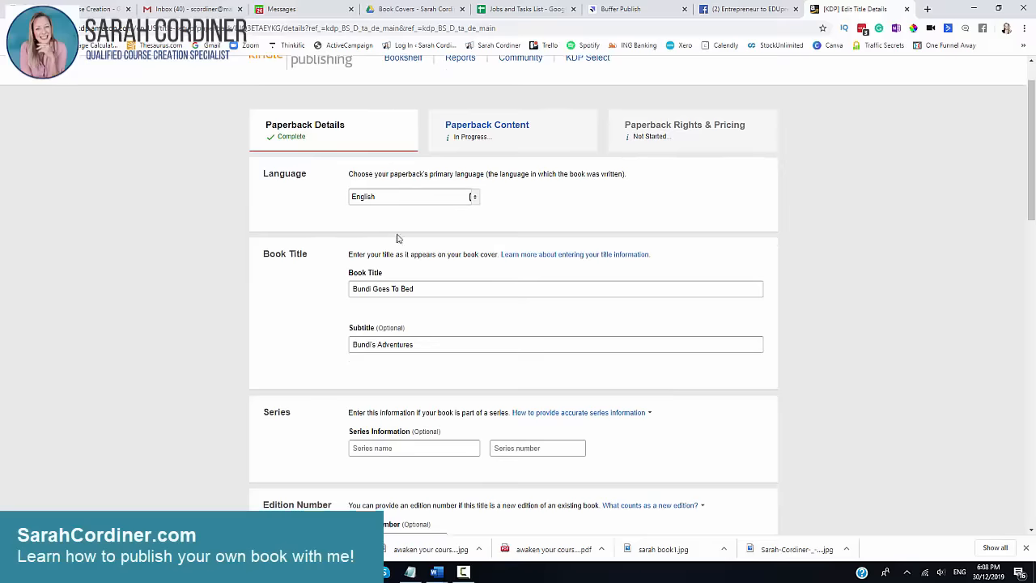
pyautogui.scroll(-3)
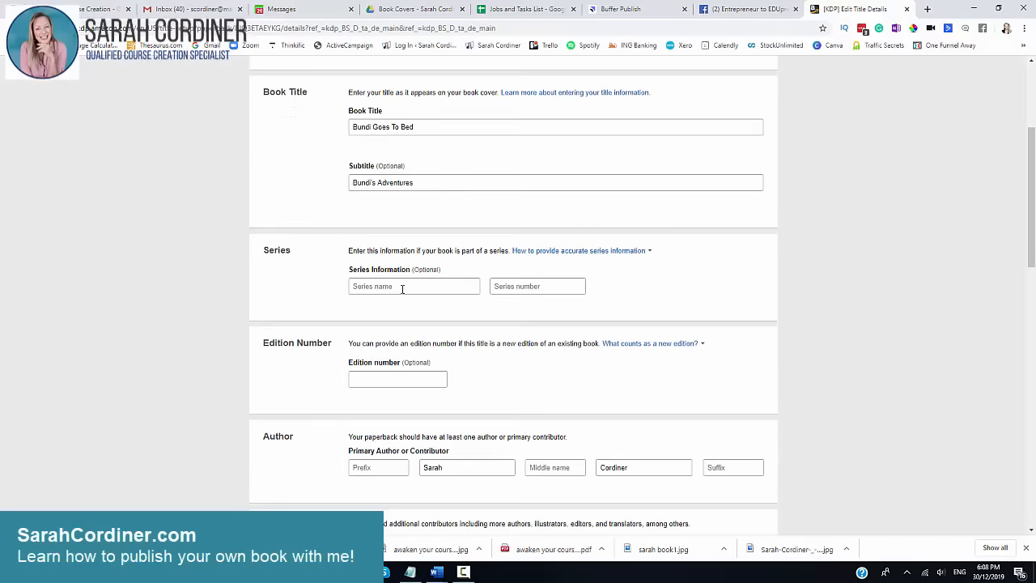
pyautogui.scroll(-3)
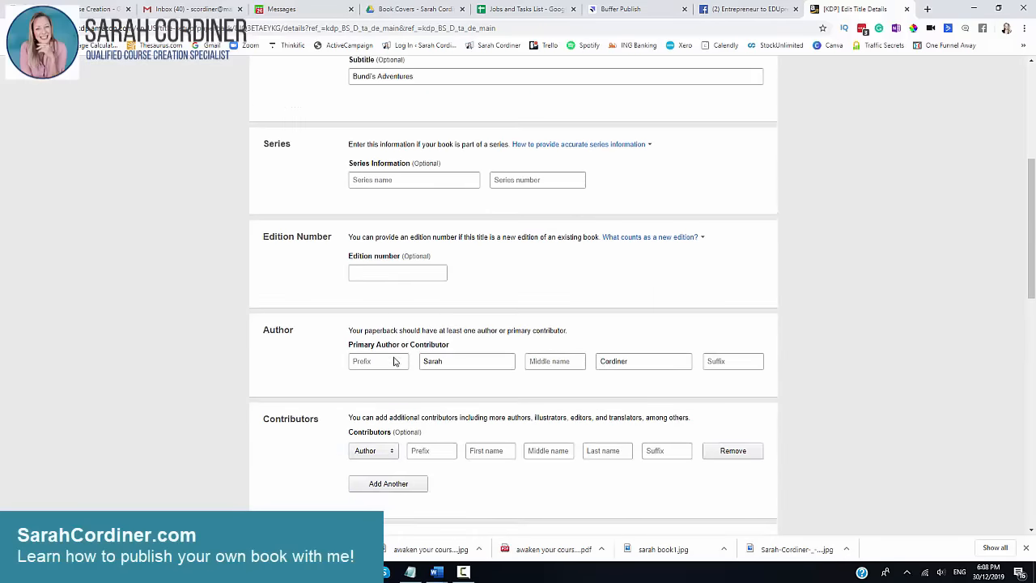
pyautogui.scroll(-3)
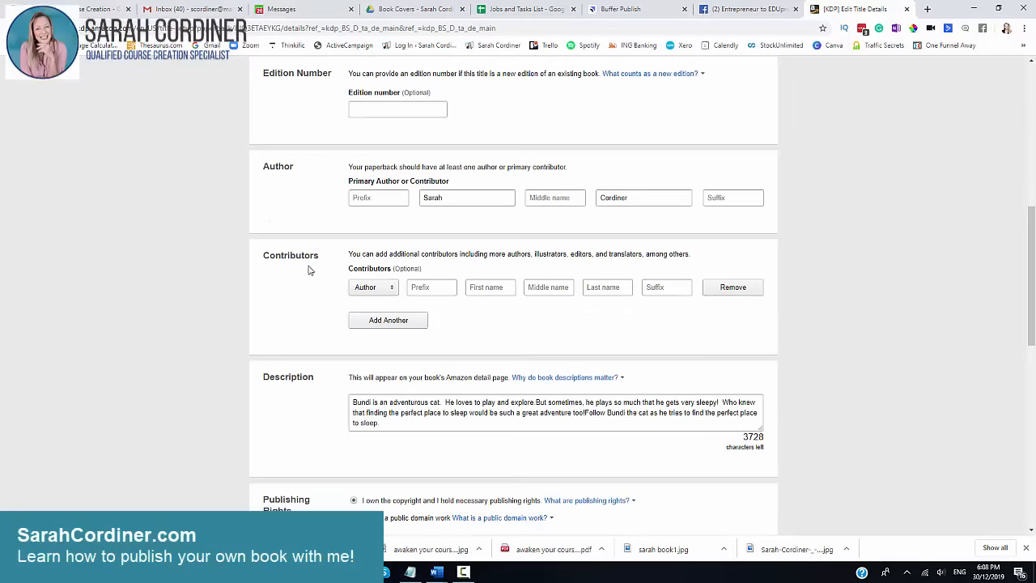
pyautogui.scroll(-3)
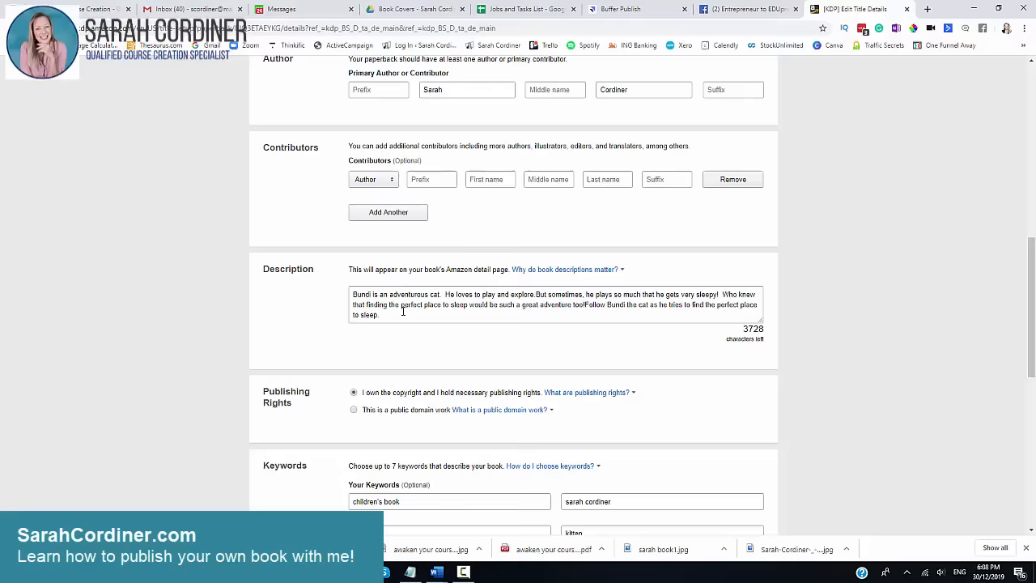
pyautogui.scroll(-3)
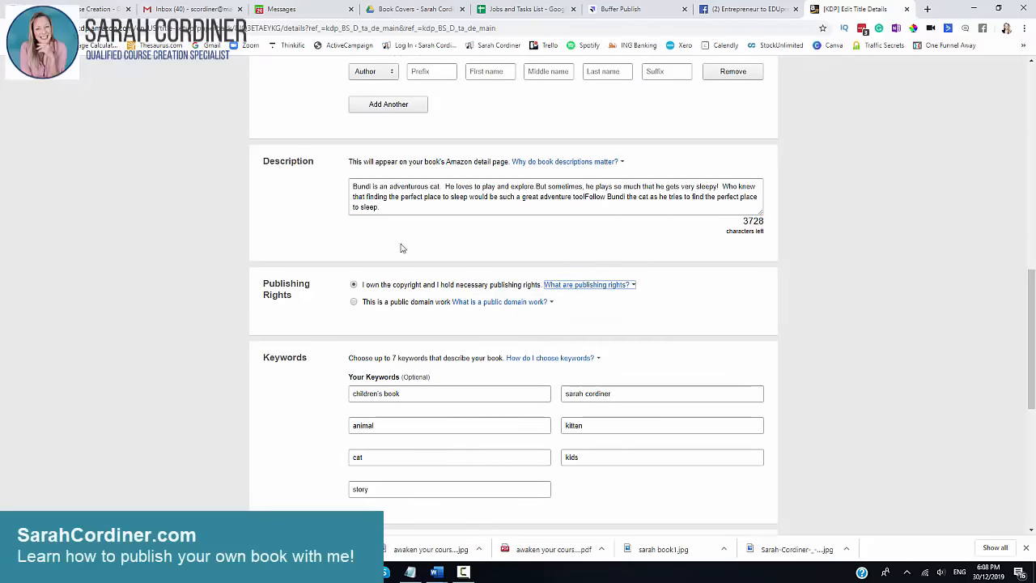
pyautogui.moveTo(411, 288)
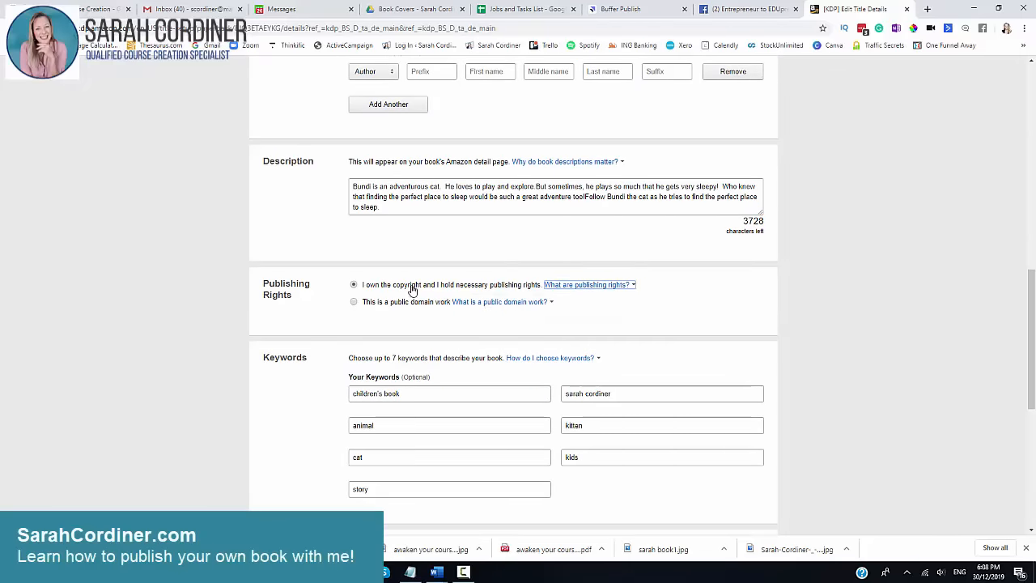
pyautogui.moveTo(479, 254)
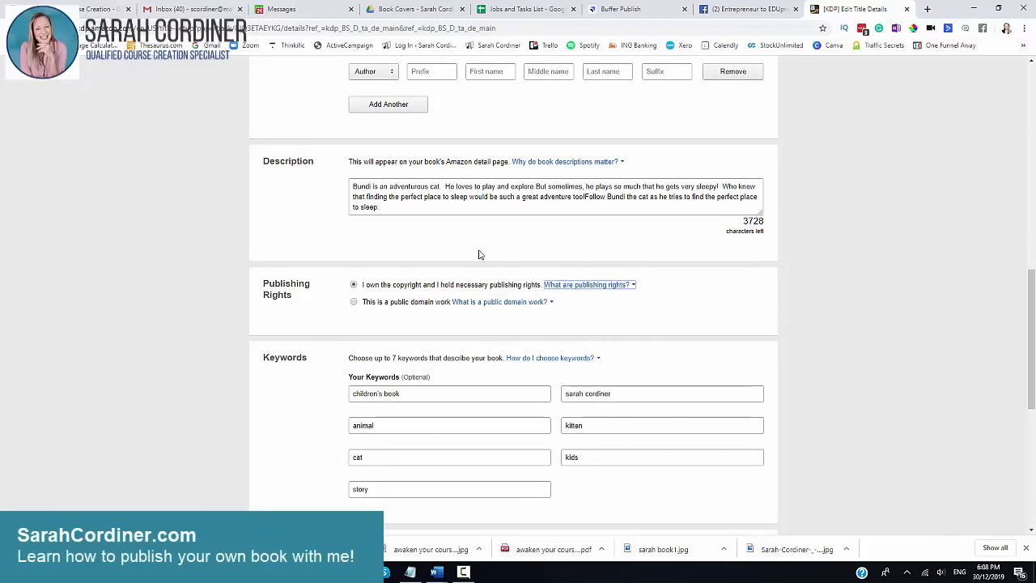
pyautogui.scroll(-3)
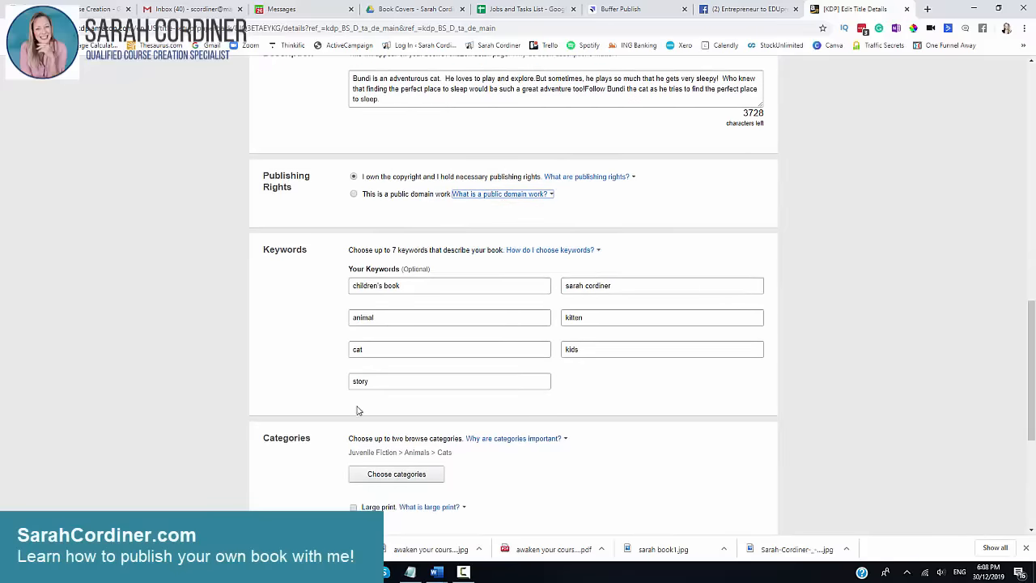
pyautogui.moveTo(428, 285)
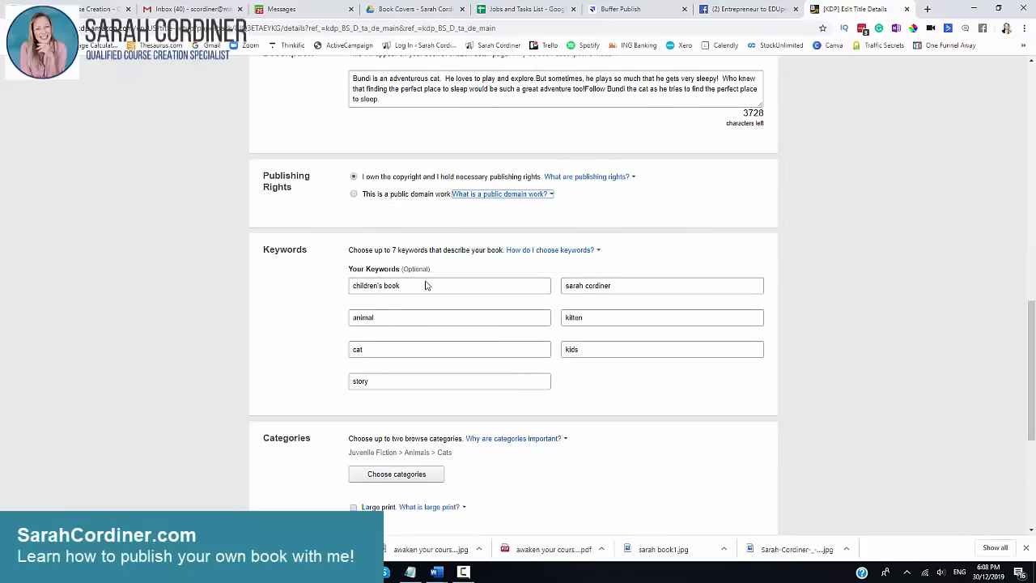
pyautogui.scroll(-3)
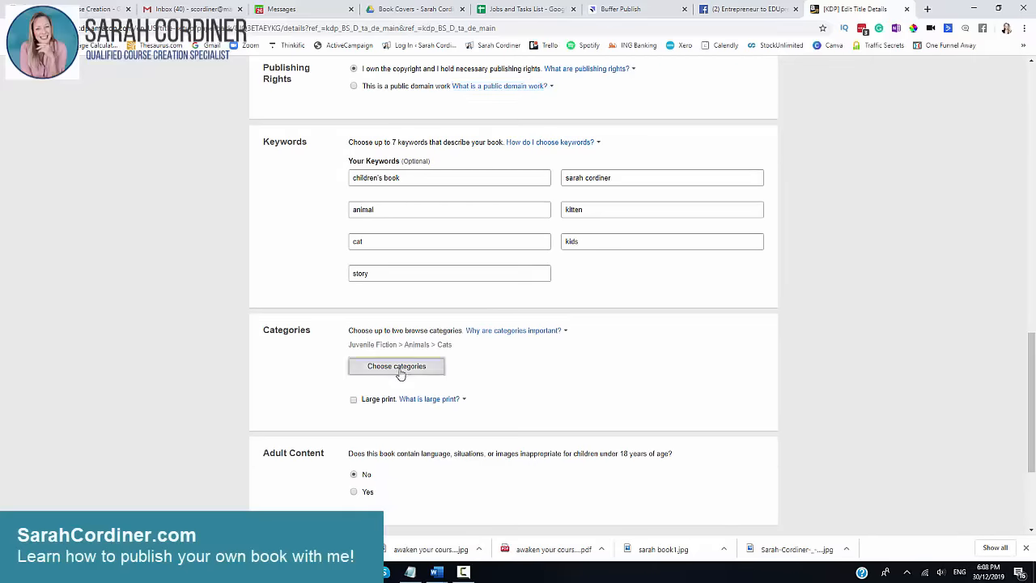
# Browse the Nonfiction category branch and cancel, keeping Juvenile Fiction > Animals > Cats
pyautogui.click(397, 366)
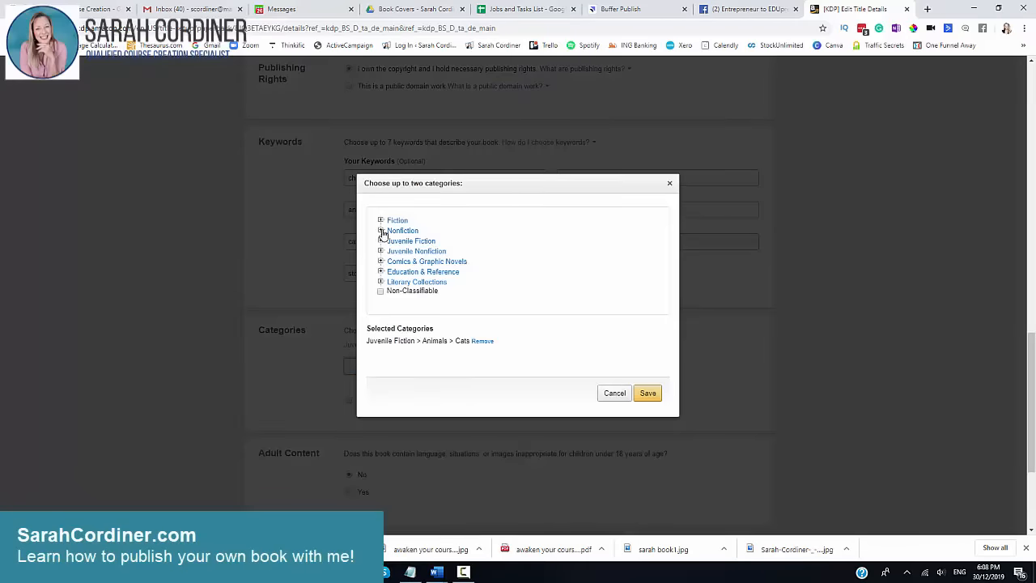
pyautogui.click(382, 230)
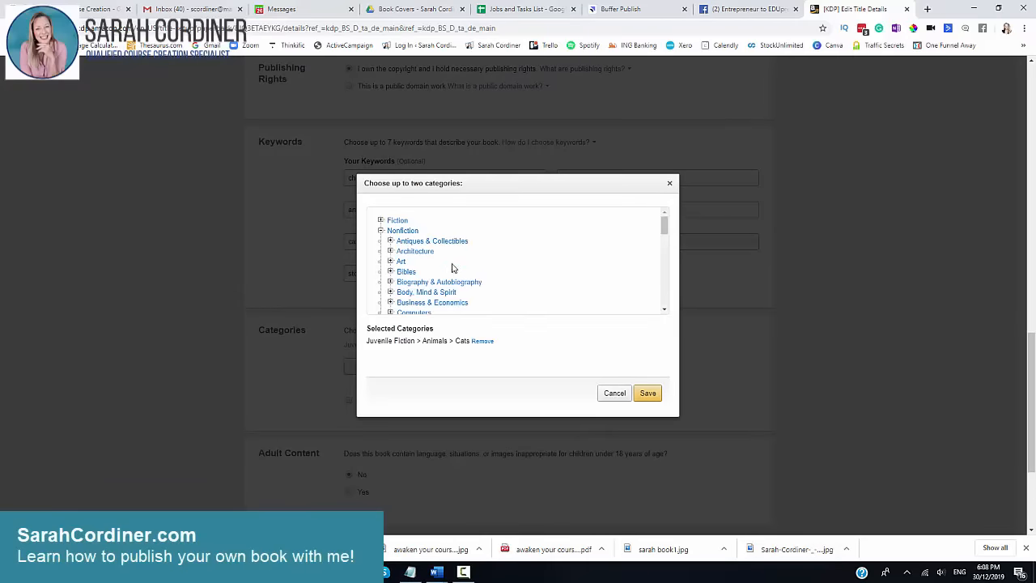
pyautogui.scroll(-3)
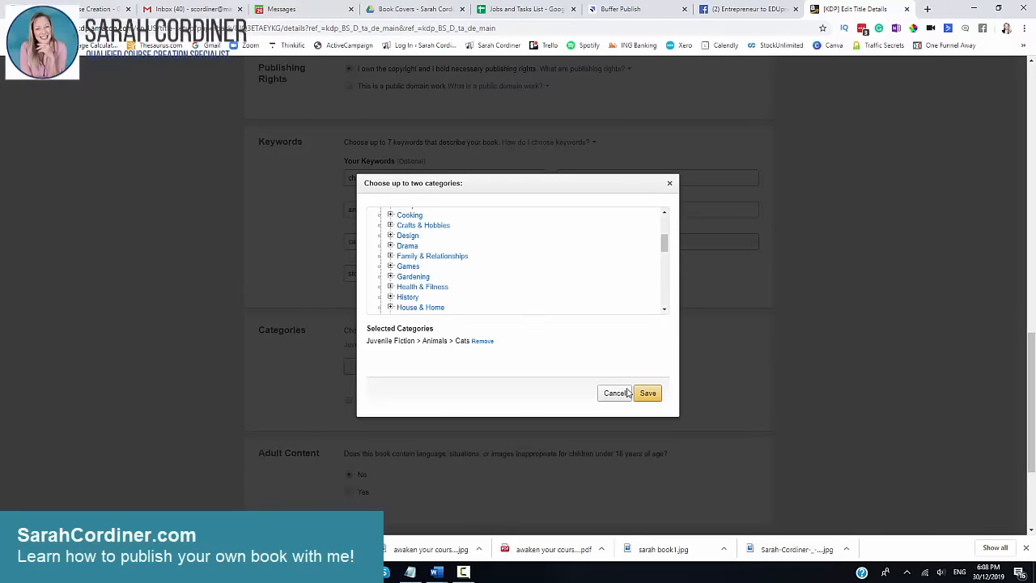
pyautogui.click(648, 394)
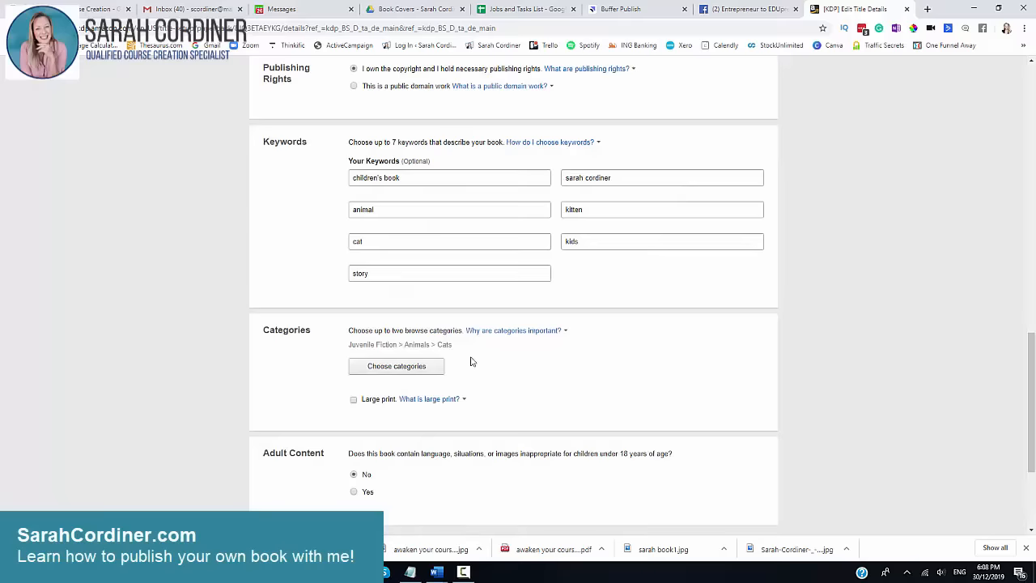
pyautogui.moveTo(431, 374)
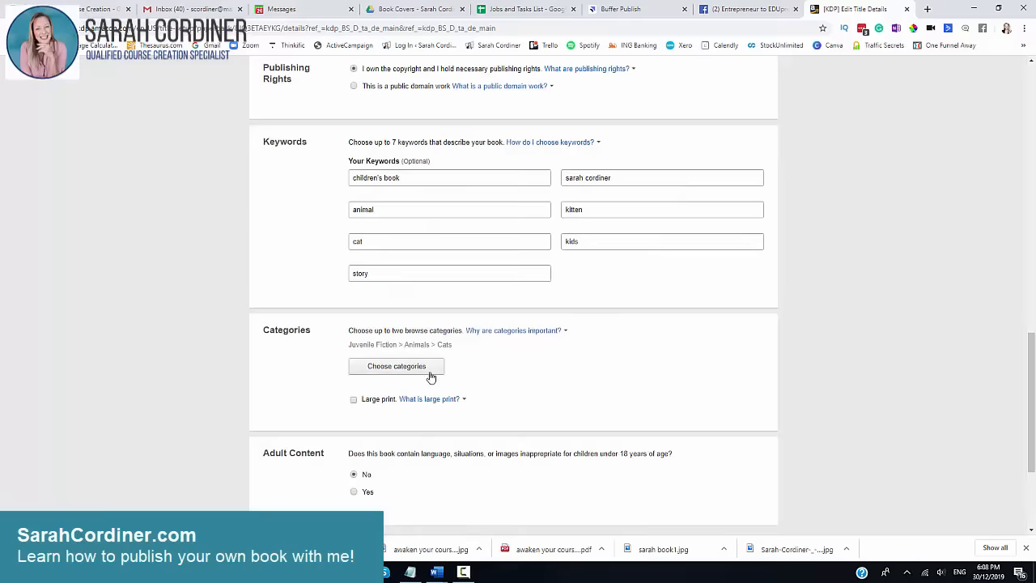
# Save the paperback details and continue to the next step
pyautogui.scroll(-3)
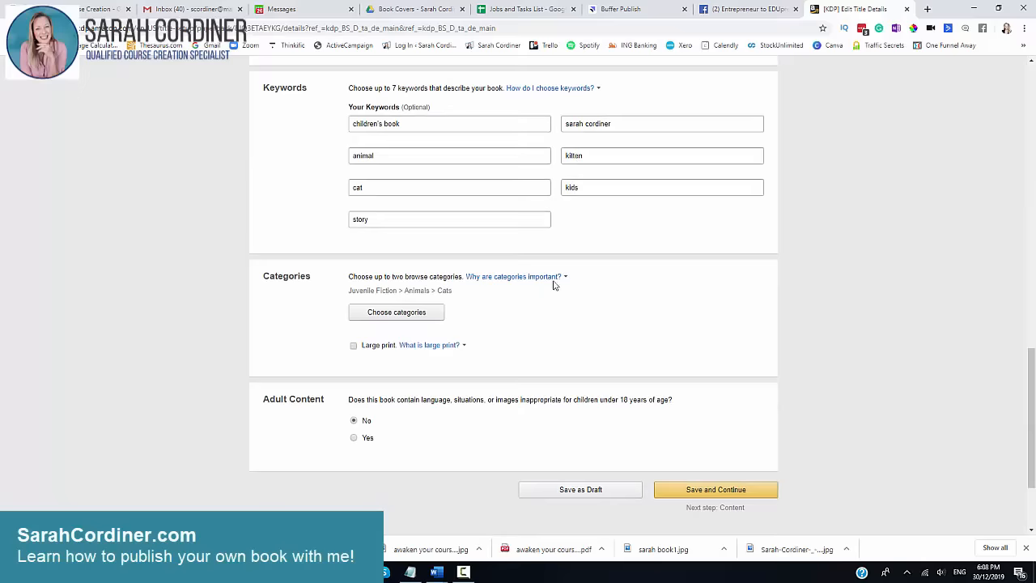
pyautogui.moveTo(392, 414)
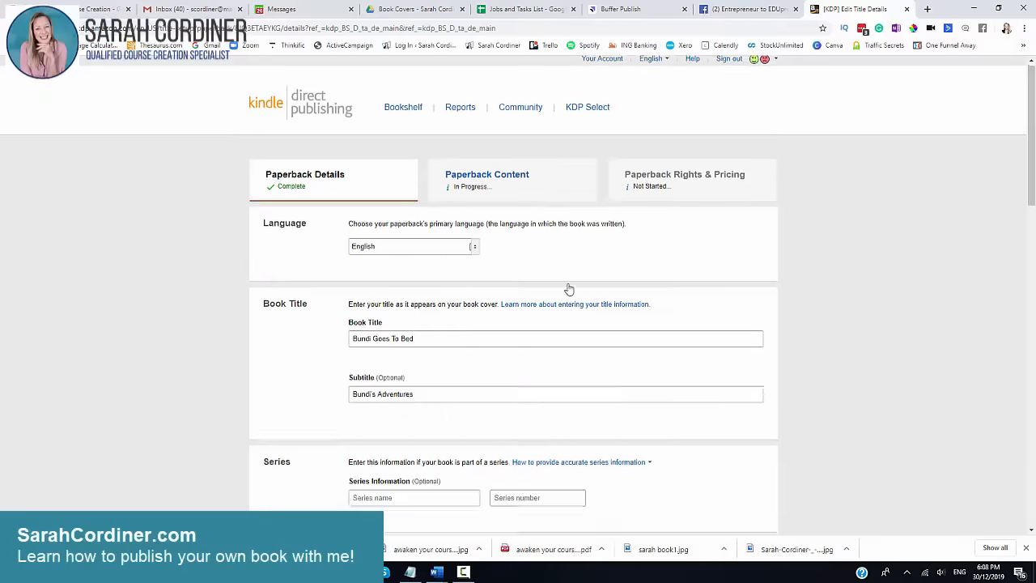
pyautogui.scroll(-3)
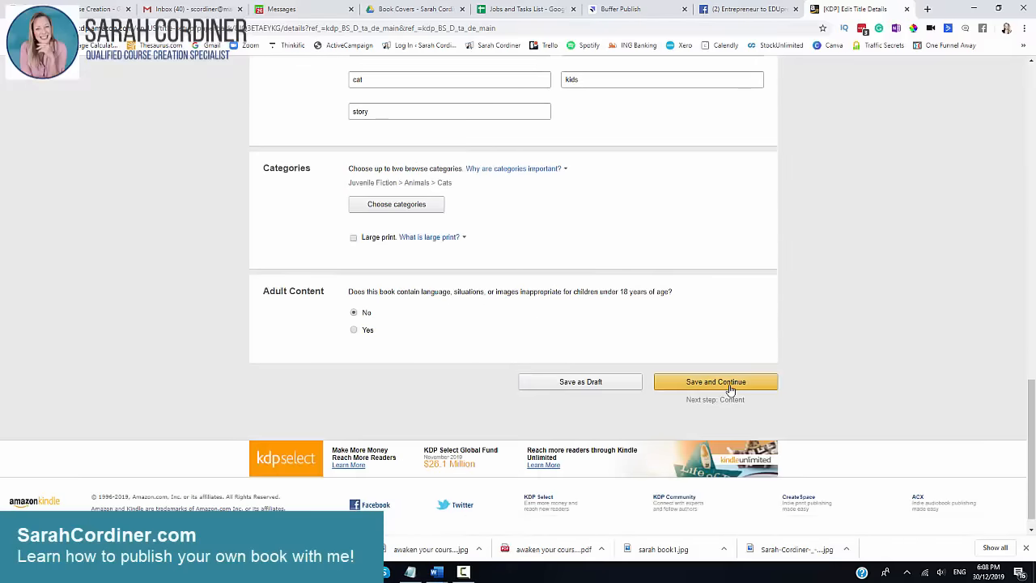
pyautogui.click(716, 382)
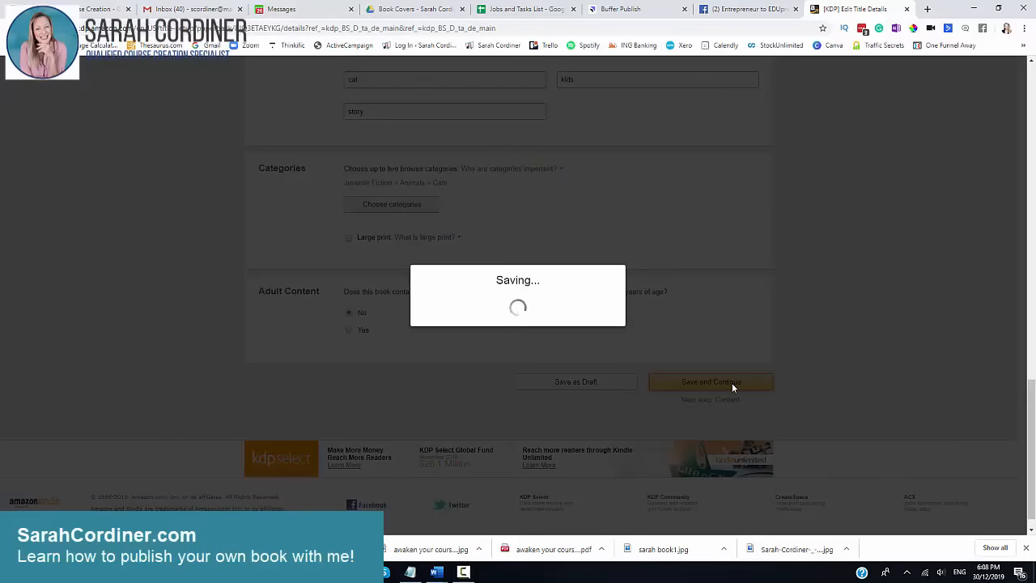
# Review the Print ISBN section with the free KDP ISBN and 12/25/2019 publication date
pyautogui.click(710, 382)
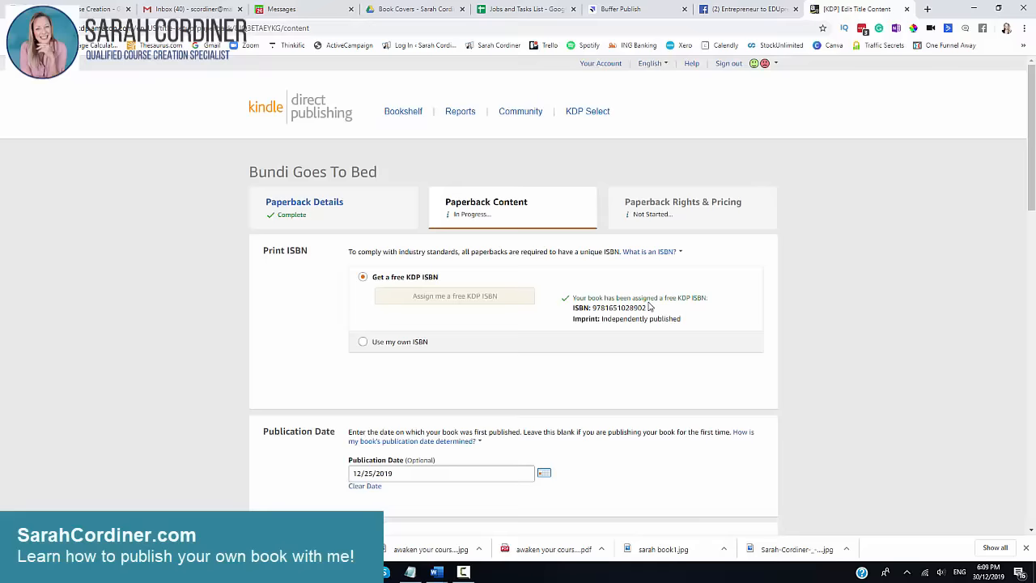
pyautogui.moveTo(452, 253)
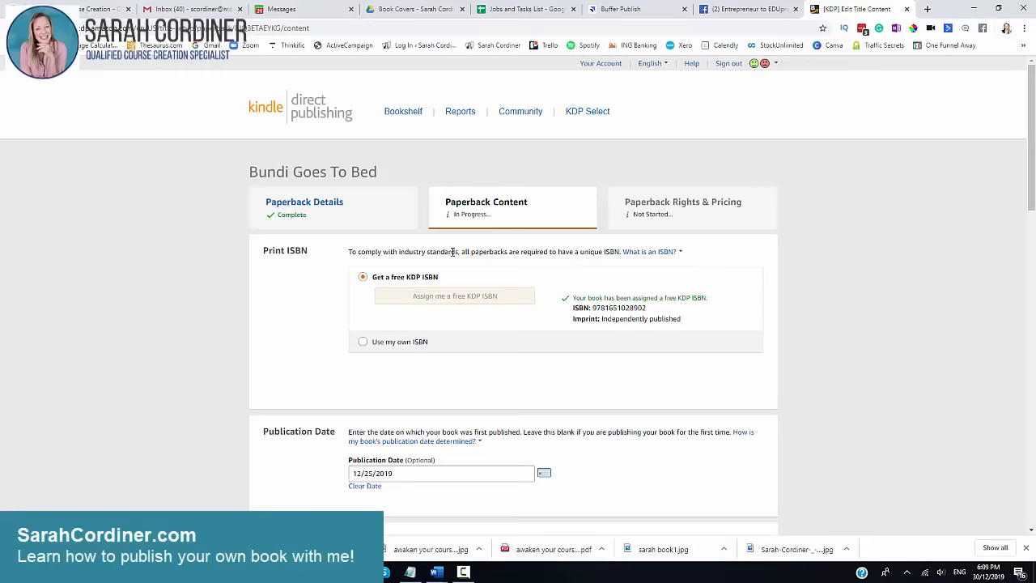
pyautogui.scroll(-3)
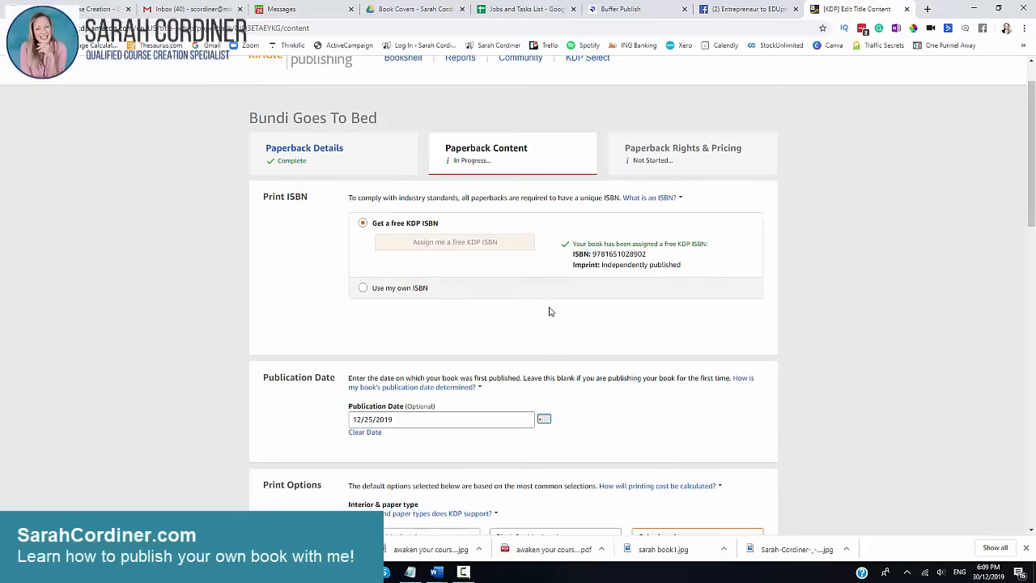
pyautogui.moveTo(429, 230)
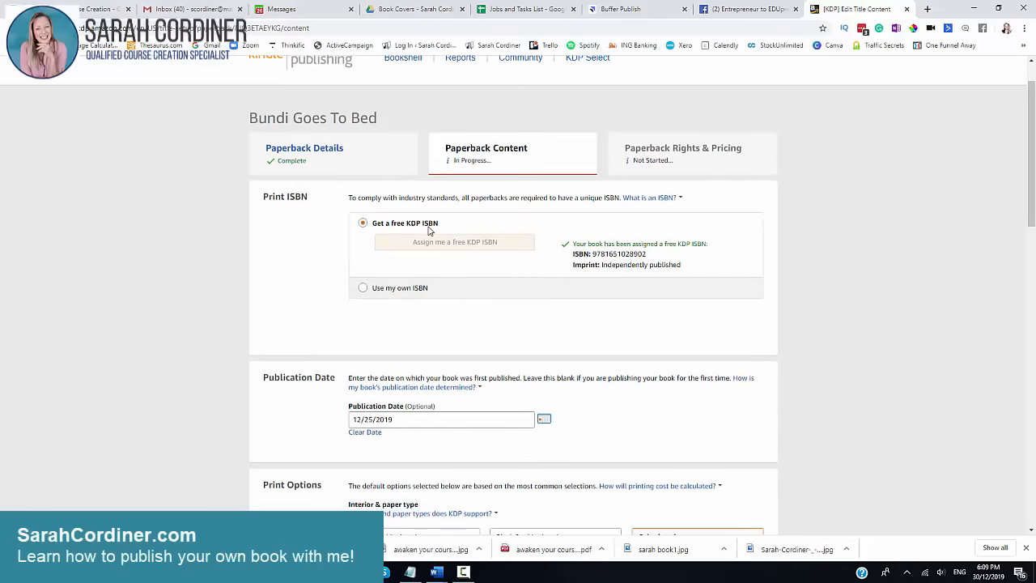
pyautogui.moveTo(479, 246)
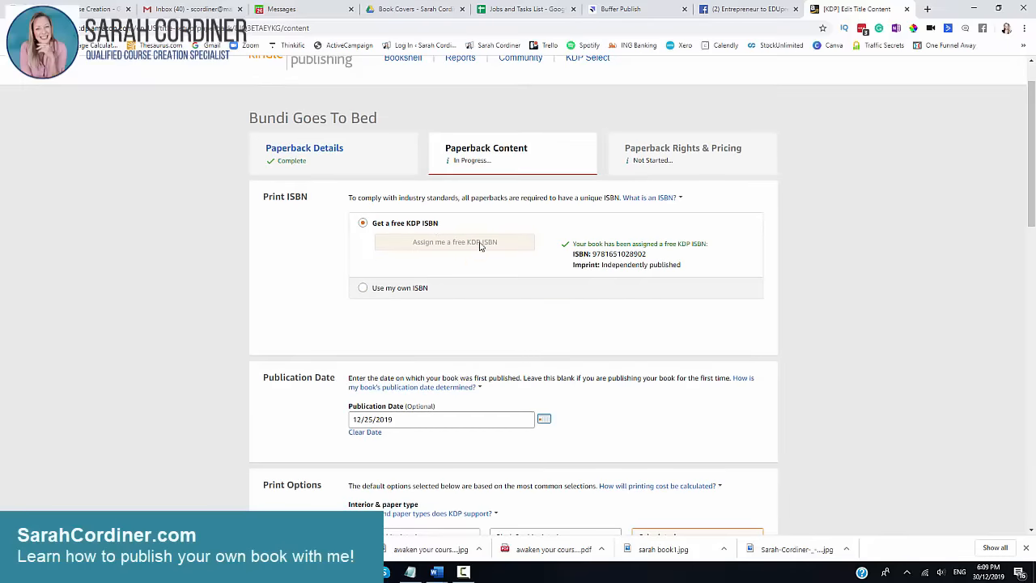
pyautogui.moveTo(440, 229)
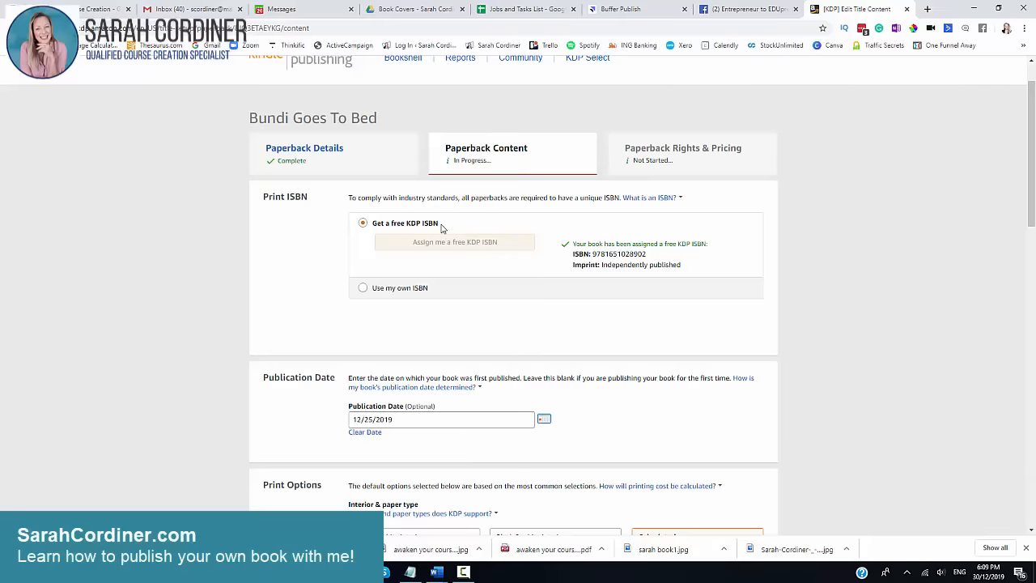
pyautogui.moveTo(587, 259)
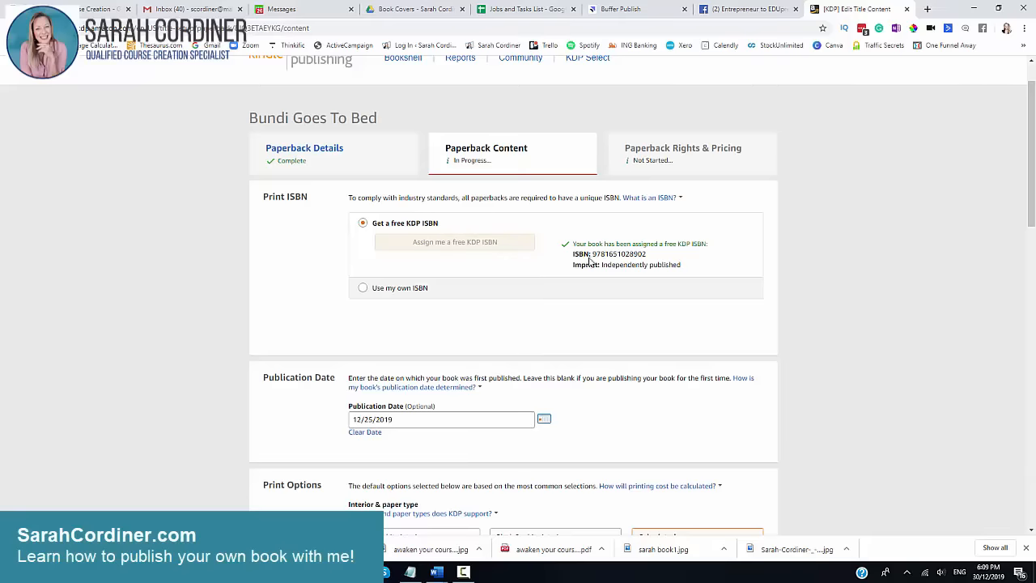
pyautogui.moveTo(592, 253); pyautogui.dragTo(647, 266)
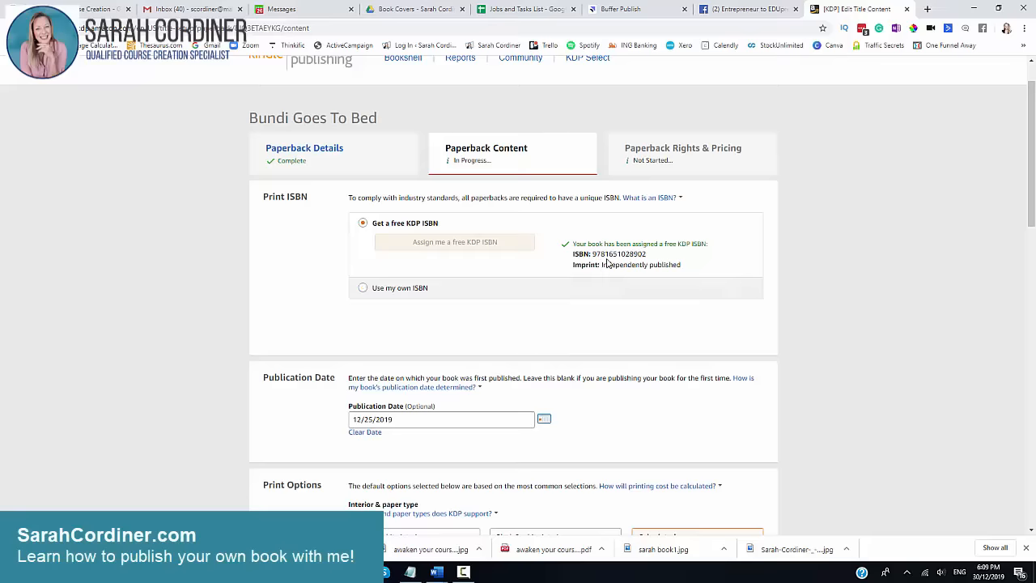
pyautogui.moveTo(437, 289)
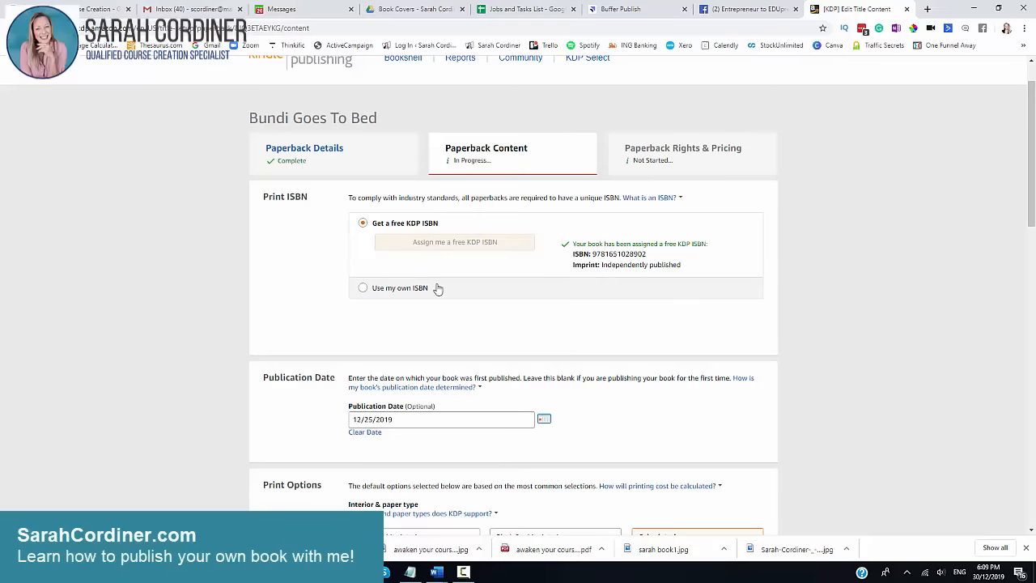
pyautogui.moveTo(450, 276)
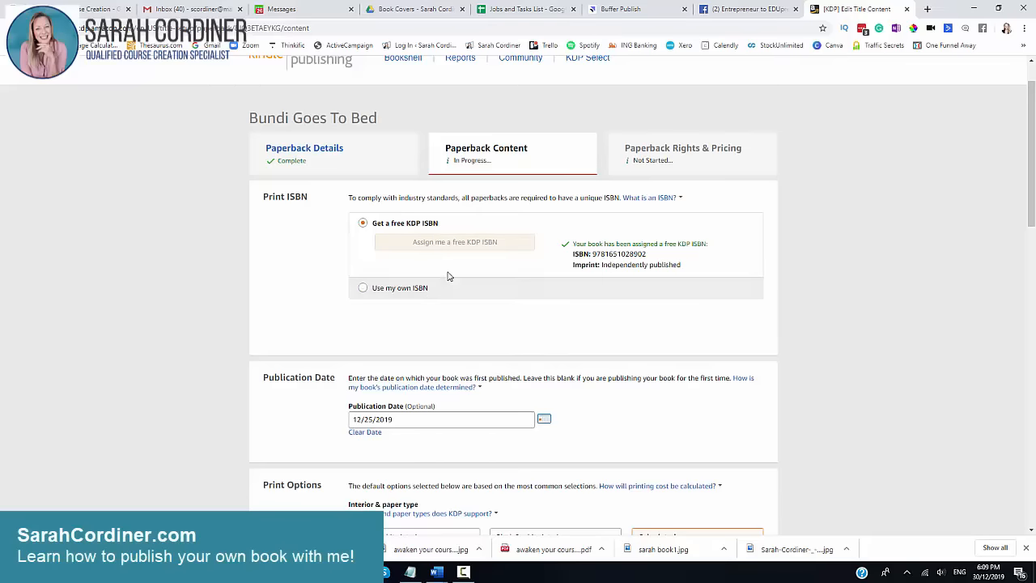
pyautogui.moveTo(463, 272)
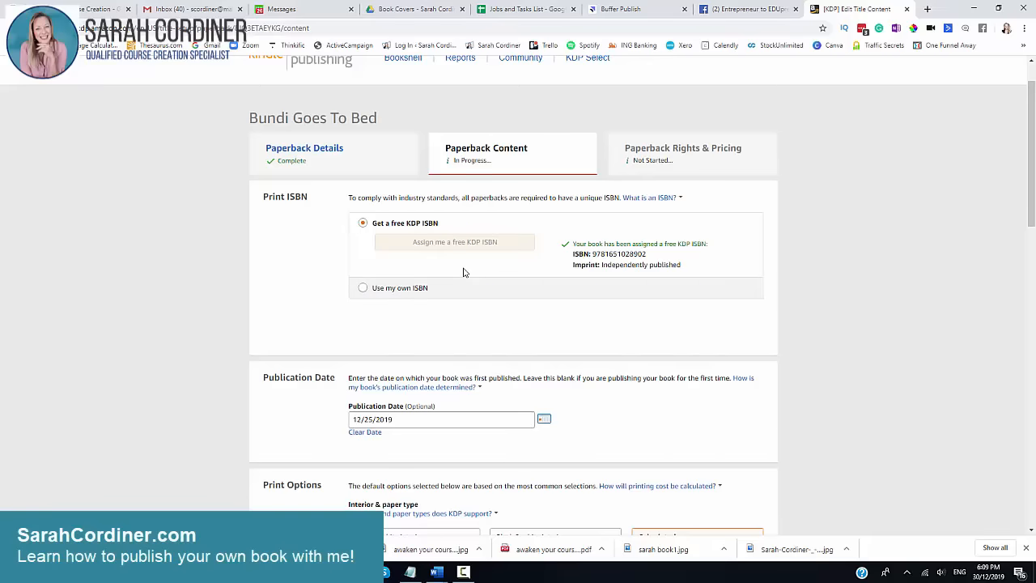
pyautogui.moveTo(450, 259)
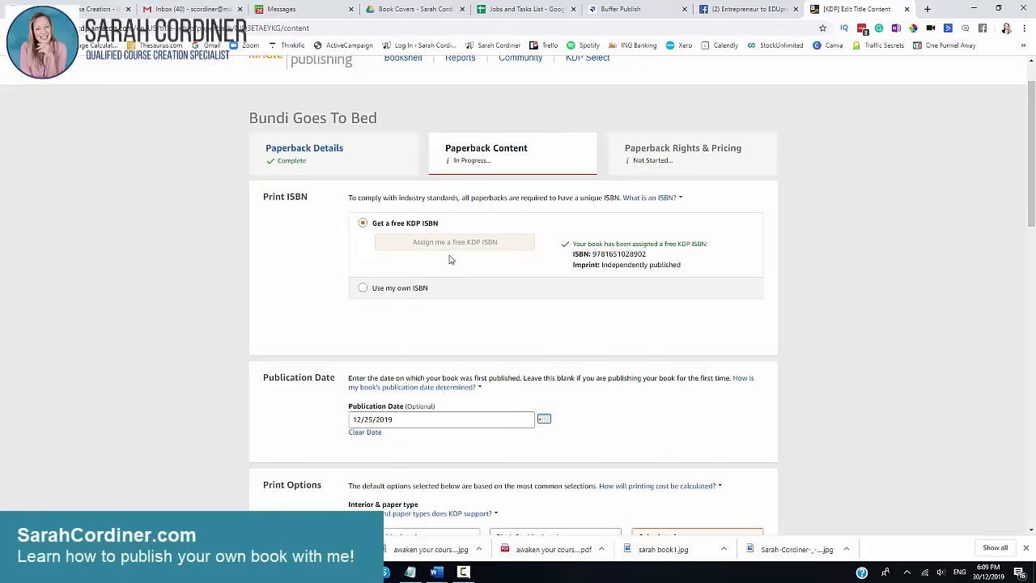
pyautogui.moveTo(411, 217)
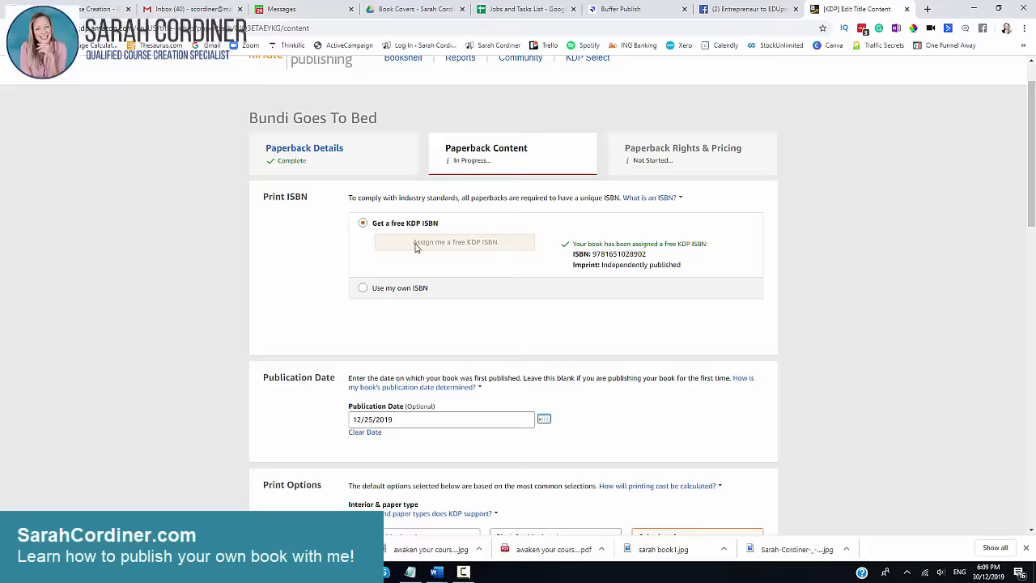
pyautogui.moveTo(453, 243)
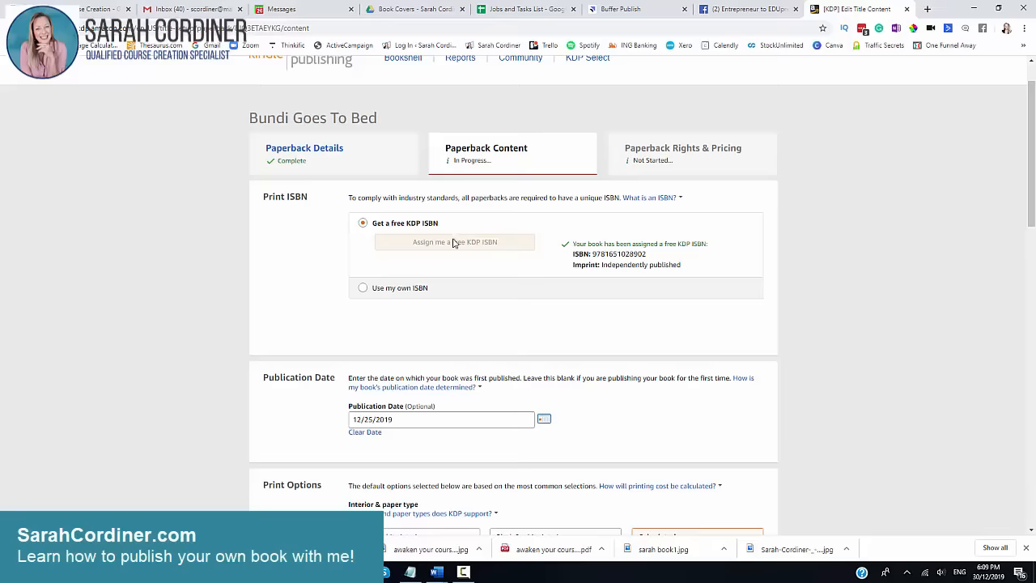
pyautogui.moveTo(464, 304)
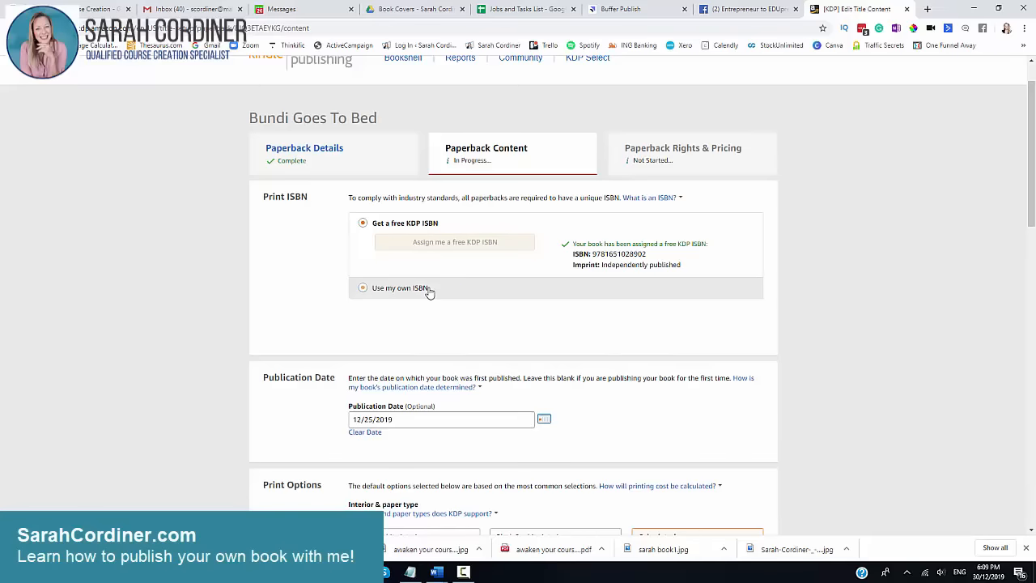
pyautogui.moveTo(445, 298)
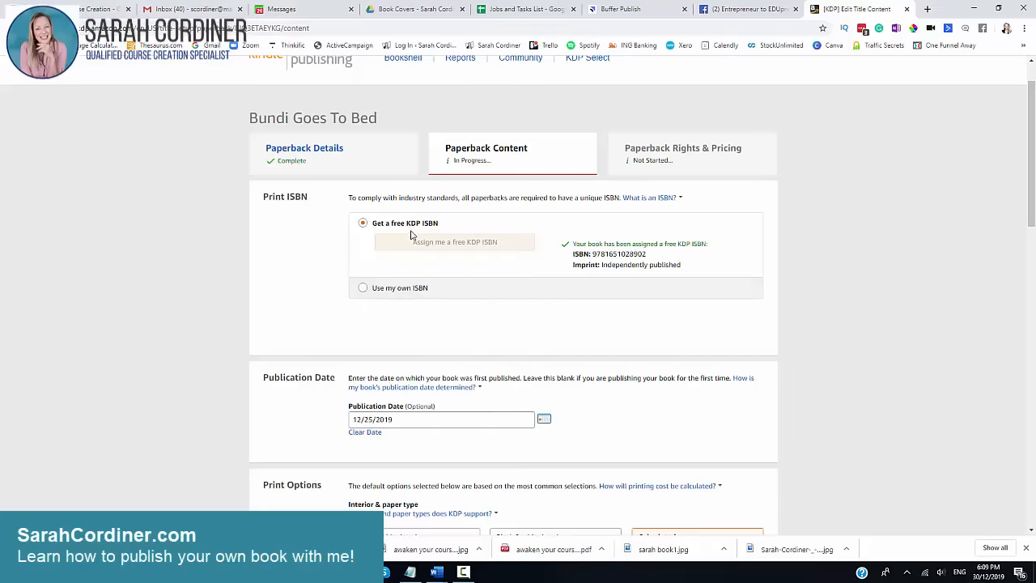
pyautogui.moveTo(727, 255)
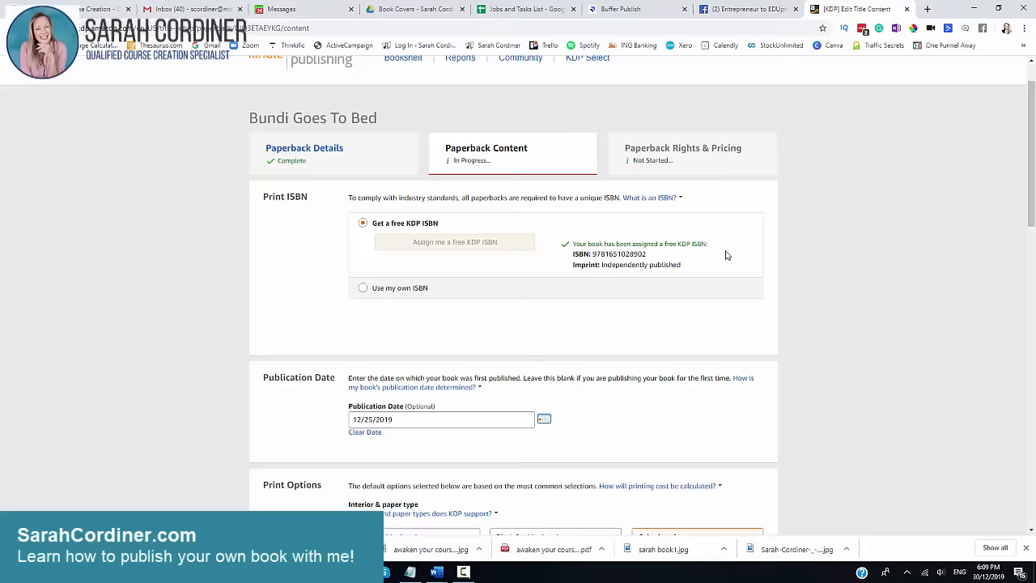
# Review Print Options: color interior on white paper, 8.5 x 8.5 in trim, bleed setting, glossy cover
pyautogui.scroll(-3)
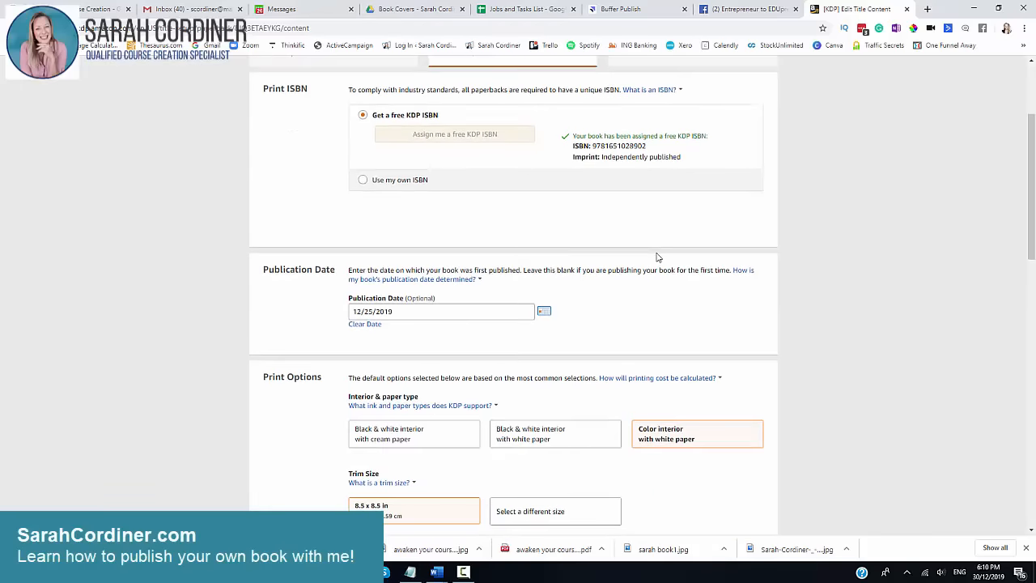
pyautogui.scroll(-3)
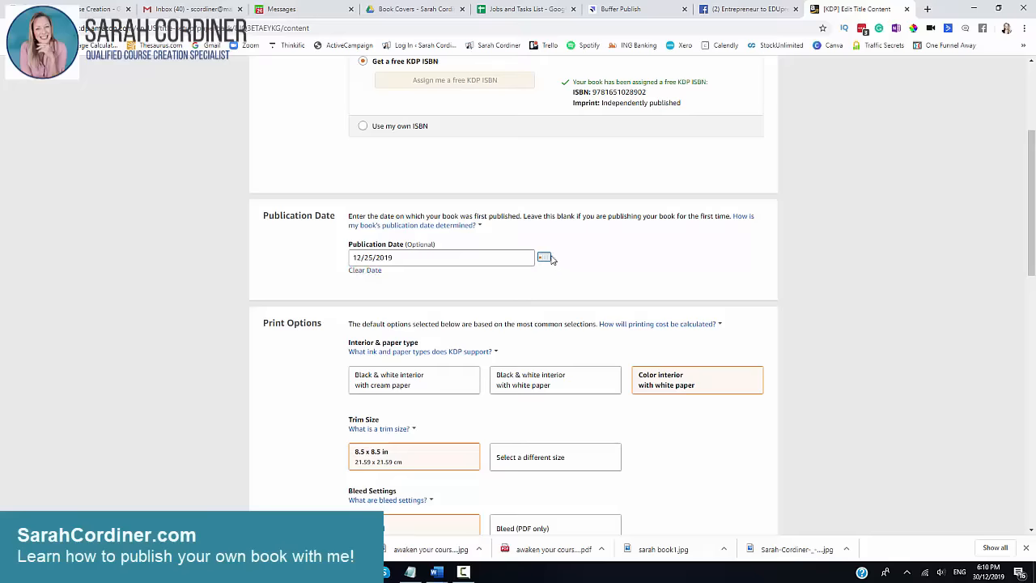
pyautogui.moveTo(489, 272)
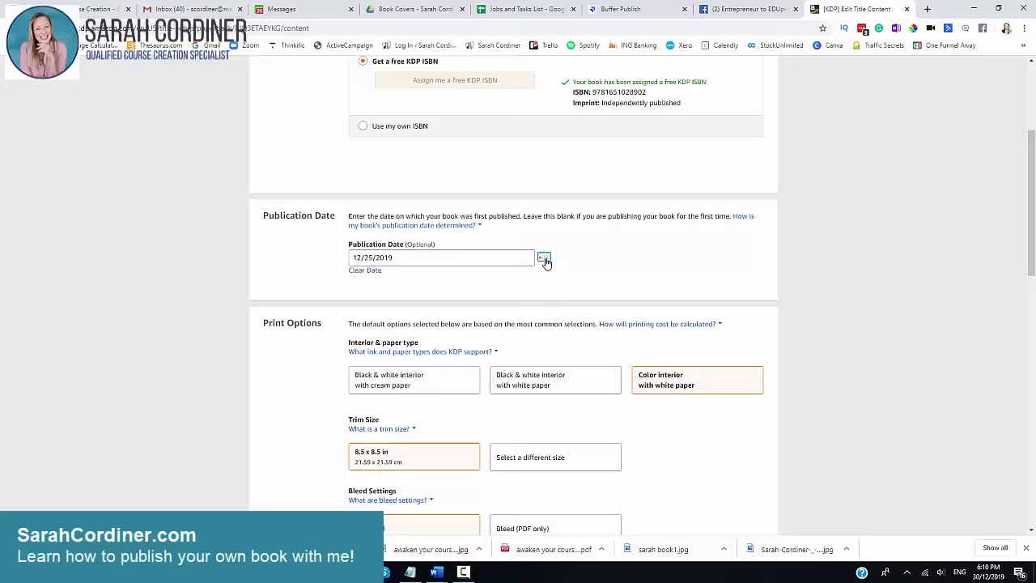
pyautogui.scroll(-3)
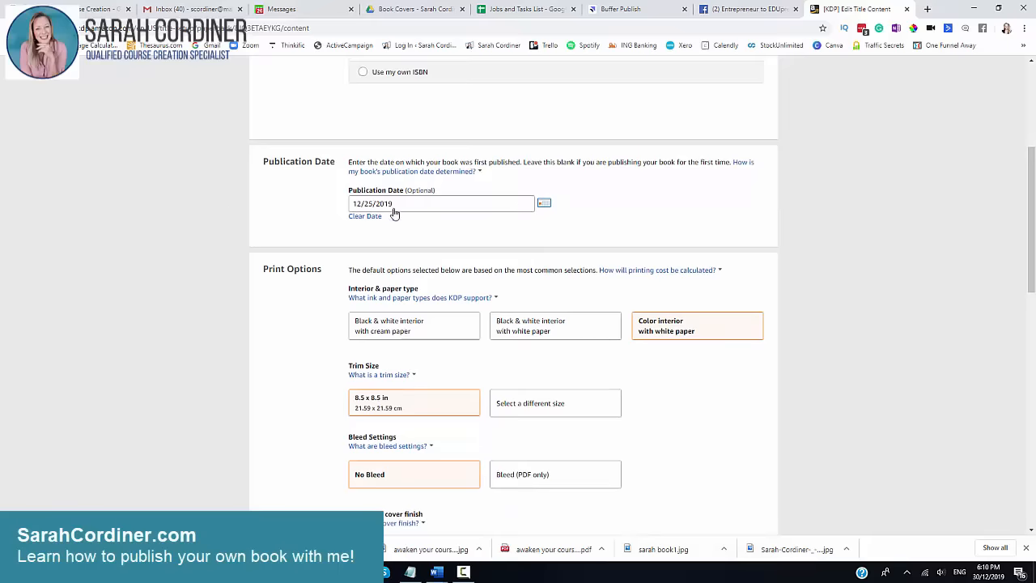
pyautogui.scroll(-3)
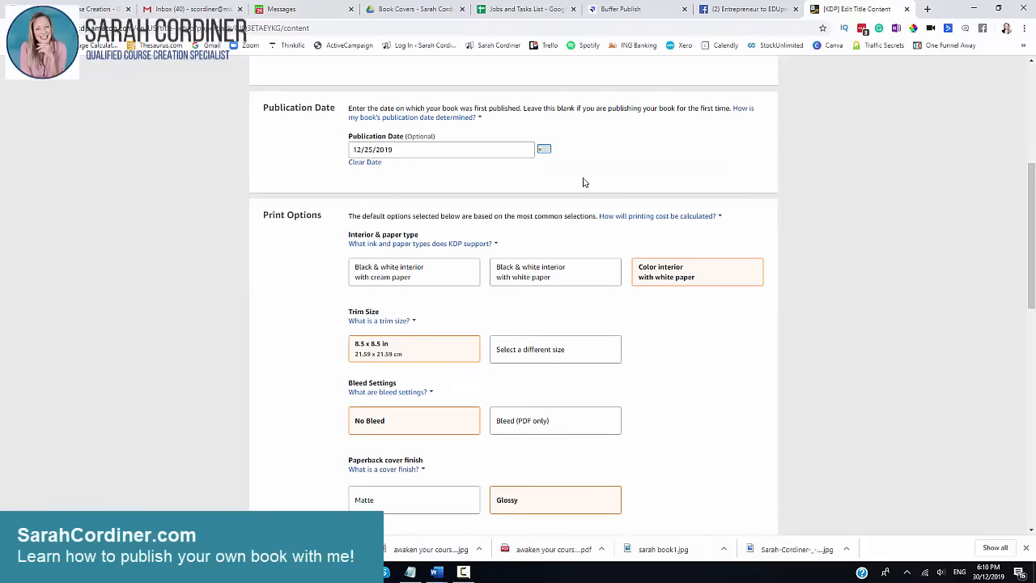
pyautogui.scroll(-3)
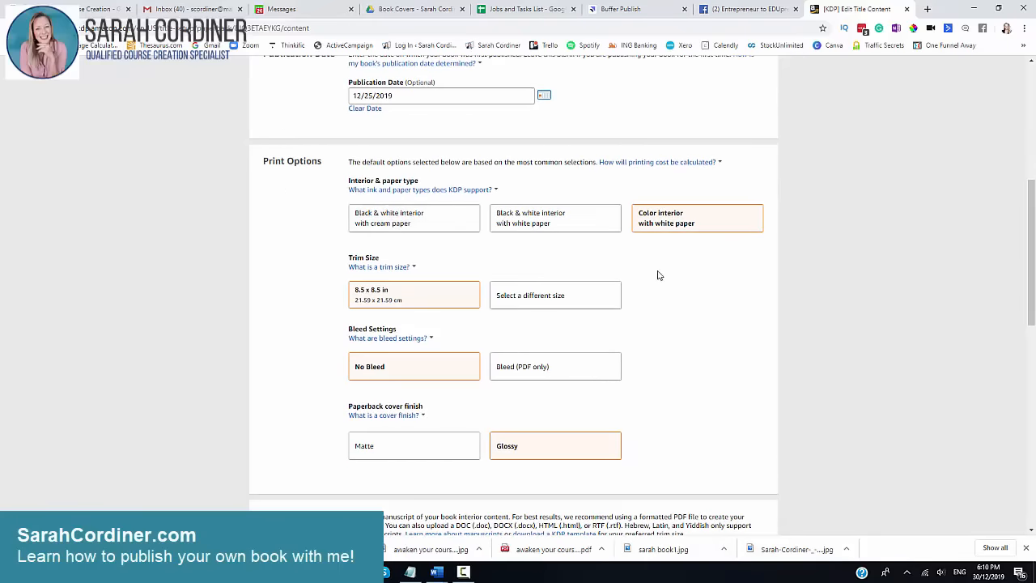
pyautogui.moveTo(450, 189)
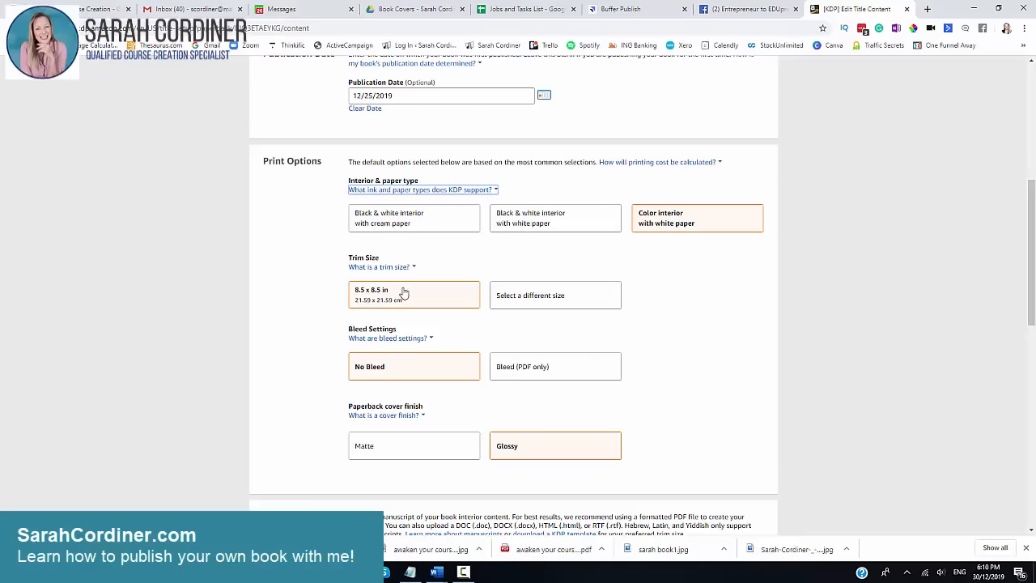
pyautogui.moveTo(738, 330)
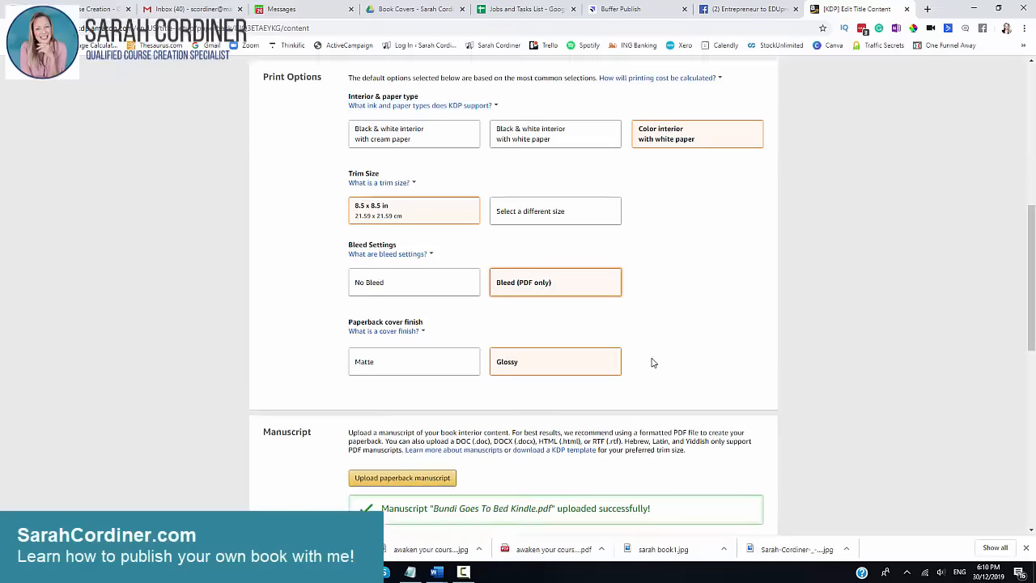
# Review the uploaded Bundi Goes To Bed manuscript PDF and move down to Book Cover
pyautogui.scroll(-3)
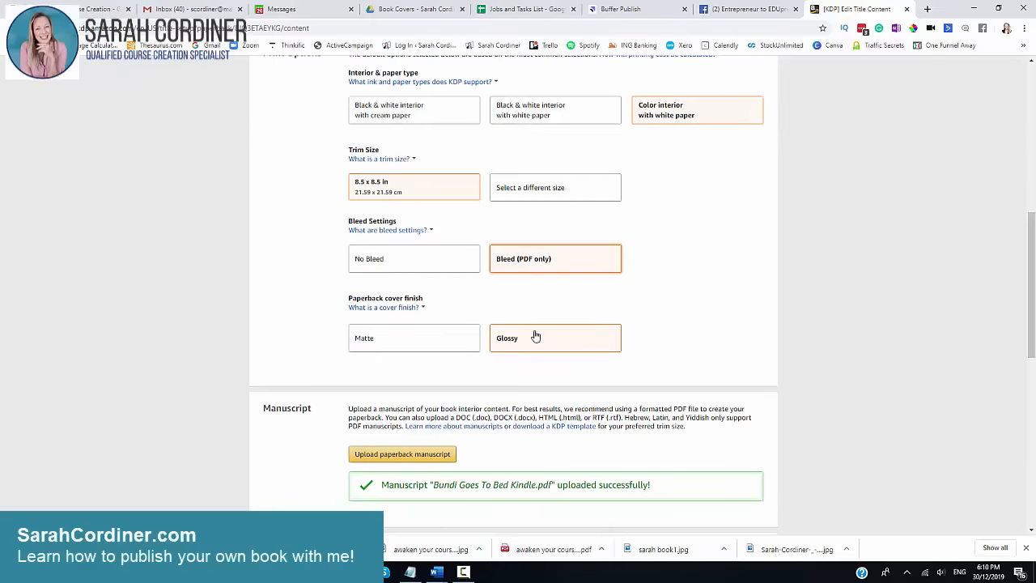
pyautogui.scroll(-3)
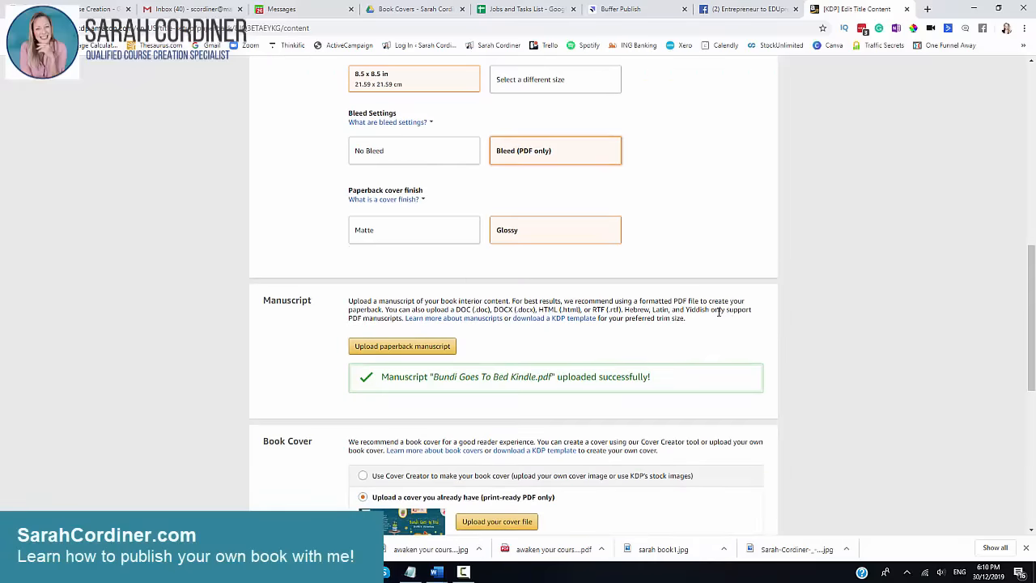
pyautogui.moveTo(405, 348)
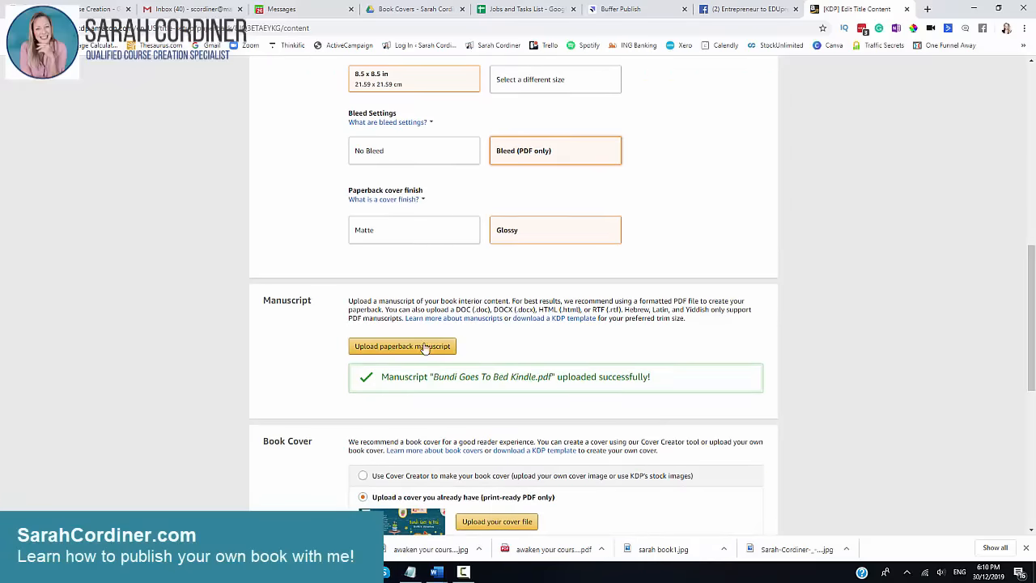
pyautogui.moveTo(438, 358)
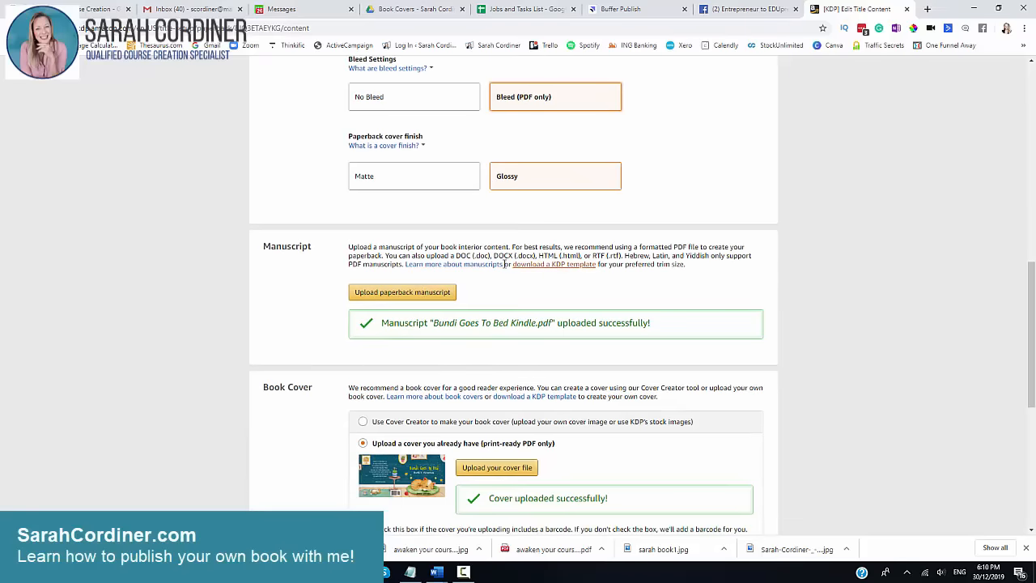
pyautogui.moveTo(437, 266)
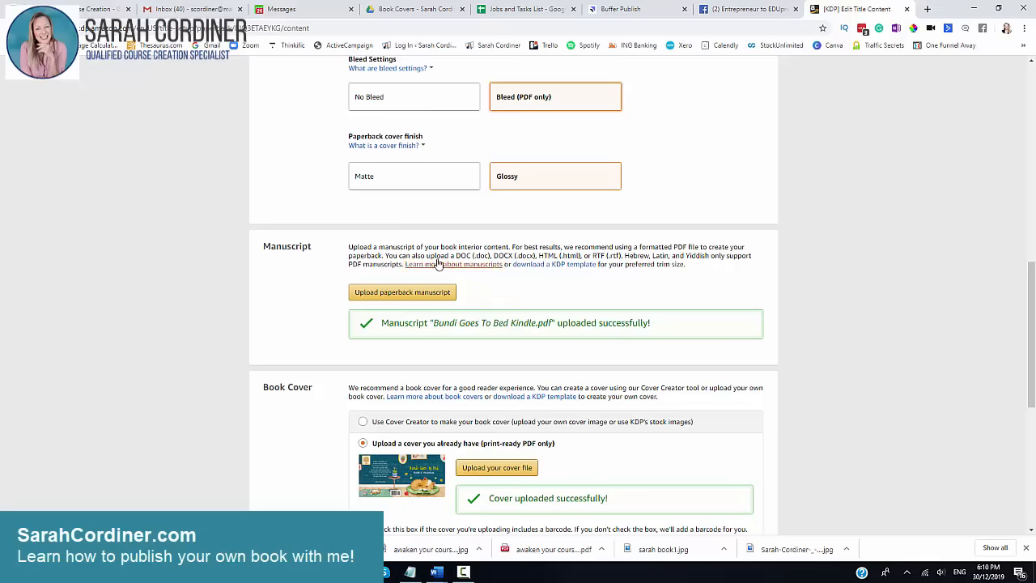
pyautogui.moveTo(681, 246)
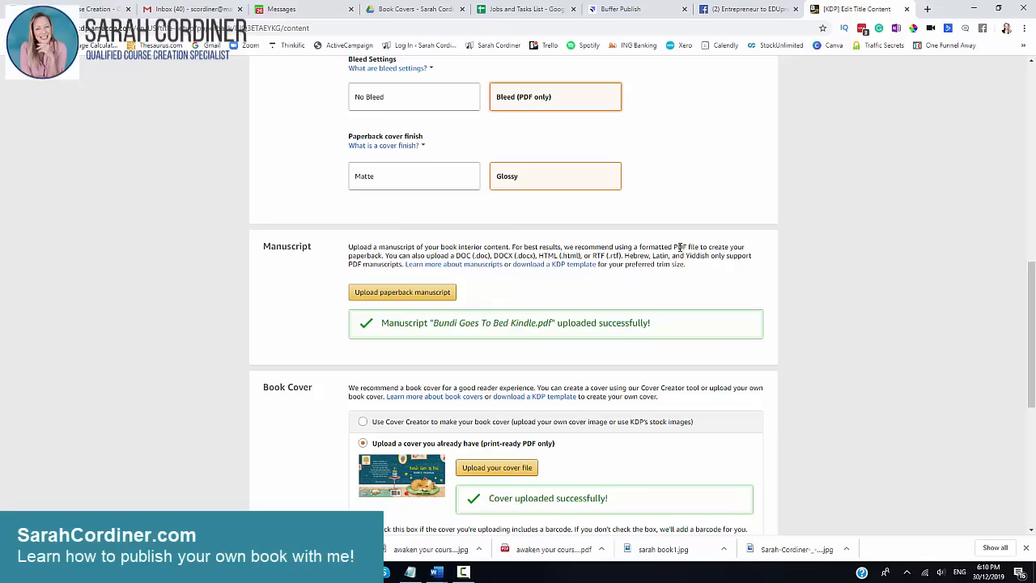
pyautogui.doubleClick(686, 246)
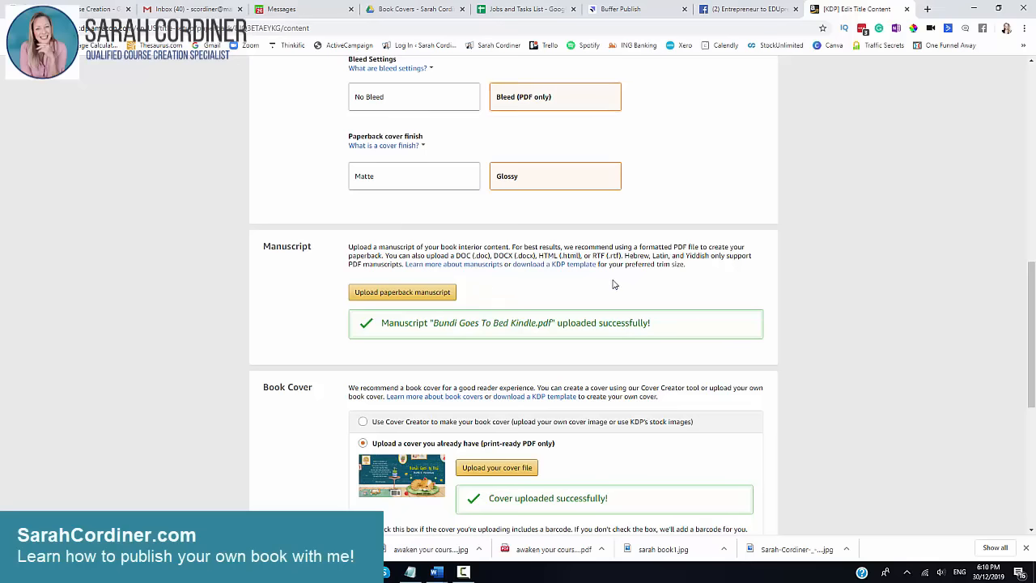
pyautogui.moveTo(496, 233)
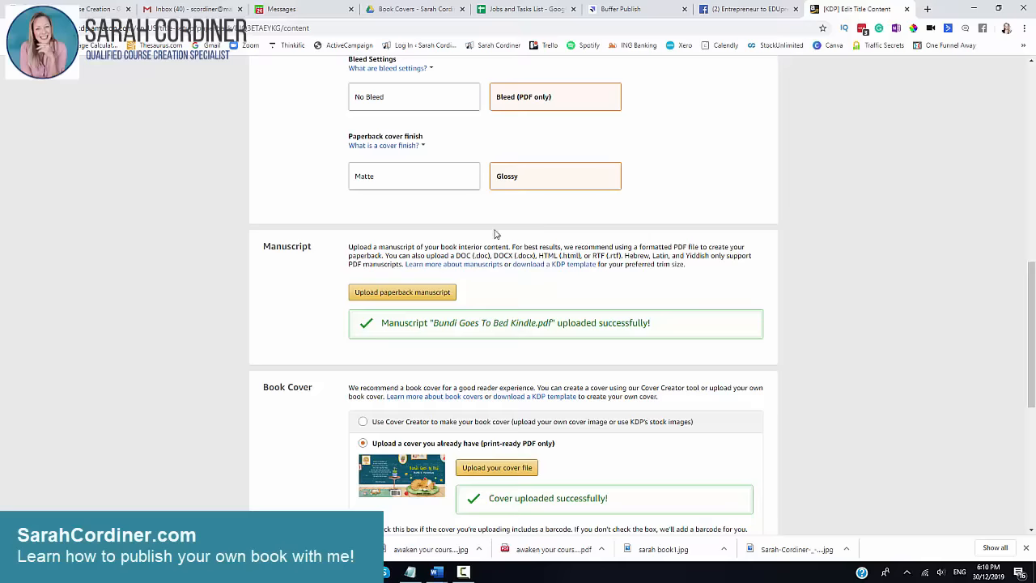
pyautogui.scroll(-3)
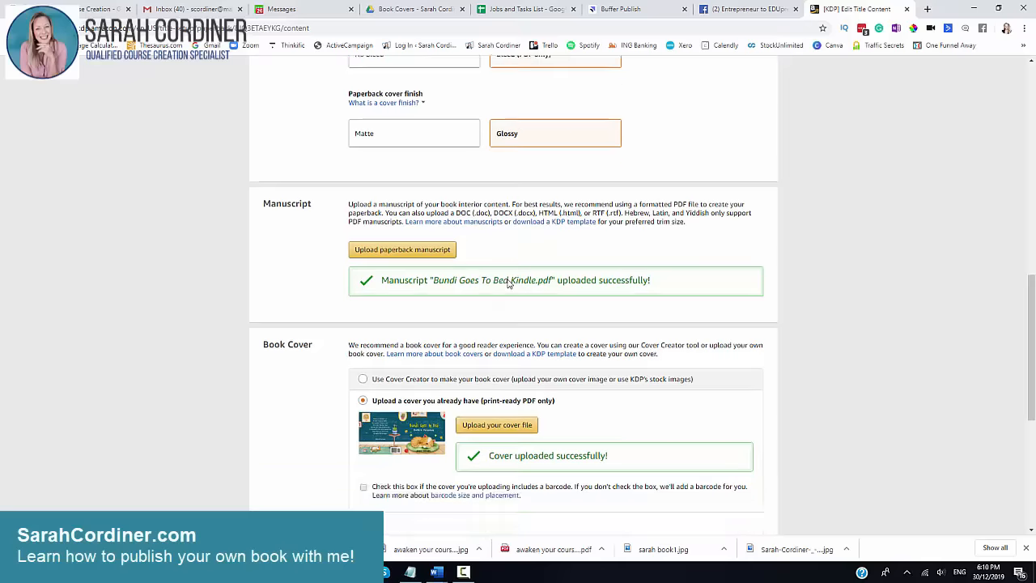
pyautogui.scroll(-3)
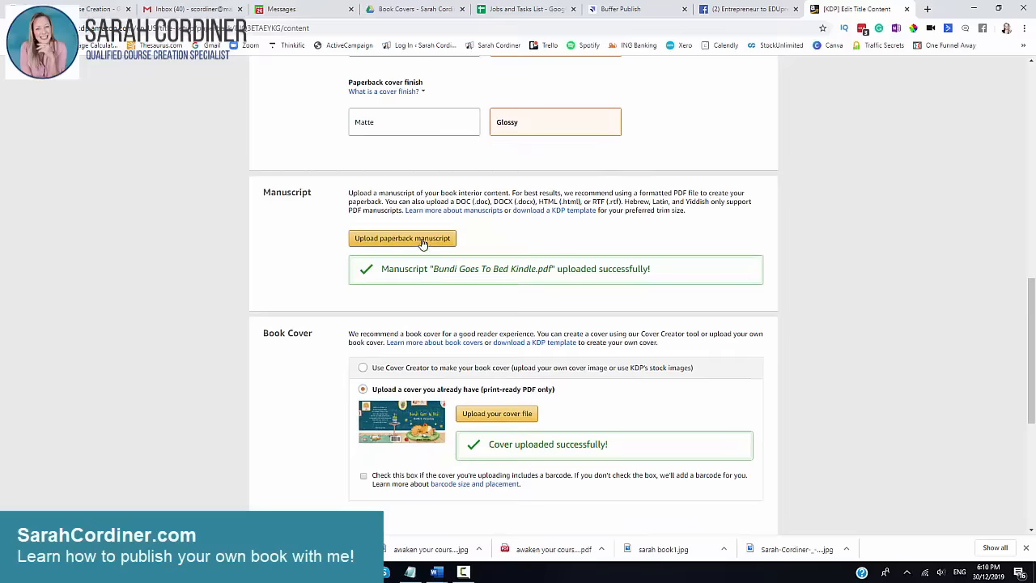
pyautogui.scroll(-3)
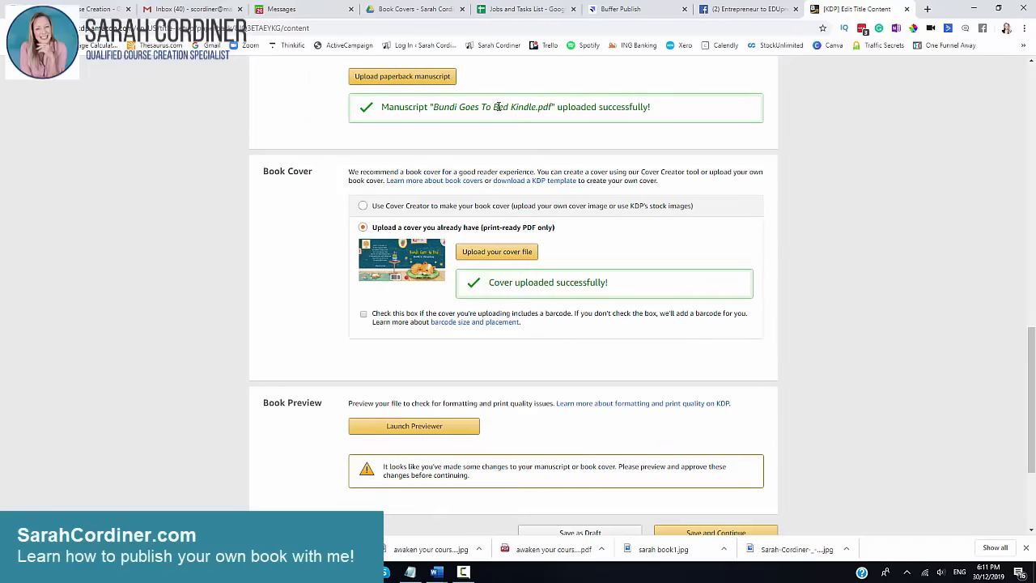
pyautogui.moveTo(389, 237)
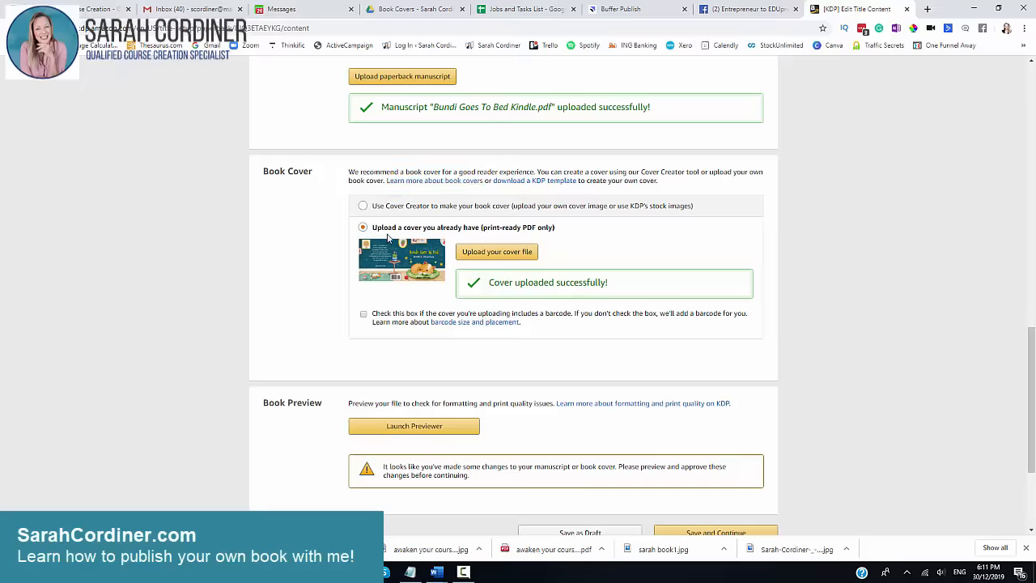
pyautogui.moveTo(503, 253)
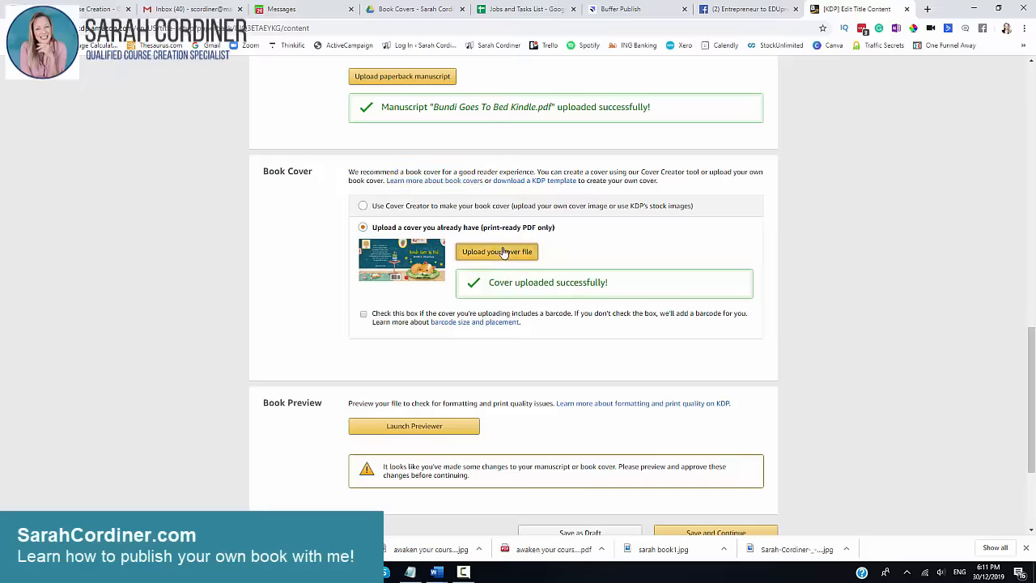
# Upload a fresh cover PDF for the paperback
pyautogui.click(495, 252)
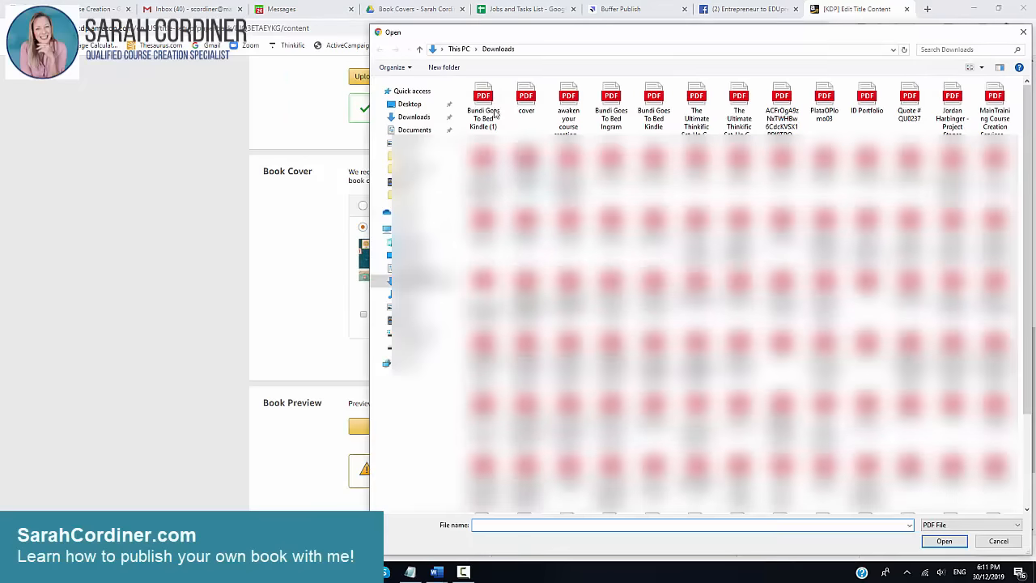
pyautogui.click(944, 541)
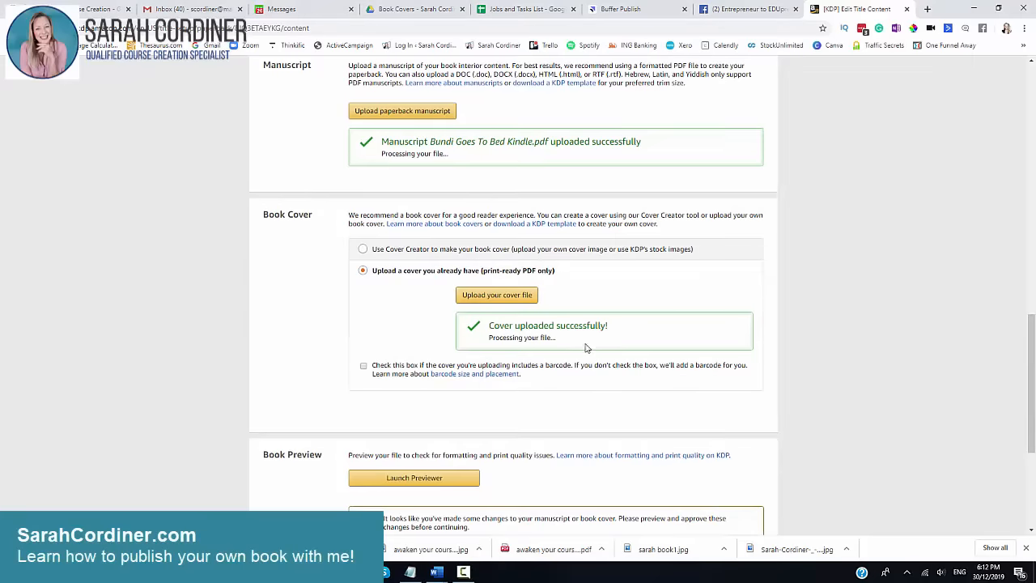
pyautogui.scroll(-3)
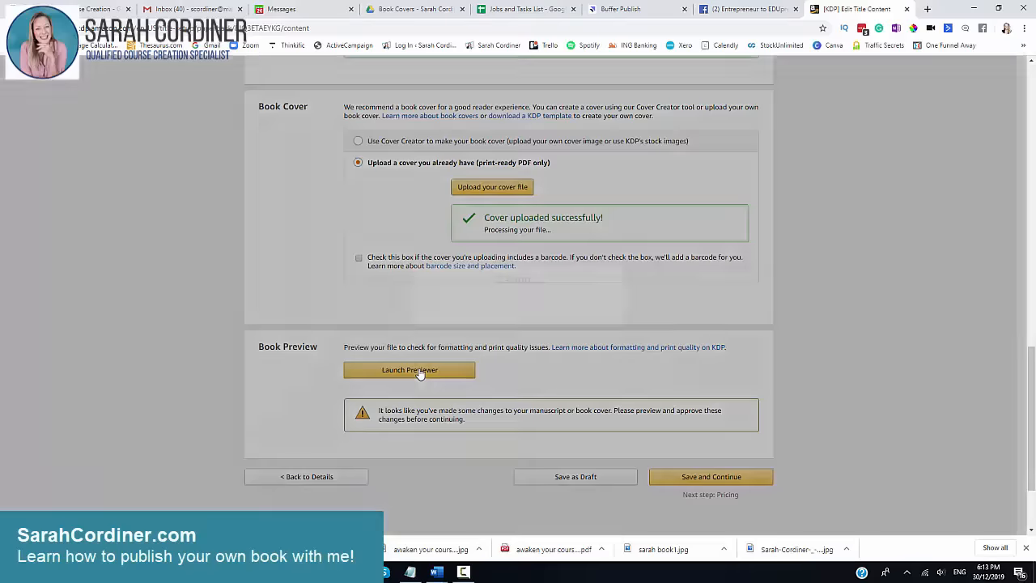
# Launch the Print Previewer to check the paperback for quality issues
pyautogui.click(407, 369)
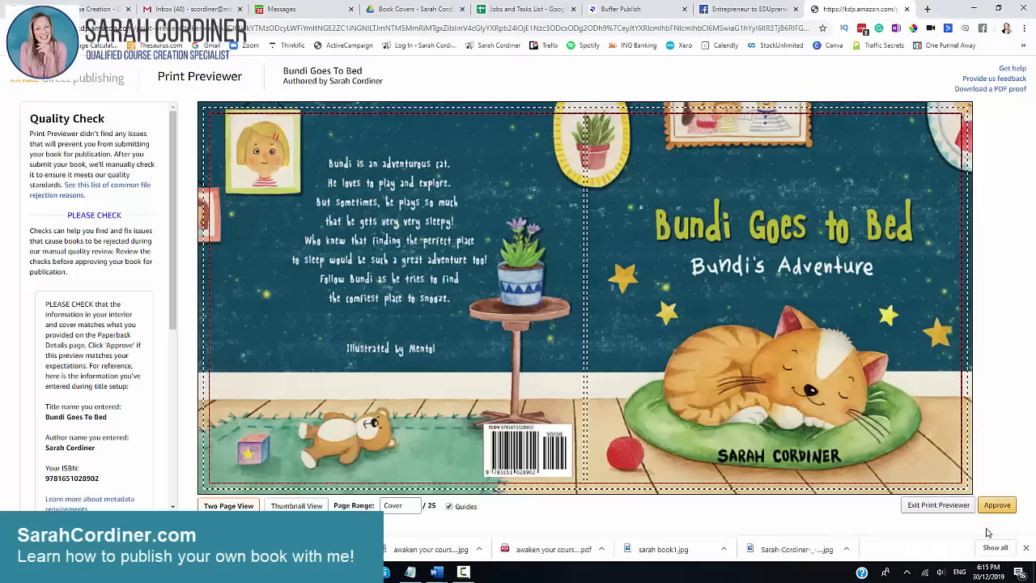
pyautogui.moveTo(638, 285)
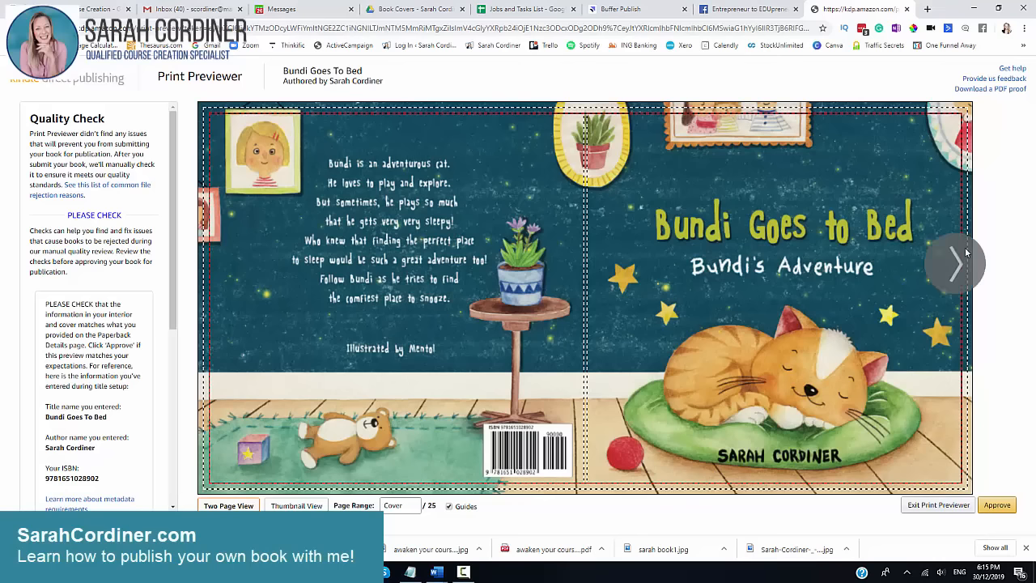
pyautogui.moveTo(955, 262)
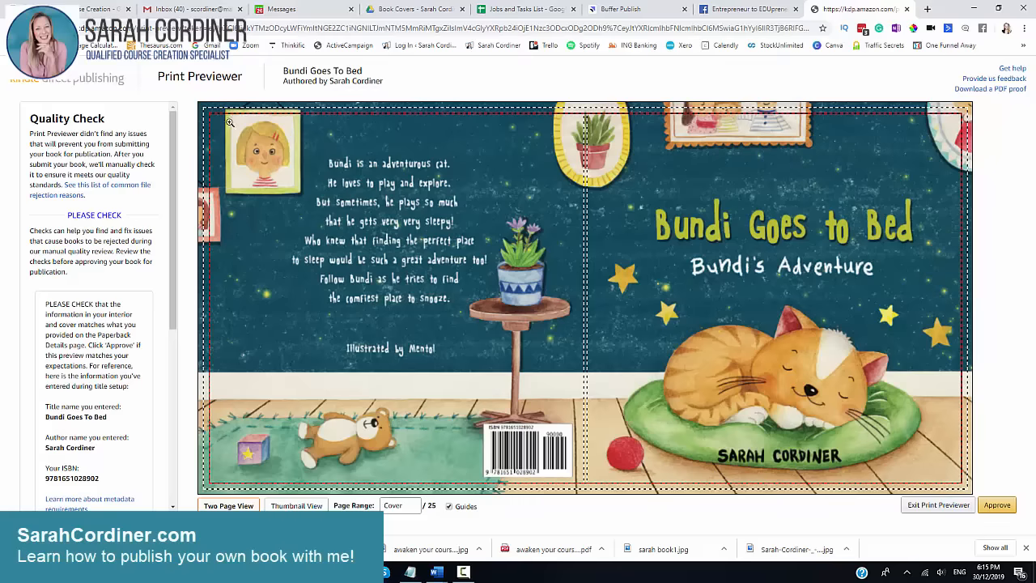
pyautogui.scroll(-3)
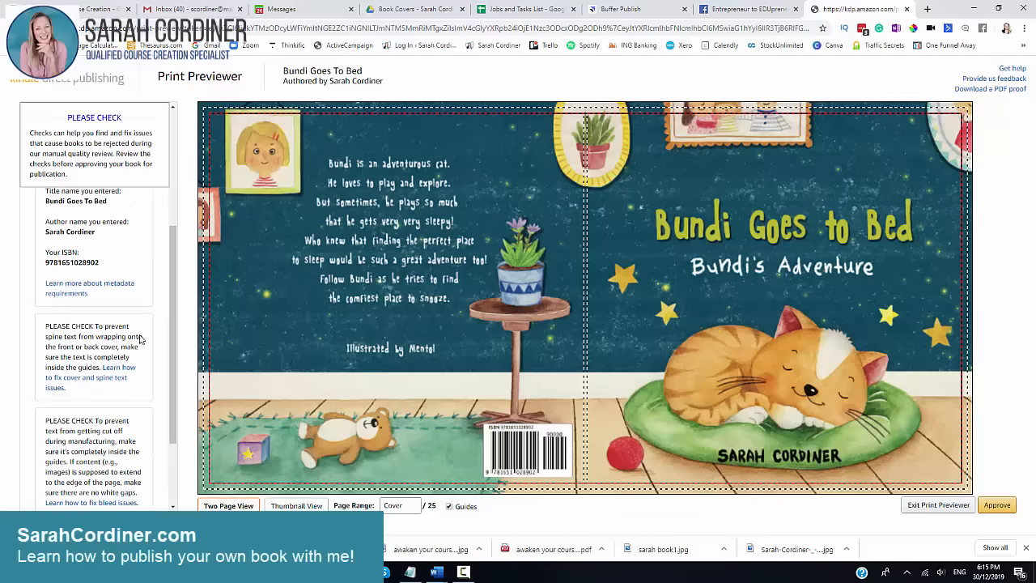
pyautogui.scroll(-3)
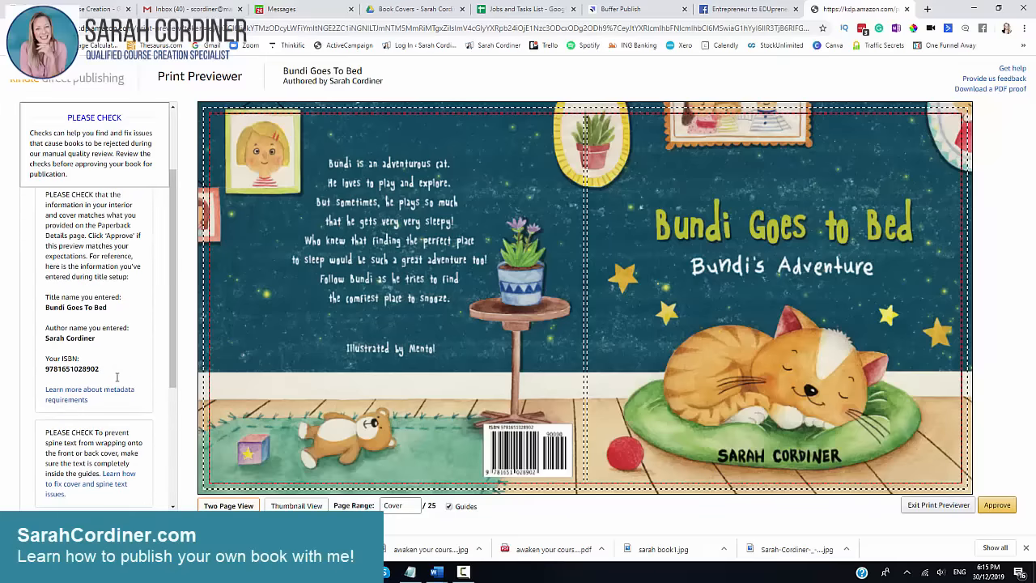
# Page forward from the cover through the interior to pages 6–7
pyautogui.click(955, 262)
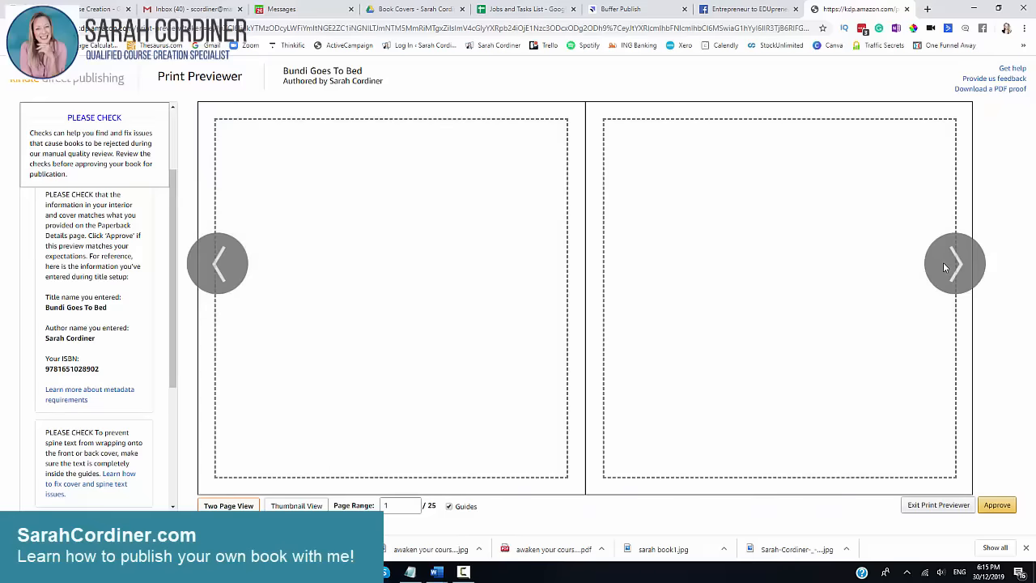
pyautogui.click(955, 262)
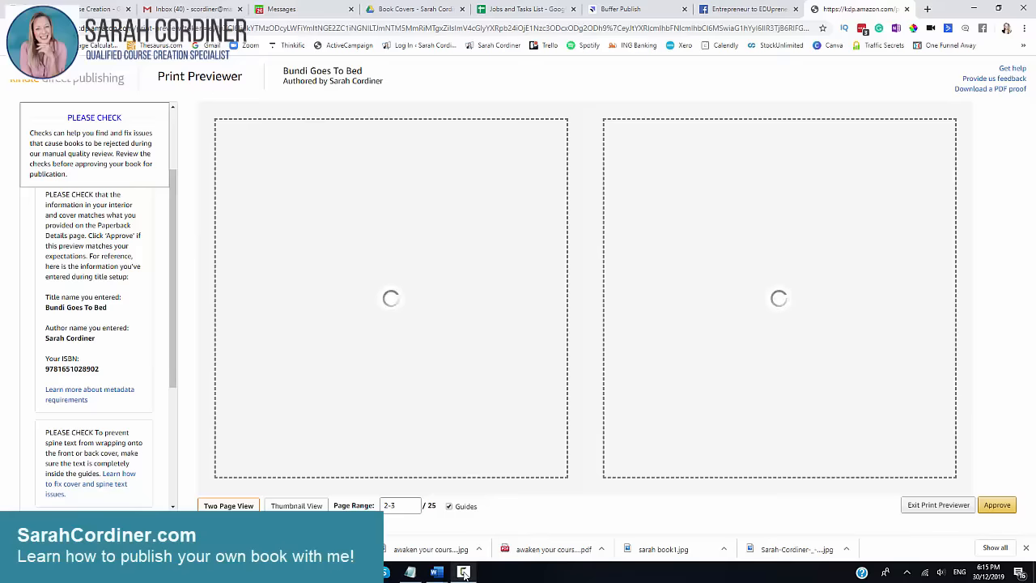
pyautogui.click(463, 570)
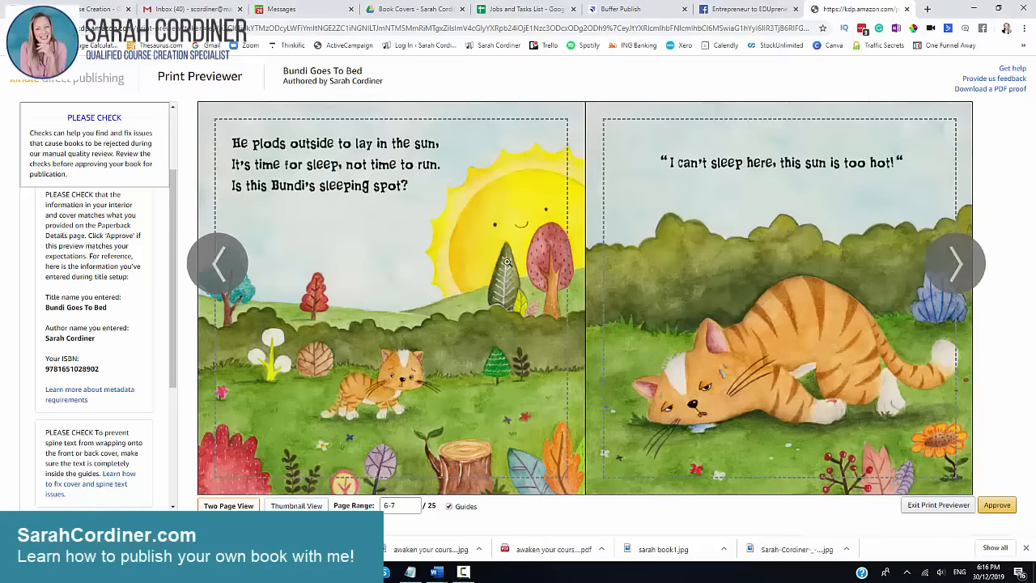
pyautogui.moveTo(806, 334)
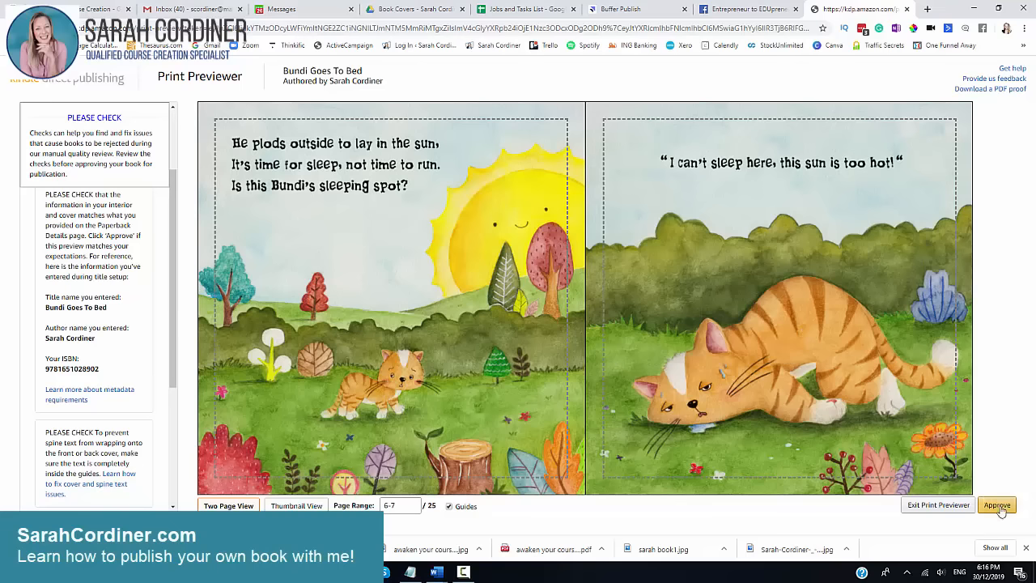
pyautogui.moveTo(997, 505)
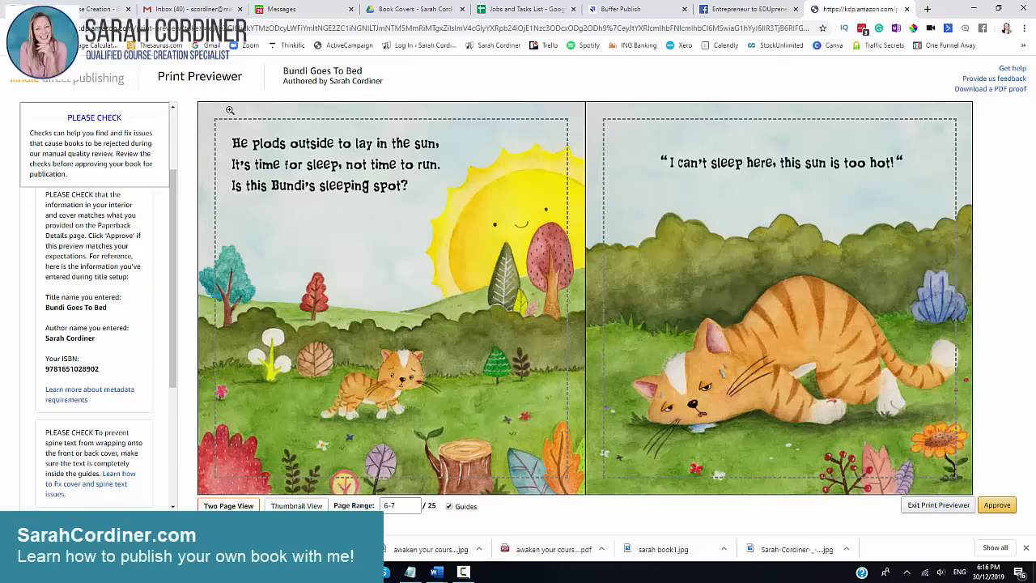
pyautogui.moveTo(208, 466)
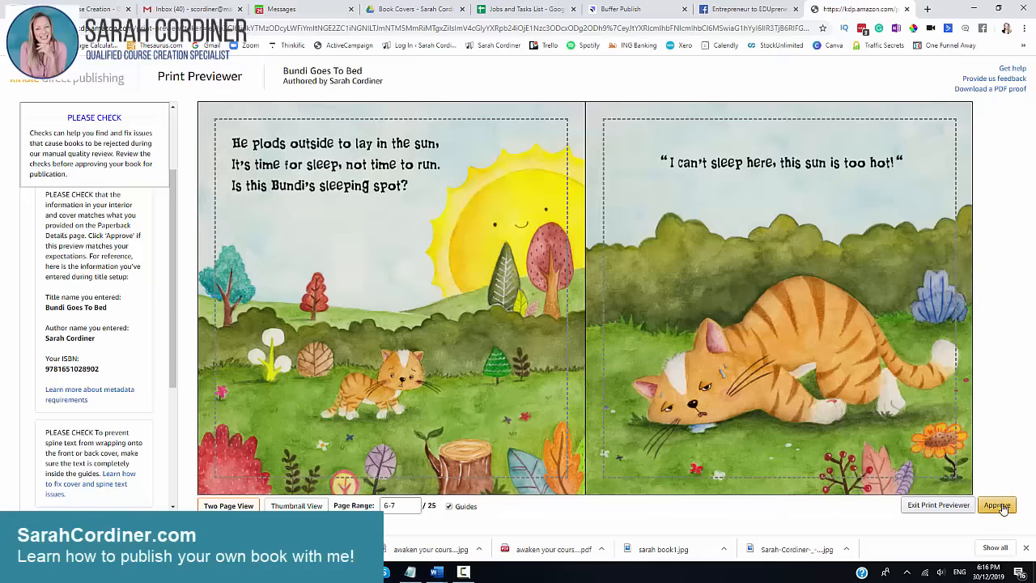
pyautogui.moveTo(997, 505)
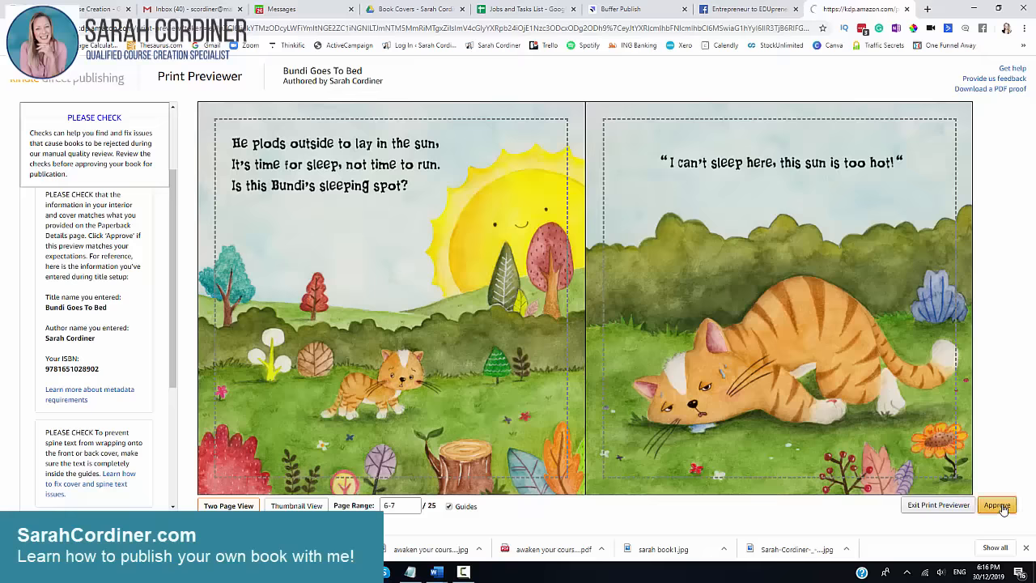
# Approve the print preview and review the content summary showing a $3.65 printing cost
pyautogui.click(997, 505)
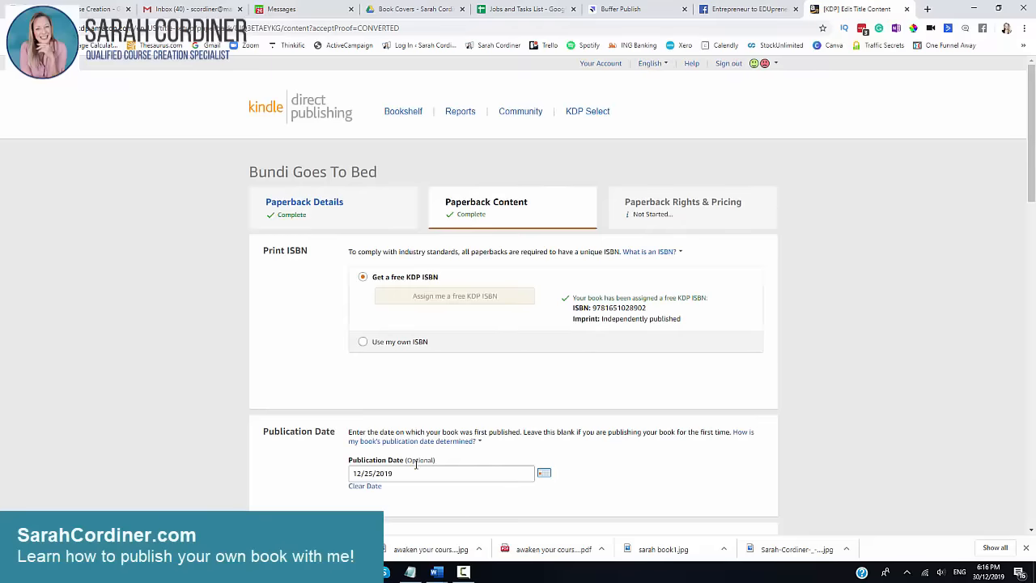
pyautogui.scroll(-3)
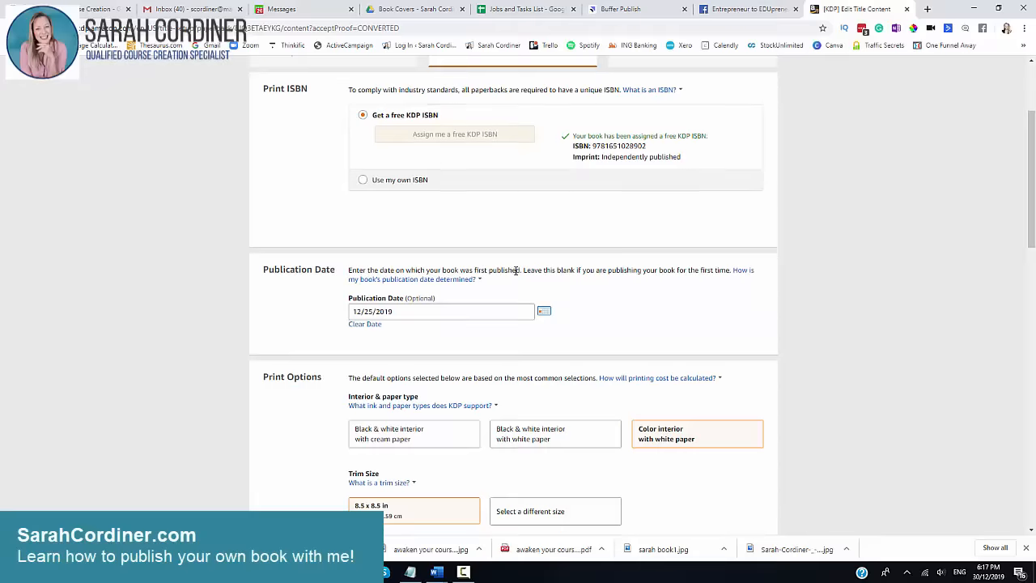
pyautogui.scroll(-3)
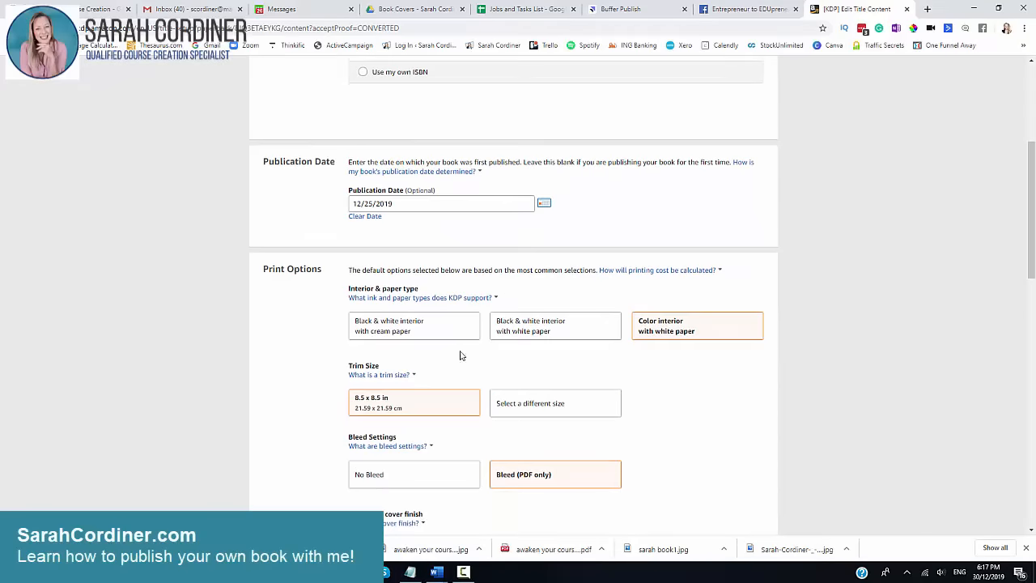
pyautogui.scroll(-3)
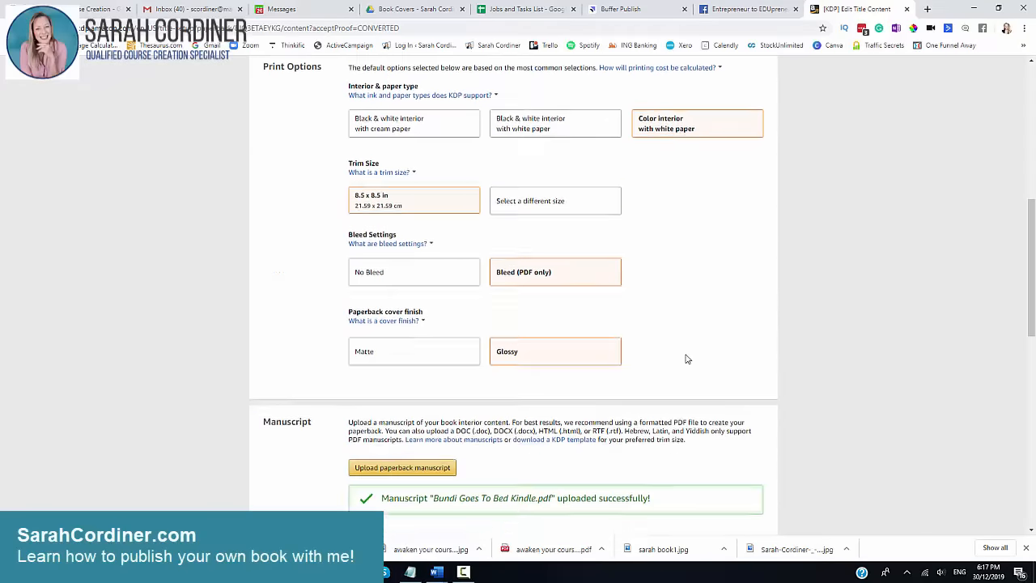
pyautogui.scroll(-3)
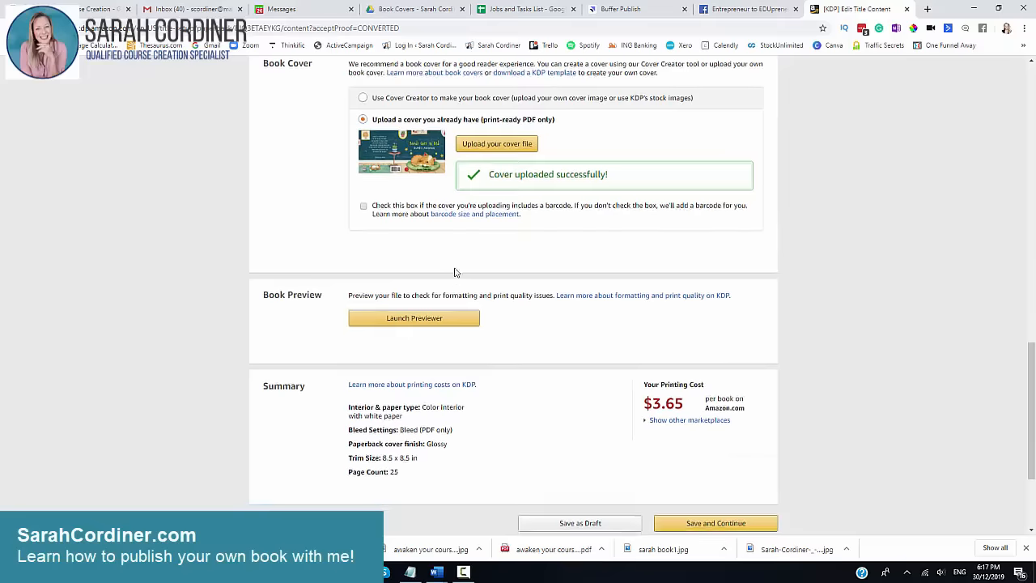
pyautogui.scroll(-3)
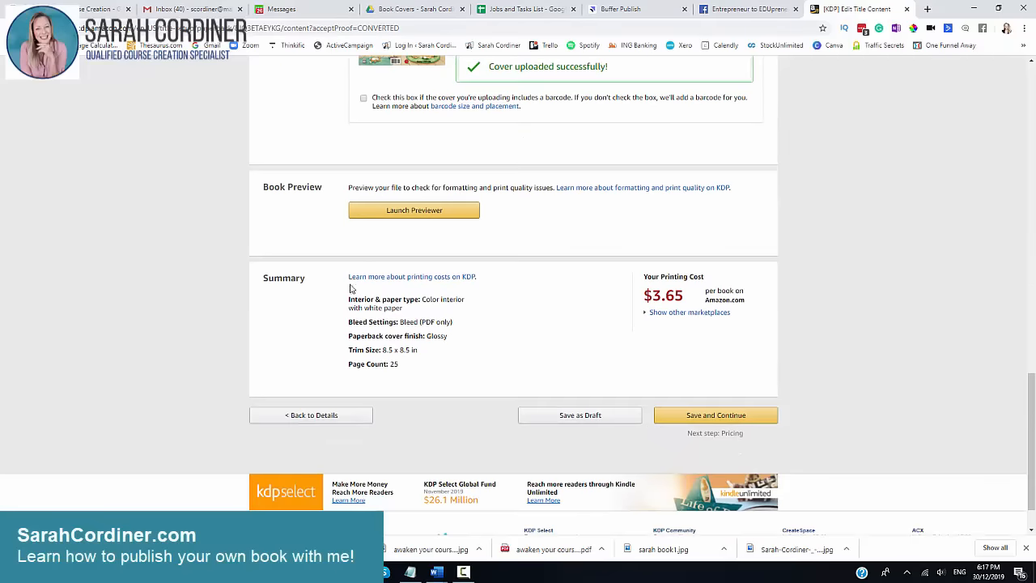
pyautogui.moveTo(658, 283)
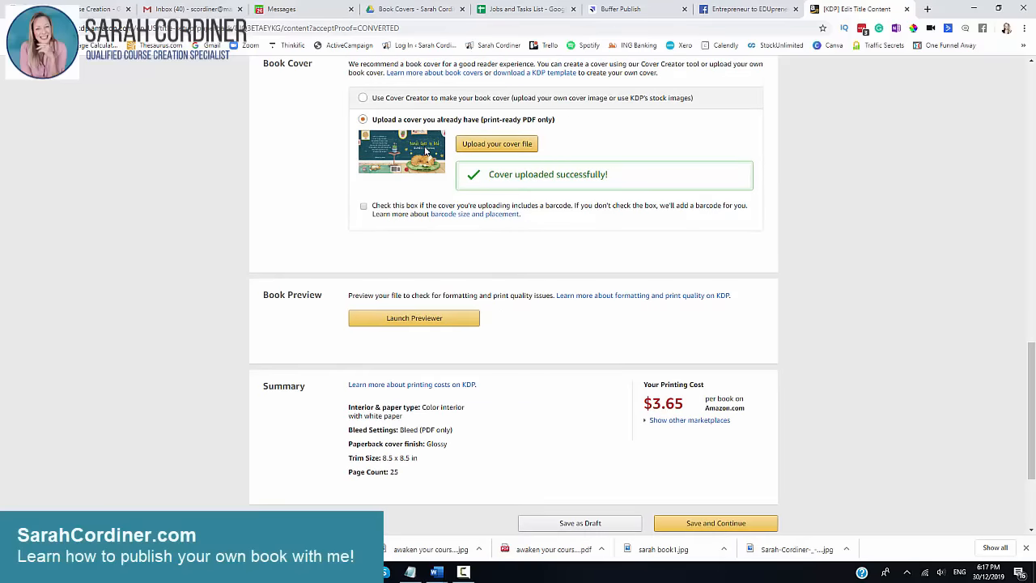
pyautogui.scroll(-3)
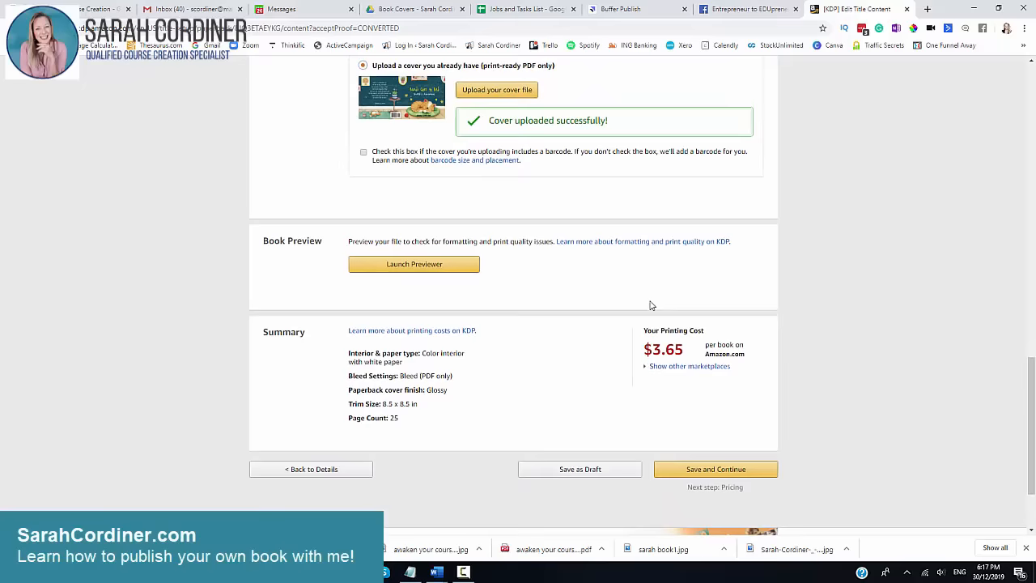
pyautogui.moveTo(641, 362)
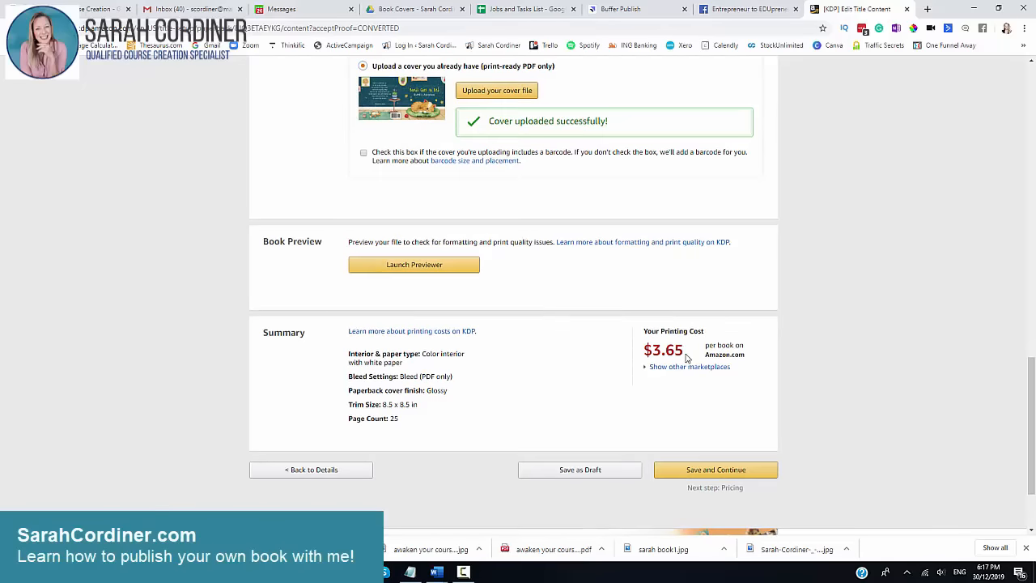
# Show printing costs for other marketplaces, including £2.05 on Amazon.co.uk and €2.40 on Amazon.de
pyautogui.click(688, 366)
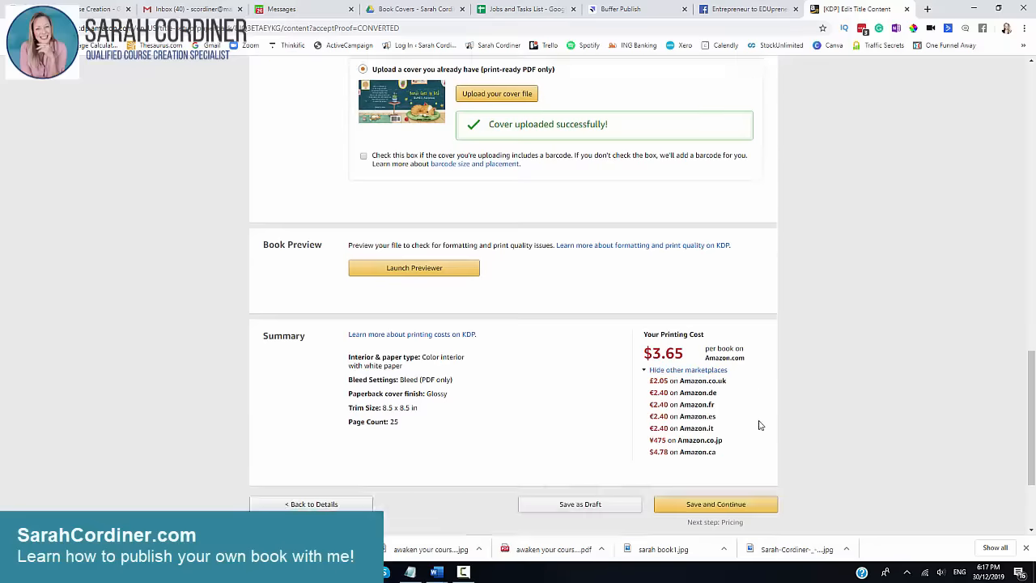
pyautogui.scroll(-3)
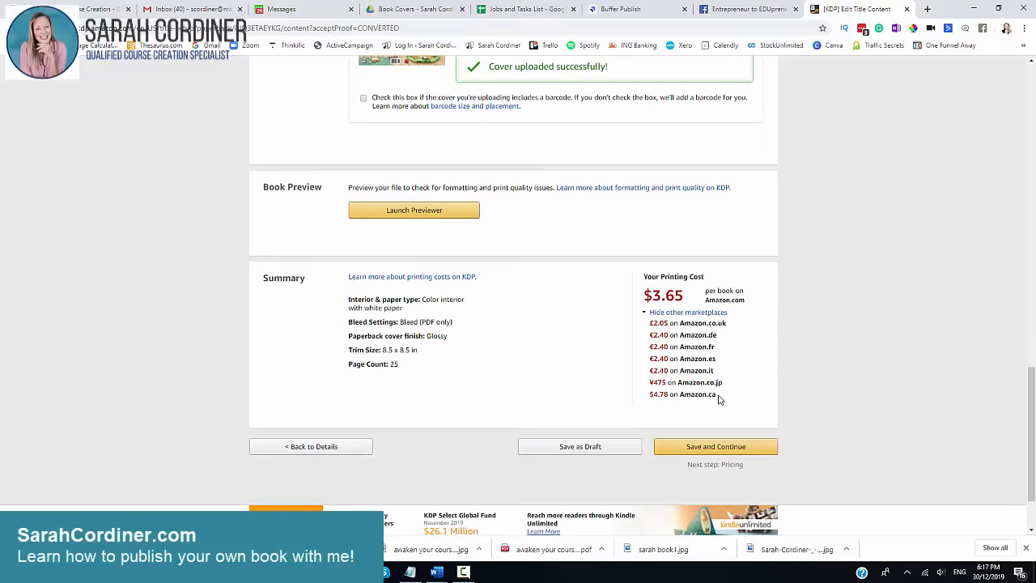
pyautogui.moveTo(738, 331)
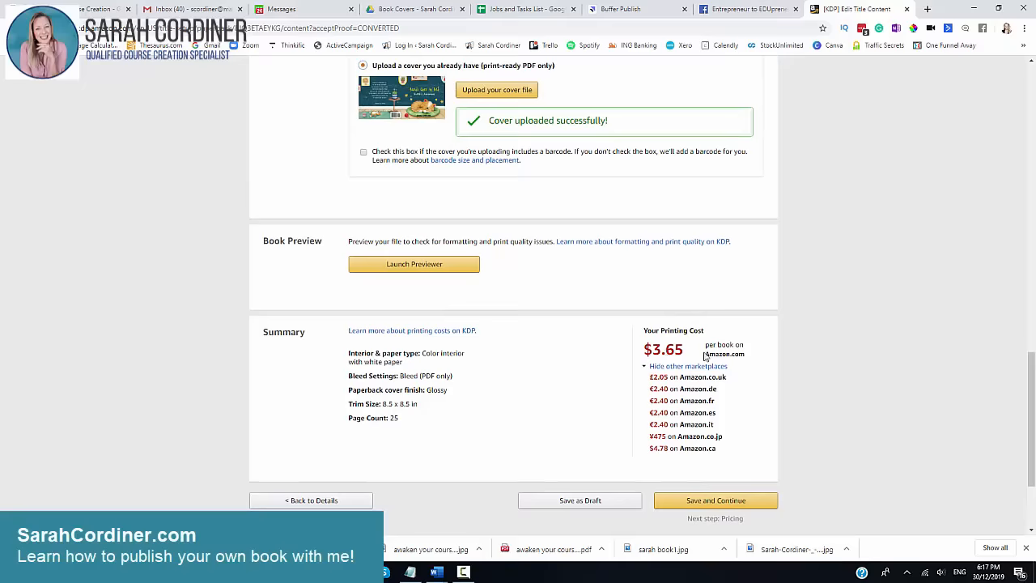
pyautogui.moveTo(758, 365)
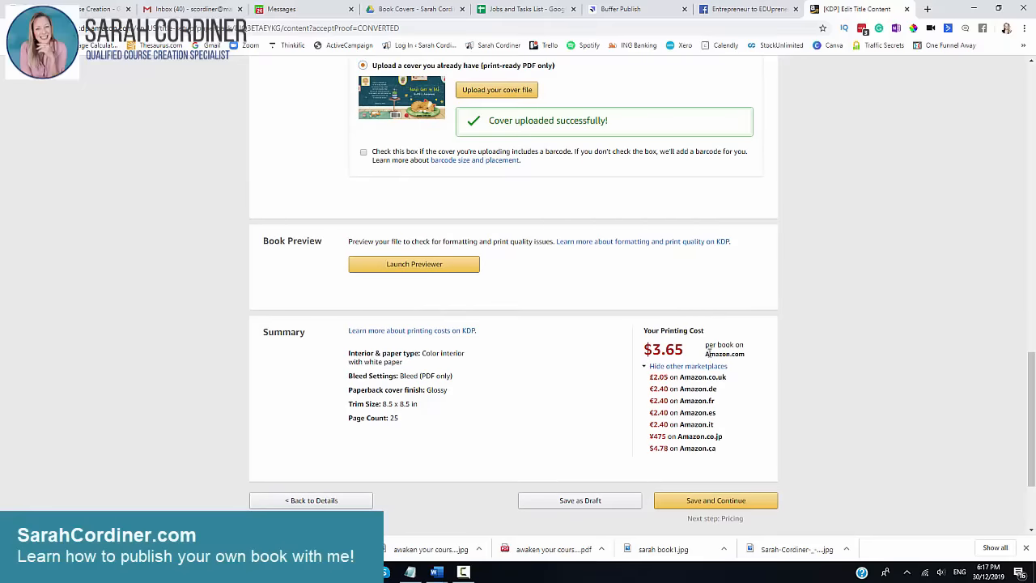
pyautogui.moveTo(755, 364)
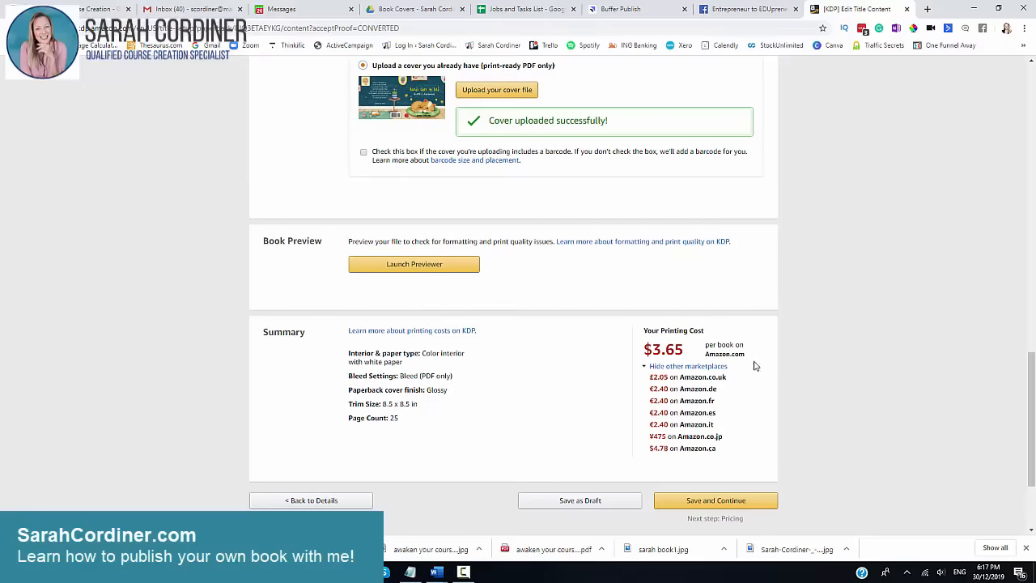
pyautogui.moveTo(696, 350)
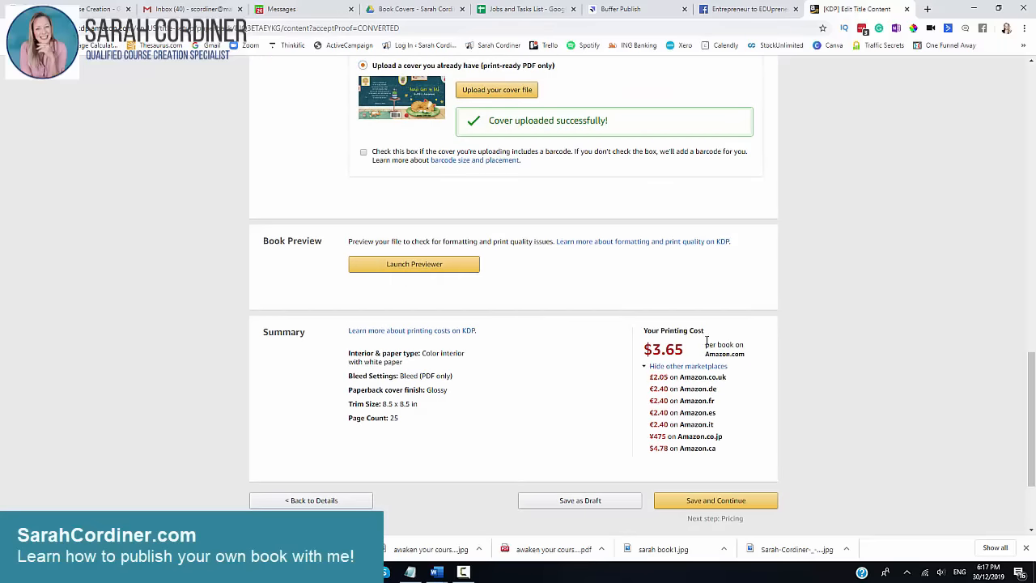
pyautogui.moveTo(654, 359)
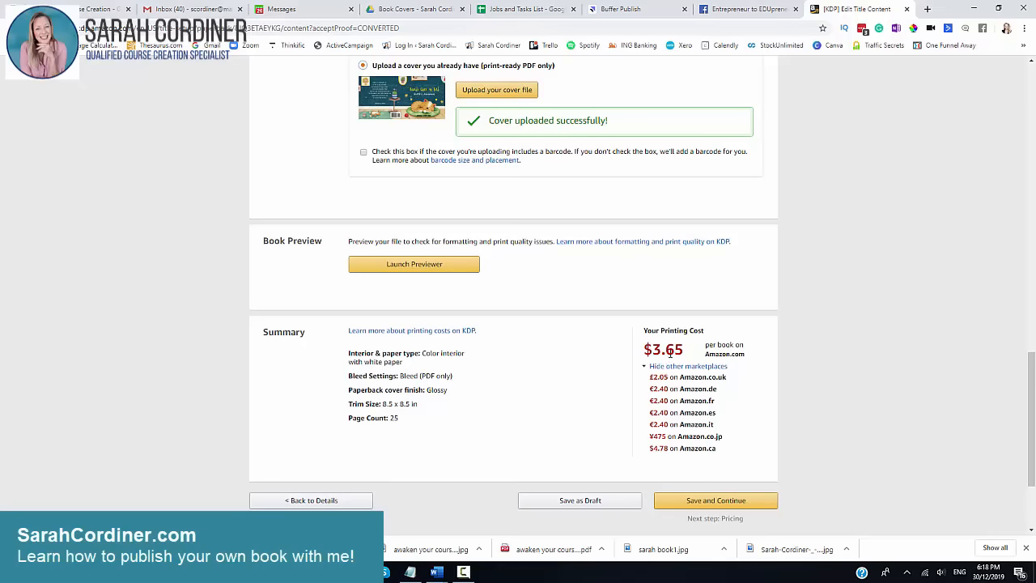
pyautogui.moveTo(704, 354)
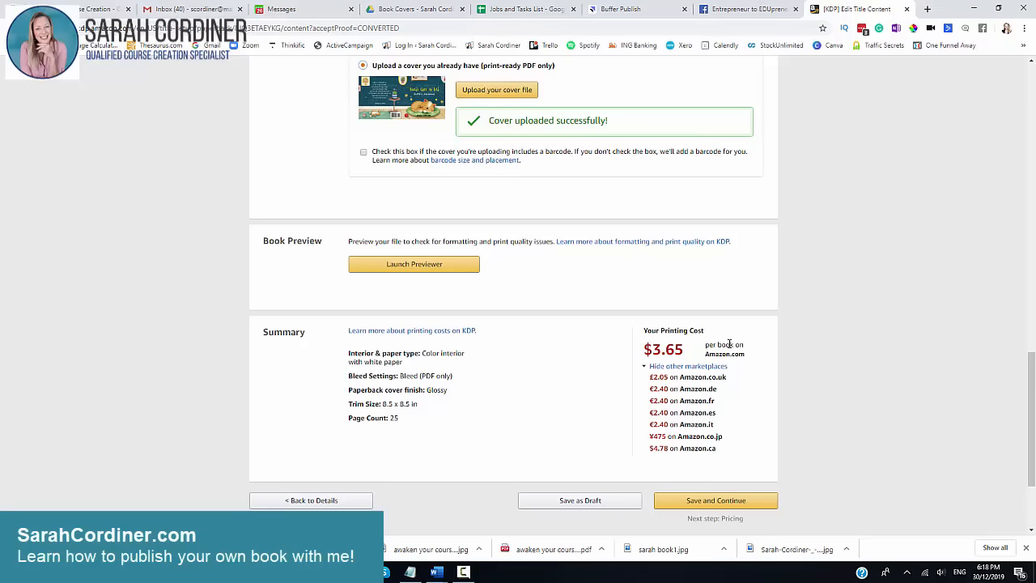
pyautogui.moveTo(644, 348)
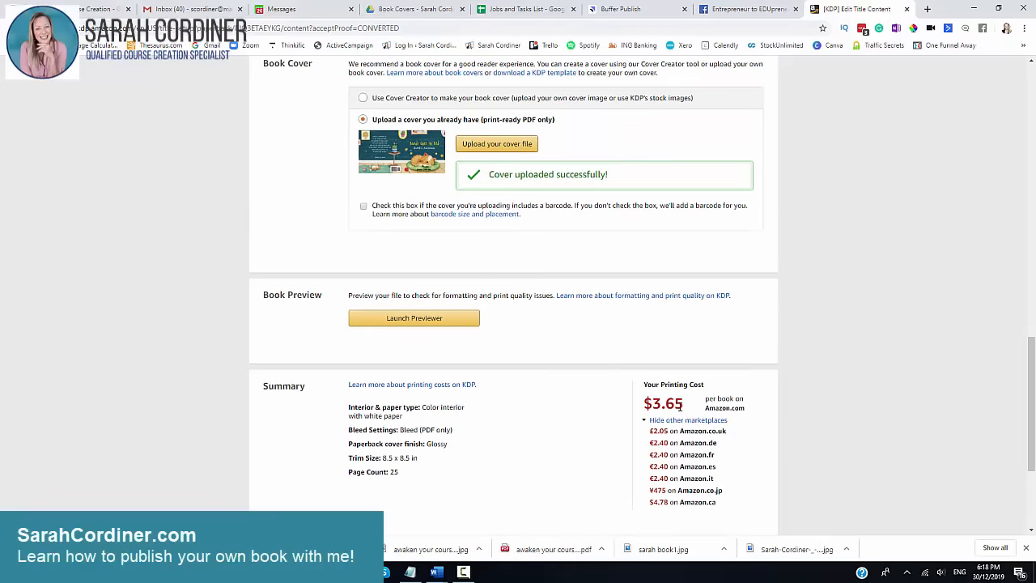
pyautogui.moveTo(664, 392)
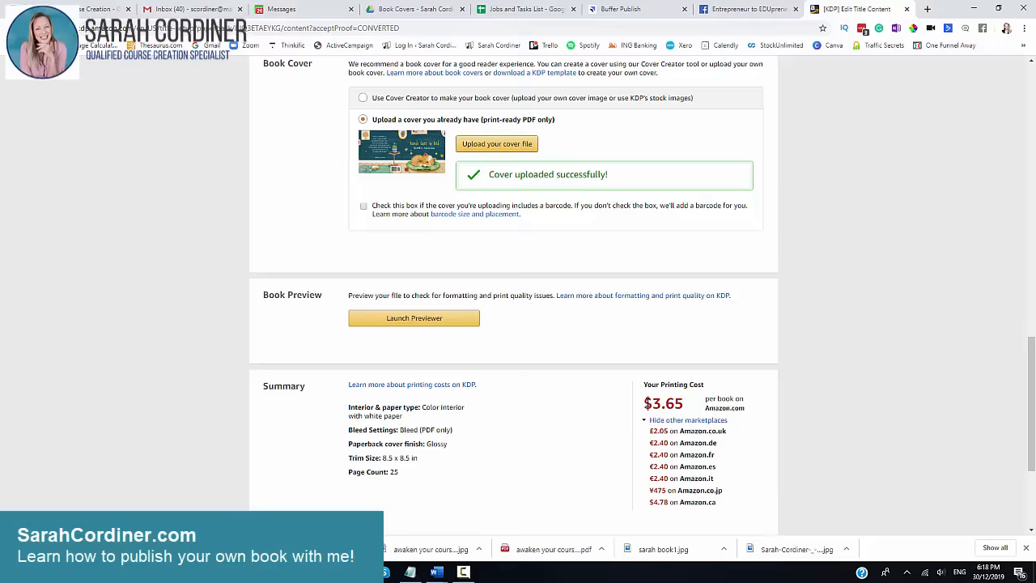
pyautogui.scroll(-3)
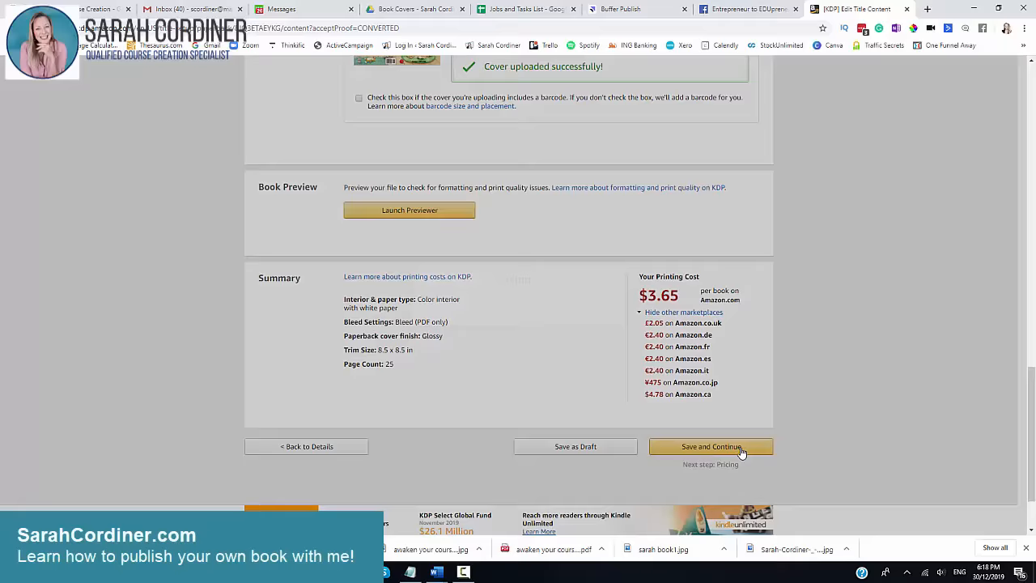
# Save the paperback content and continue to the Paperback Rights & Pricing page
pyautogui.click(710, 446)
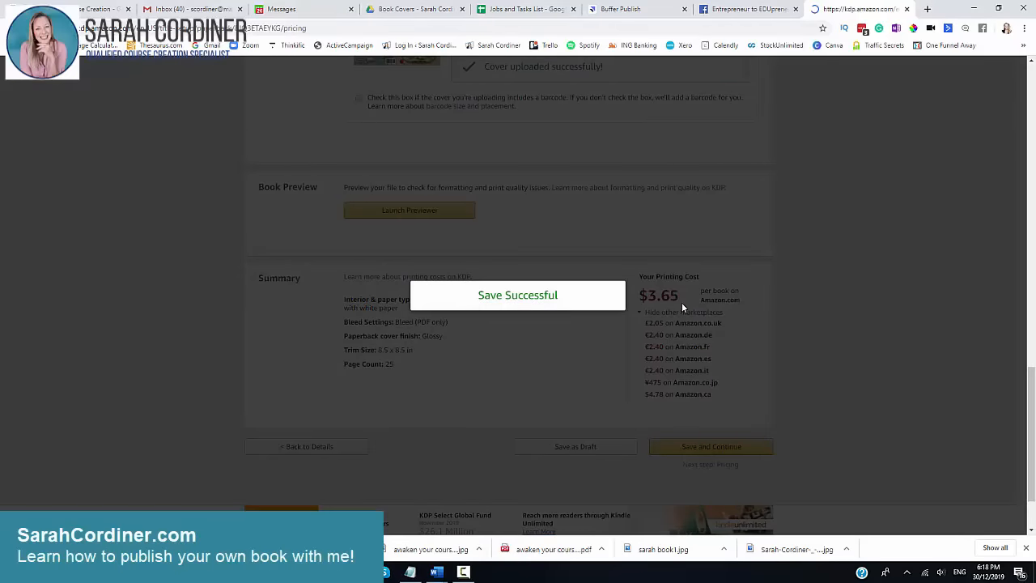
pyautogui.click(710, 447)
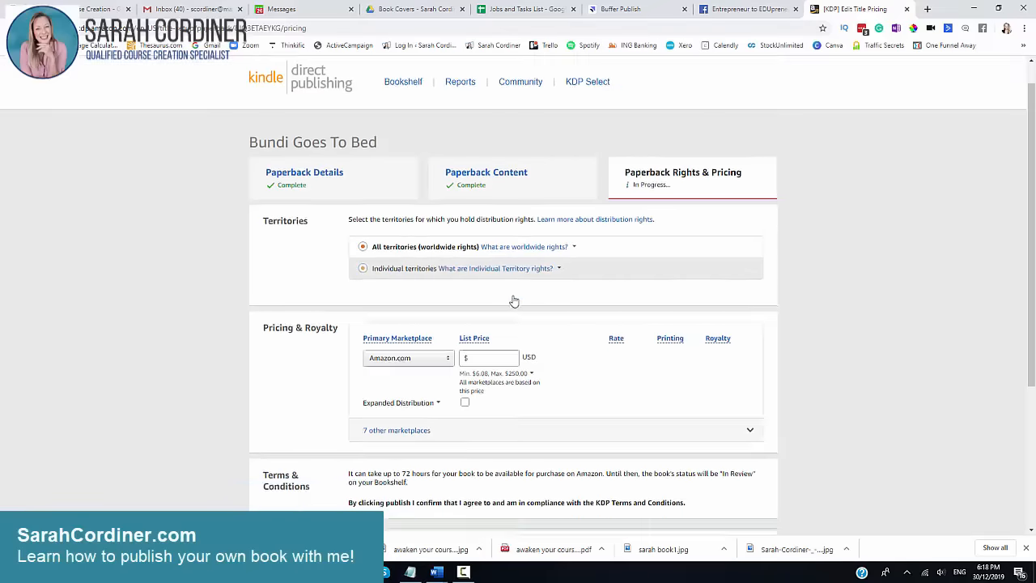
# Set the Amazon.com list price to $11.99 USD and enable Expanded Distribution
pyautogui.scroll(-3)
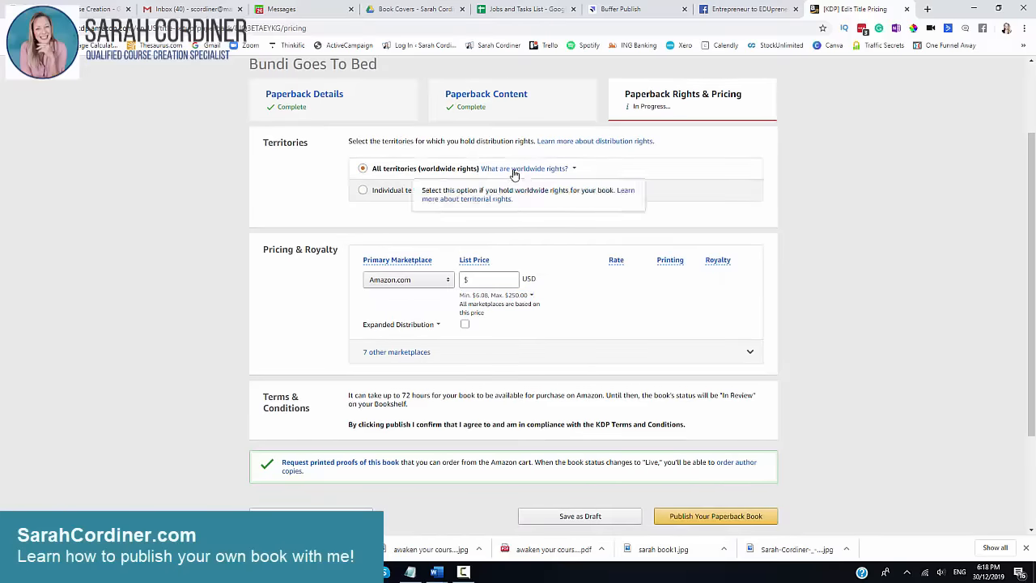
pyautogui.moveTo(767, 228)
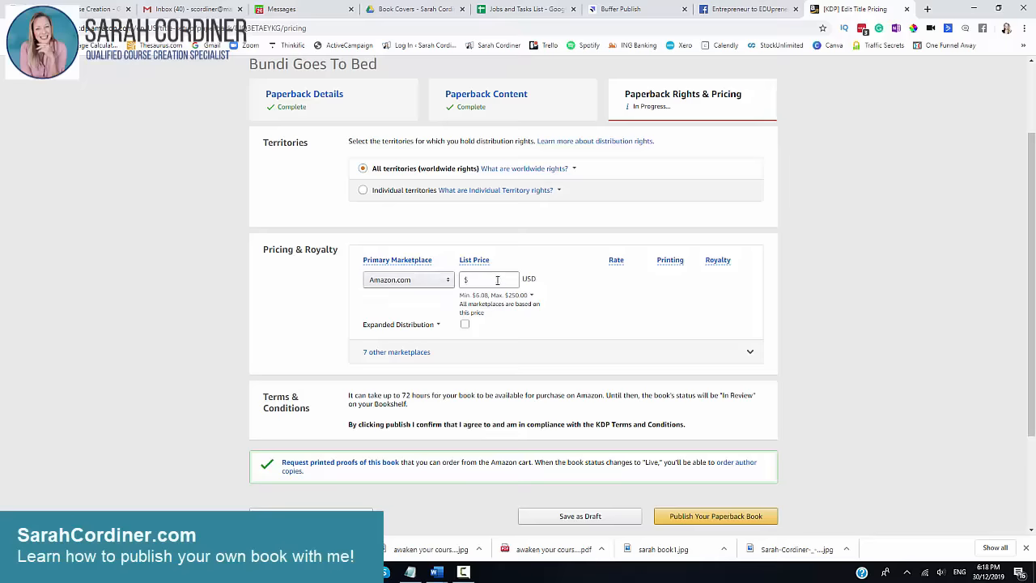
pyautogui.click(489, 278)
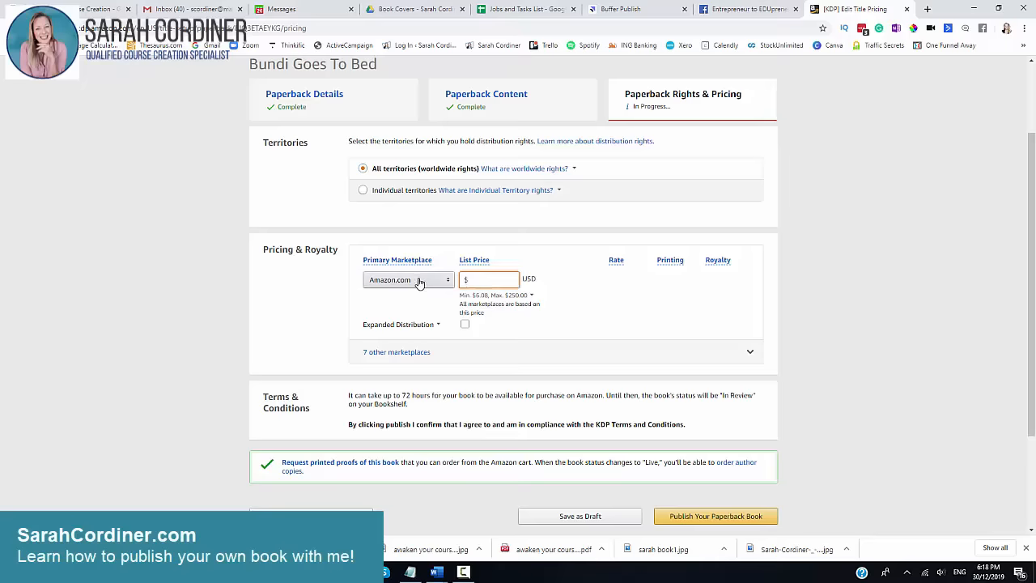
pyautogui.click(407, 278)
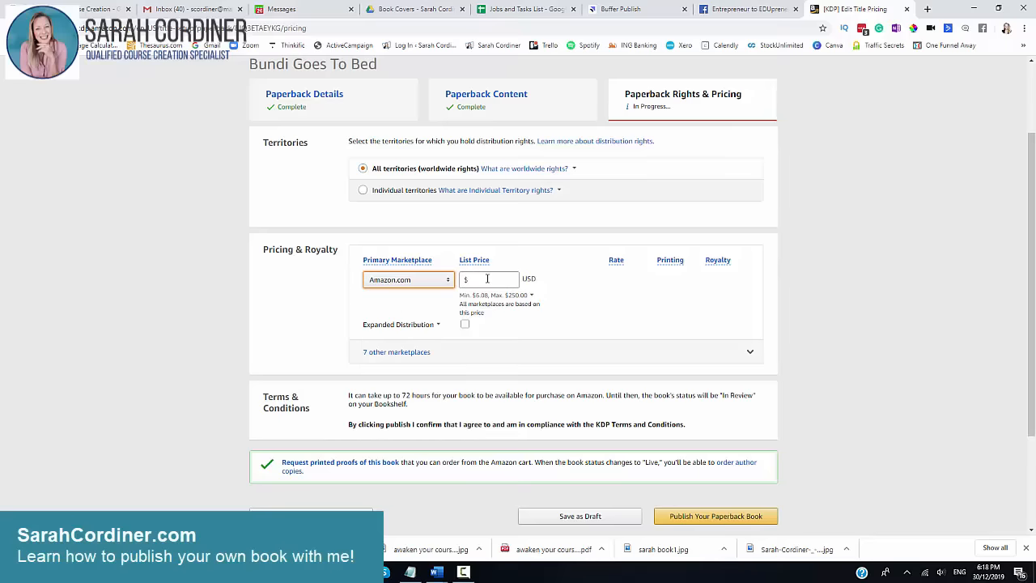
pyautogui.write('11.99')
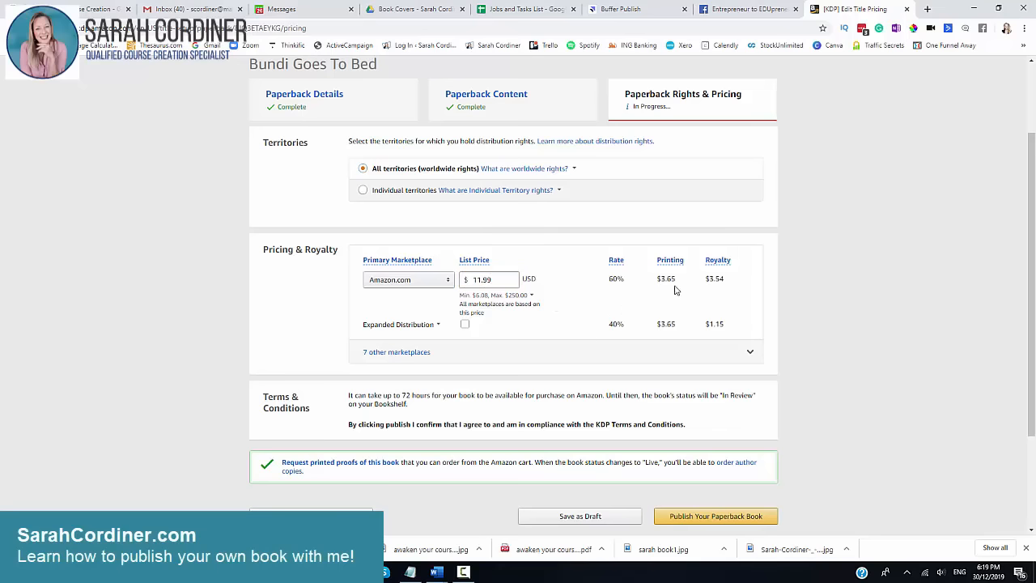
pyautogui.moveTo(447, 305)
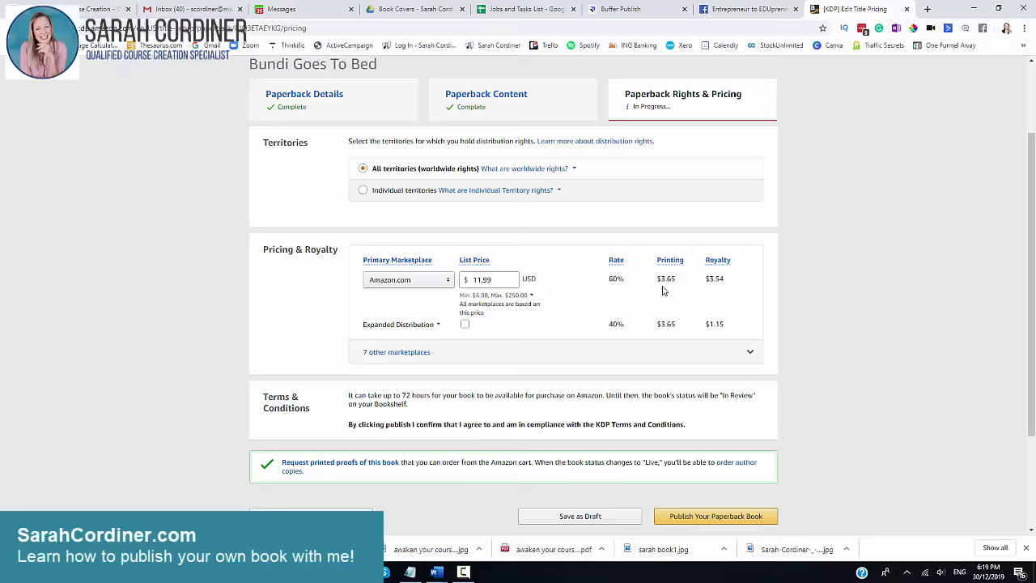
pyautogui.click(465, 324)
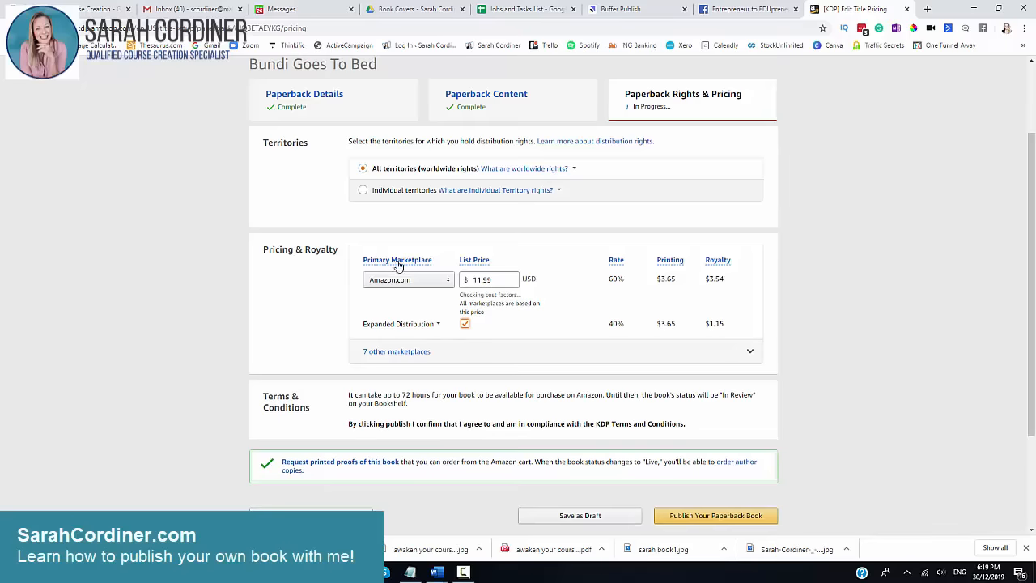
pyautogui.click(489, 279)
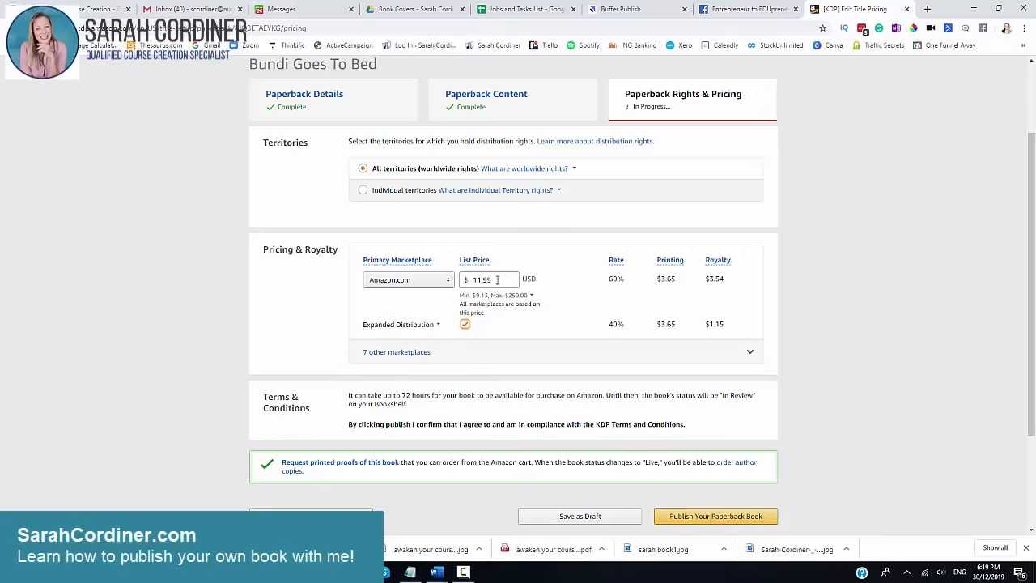
pyautogui.moveTo(536, 294)
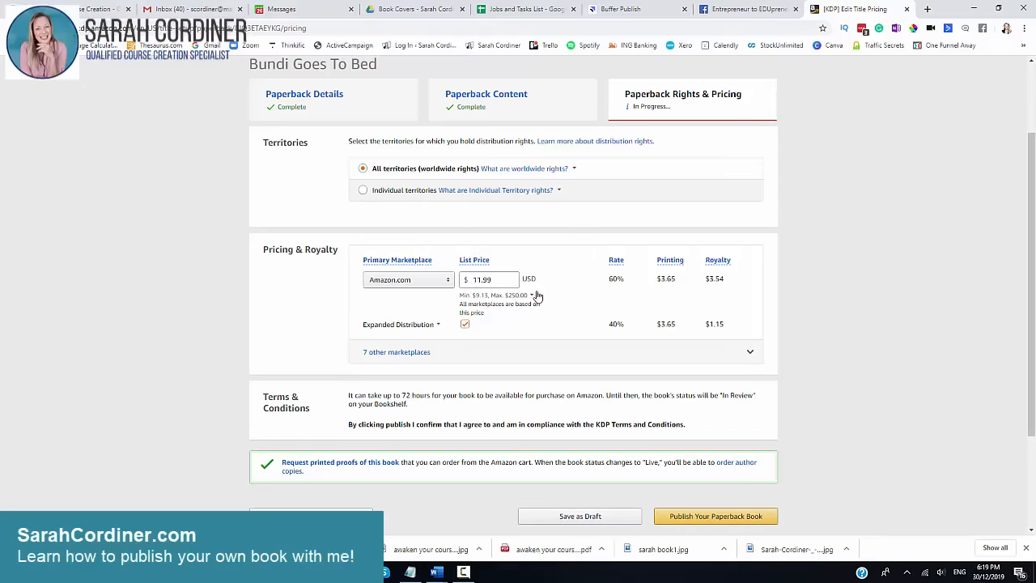
pyautogui.moveTo(618, 284)
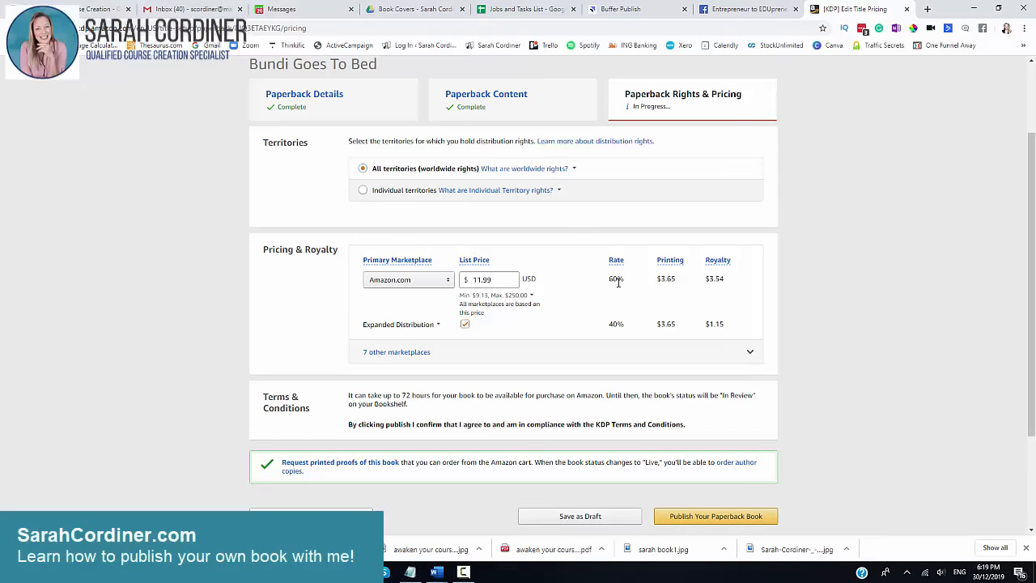
pyautogui.moveTo(678, 267)
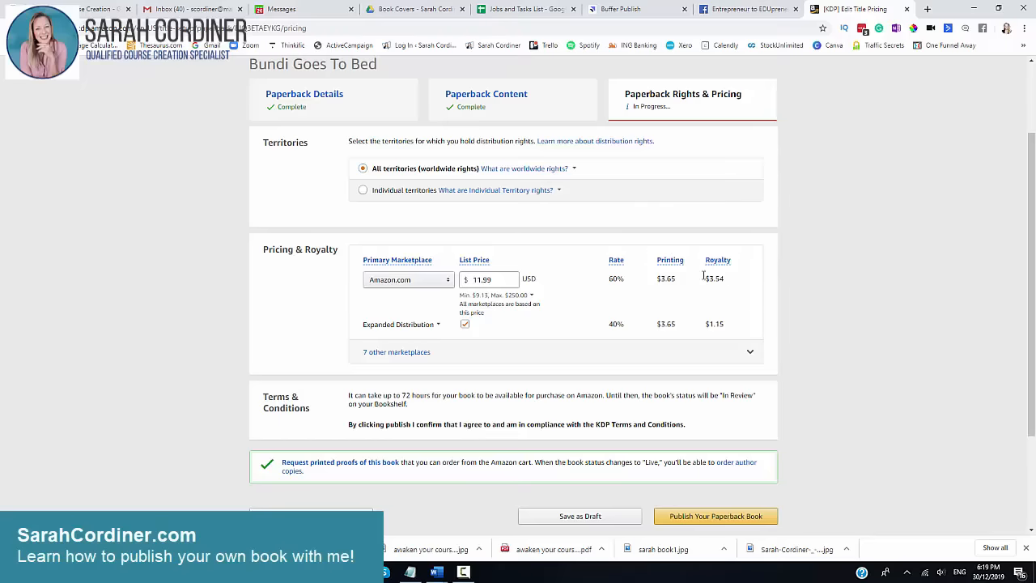
pyautogui.moveTo(727, 282)
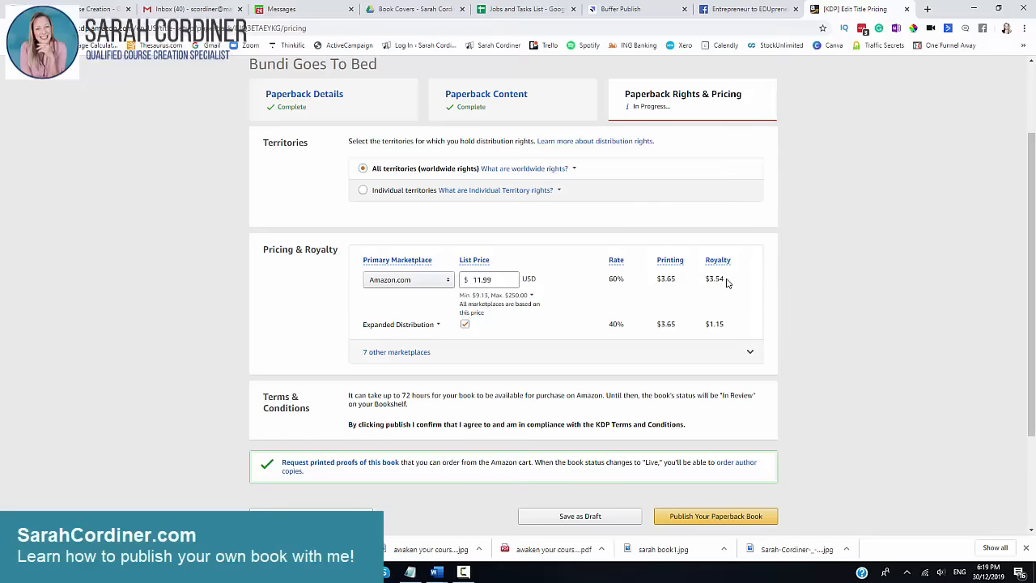
pyautogui.moveTo(738, 285)
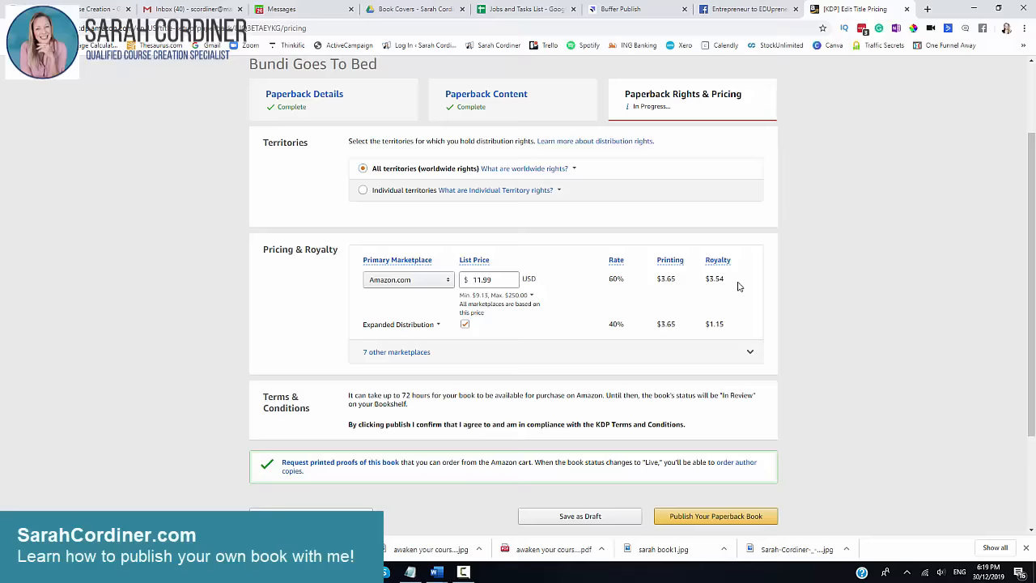
pyautogui.moveTo(389, 327)
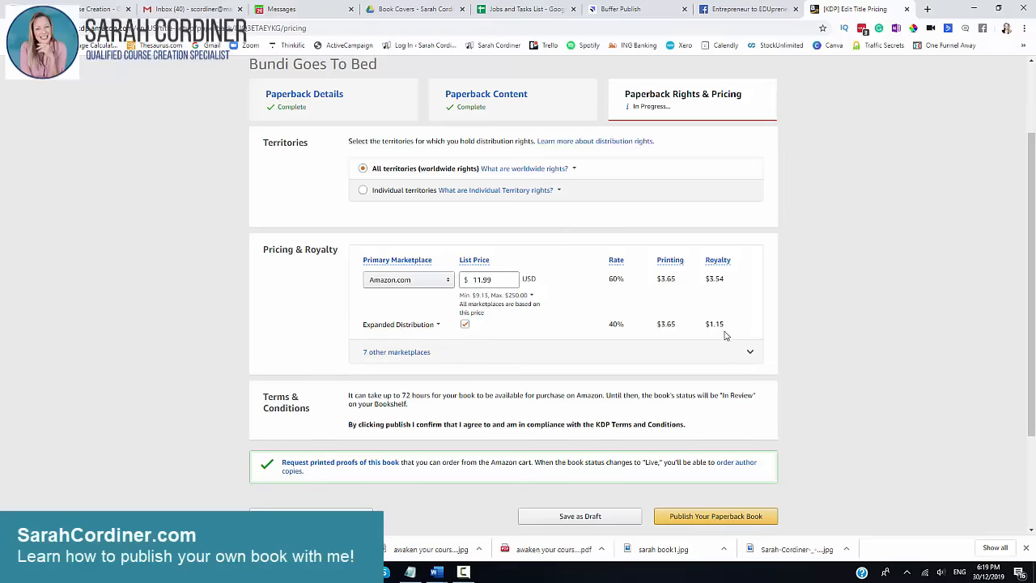
pyautogui.moveTo(738, 330)
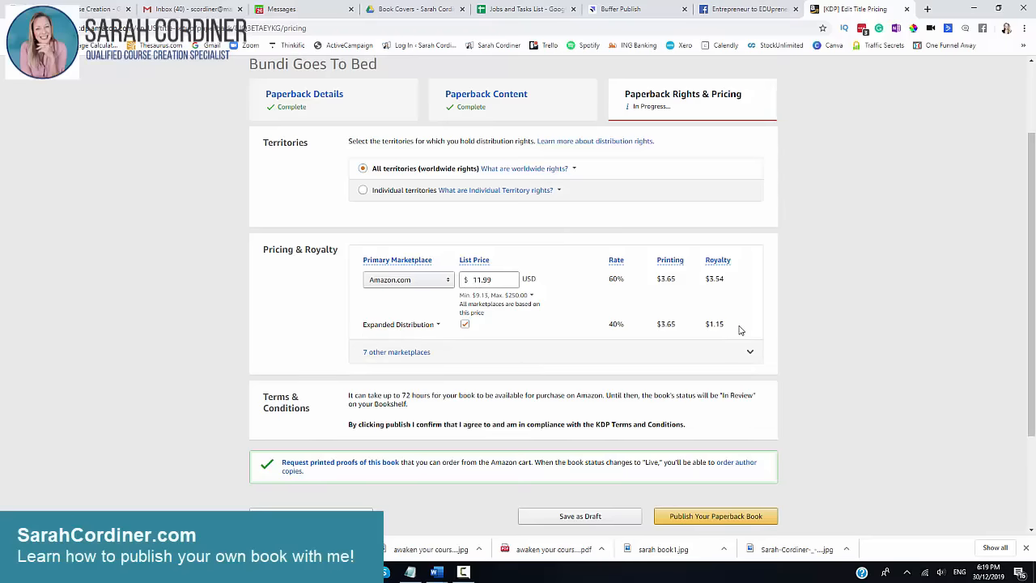
pyautogui.moveTo(695, 333)
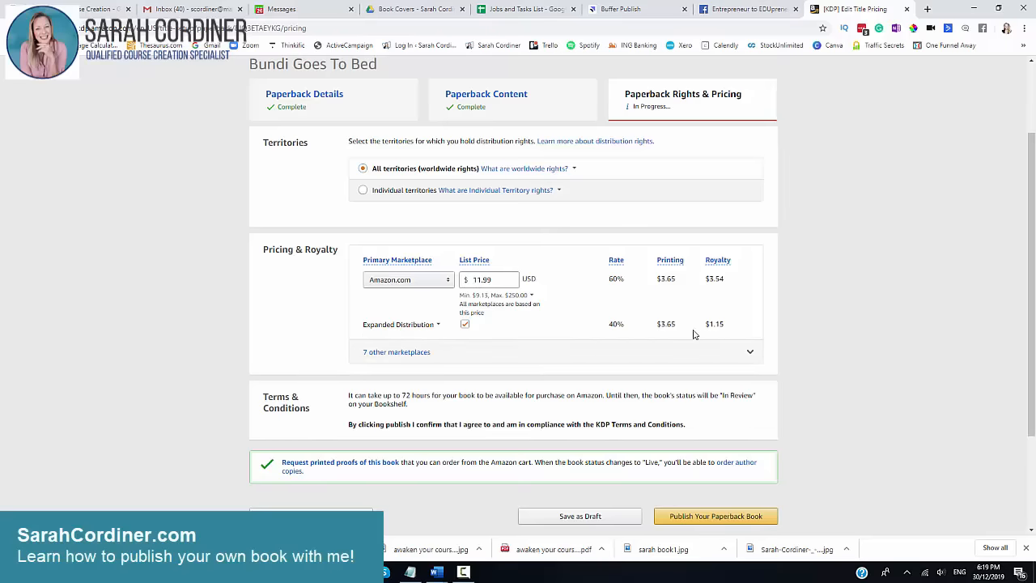
pyautogui.moveTo(870, 318)
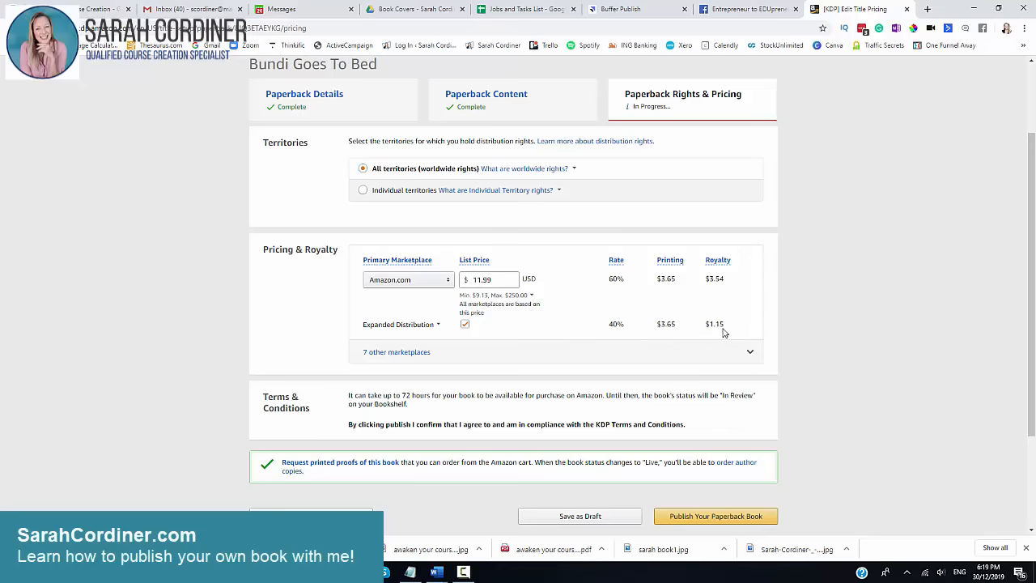
pyautogui.moveTo(755, 329)
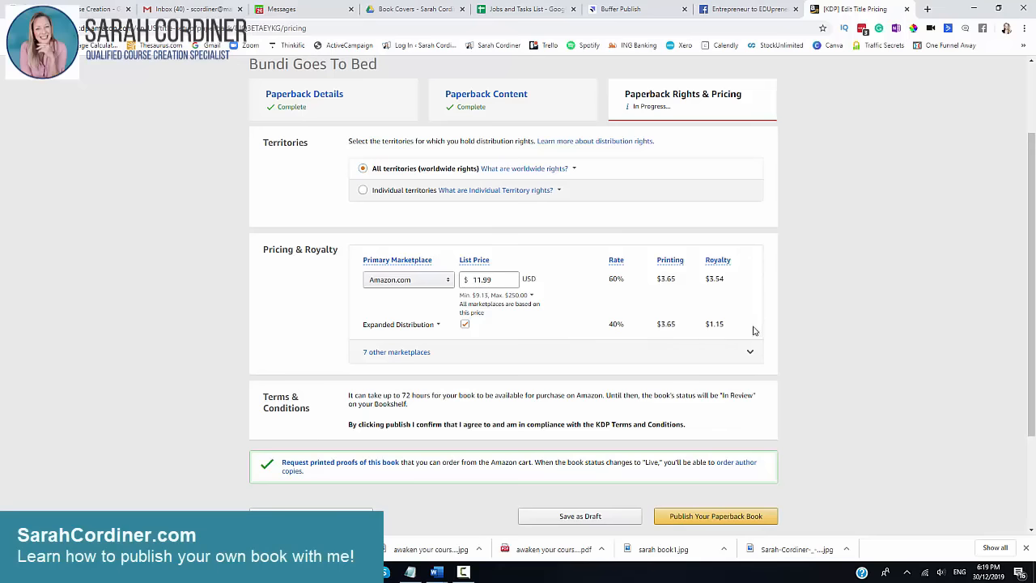
pyautogui.moveTo(758, 296)
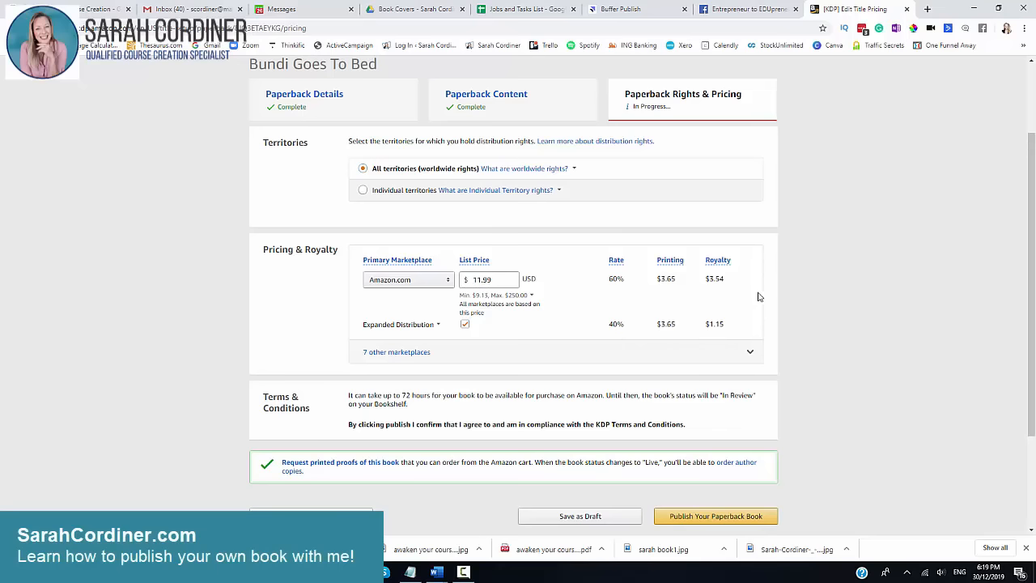
pyautogui.moveTo(738, 351)
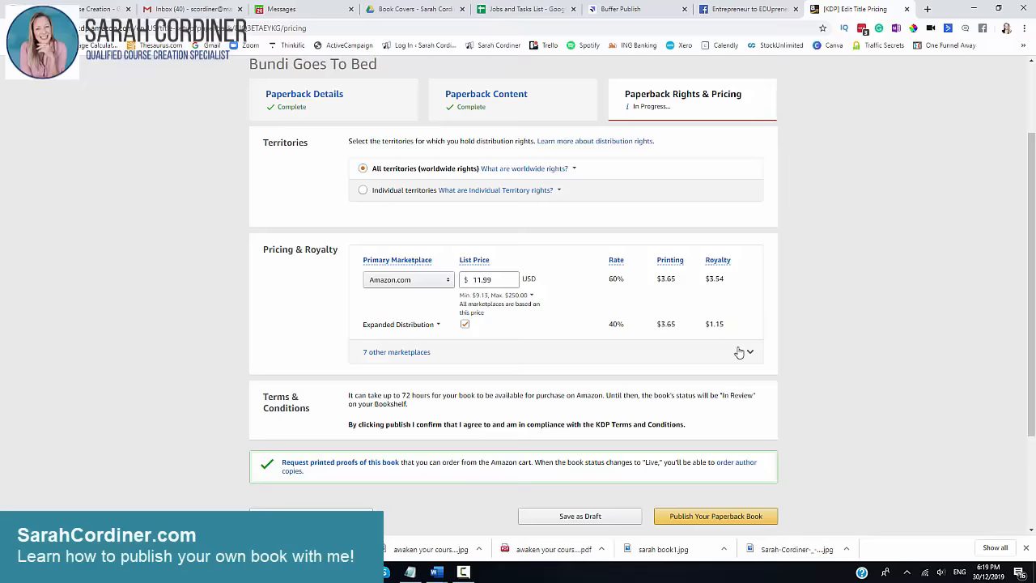
pyautogui.moveTo(488, 246)
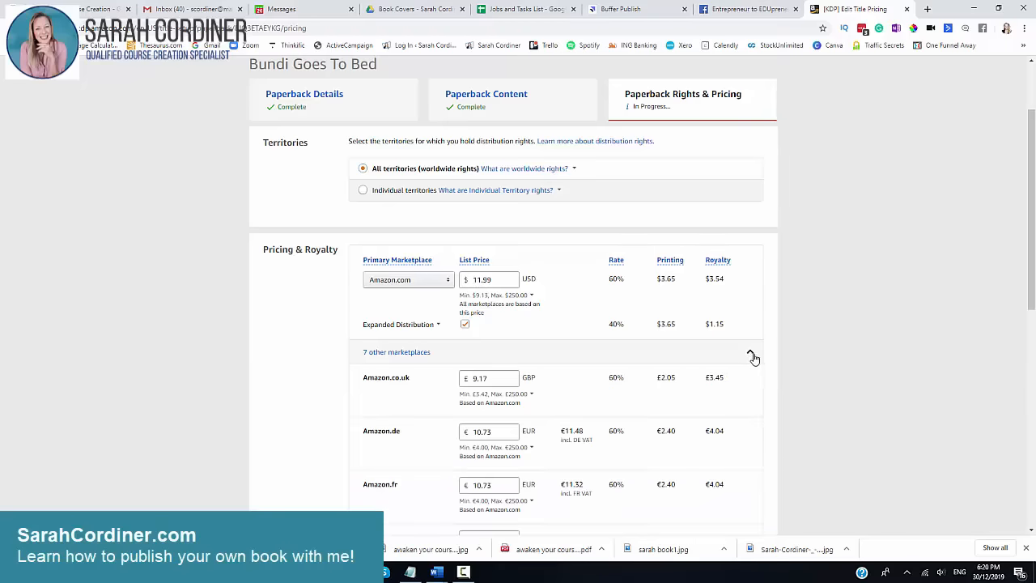
pyautogui.scroll(-3)
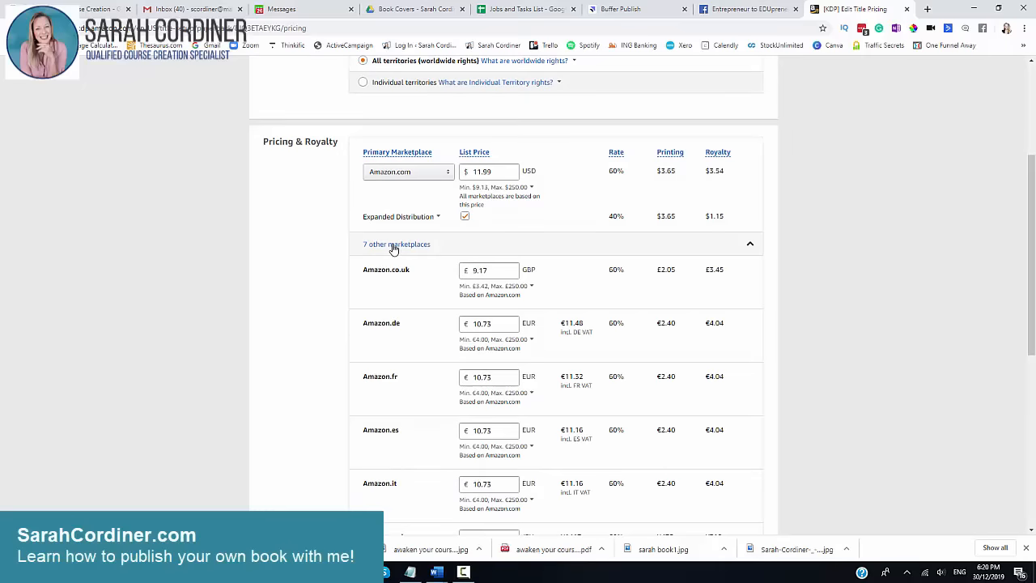
pyautogui.moveTo(308, 327)
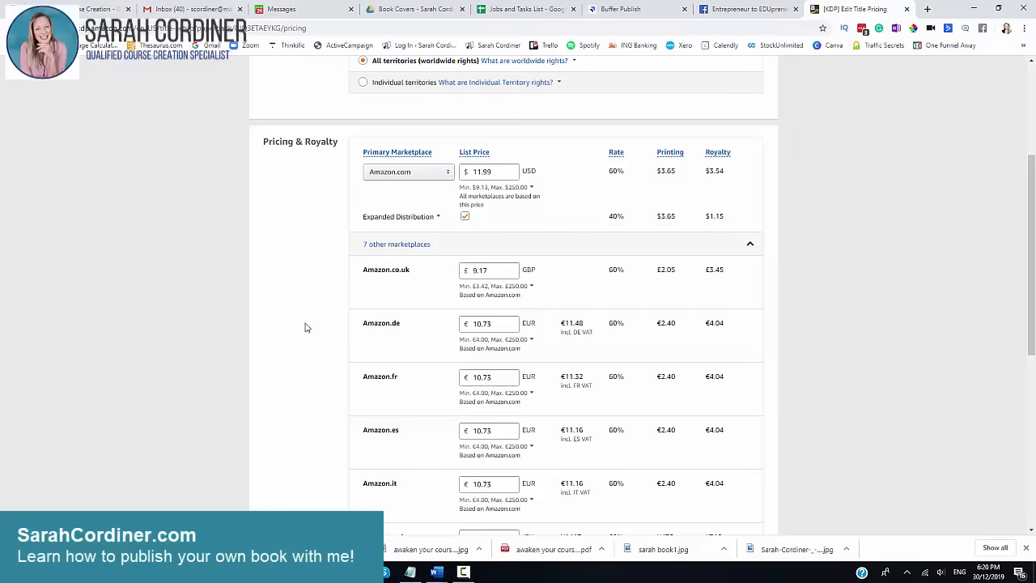
pyautogui.scroll(-3)
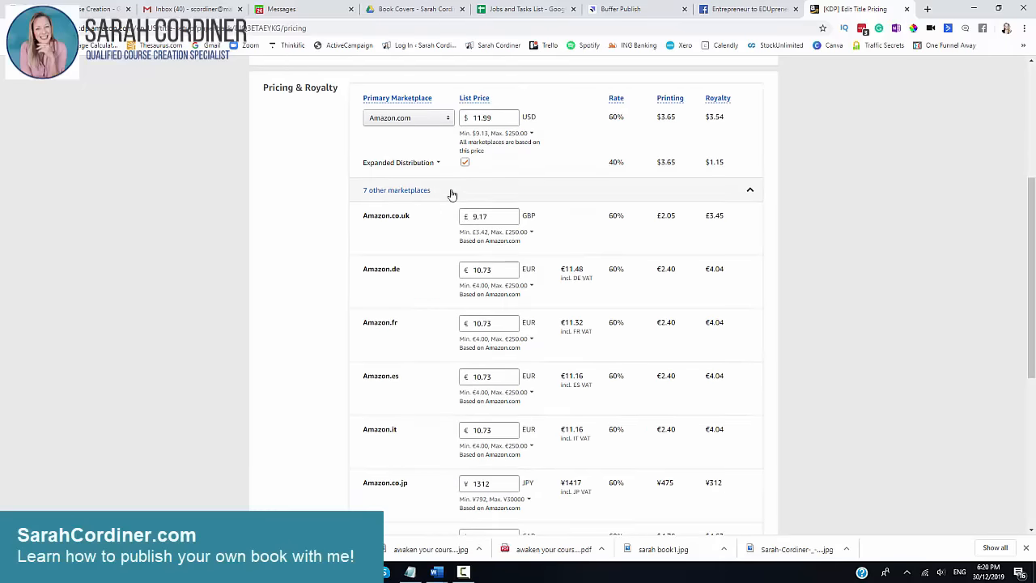
pyautogui.scroll(-3)
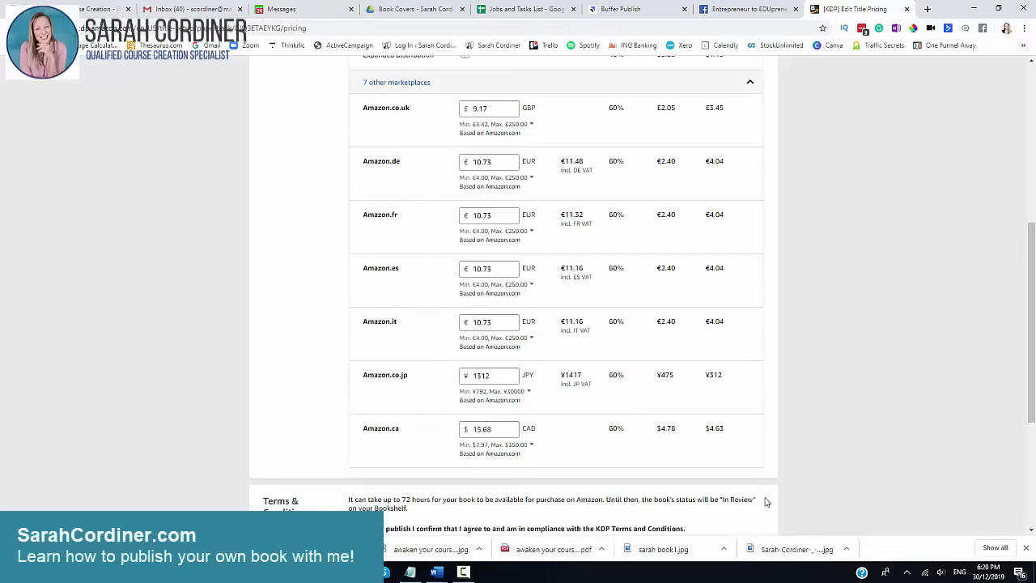
pyautogui.moveTo(710, 313)
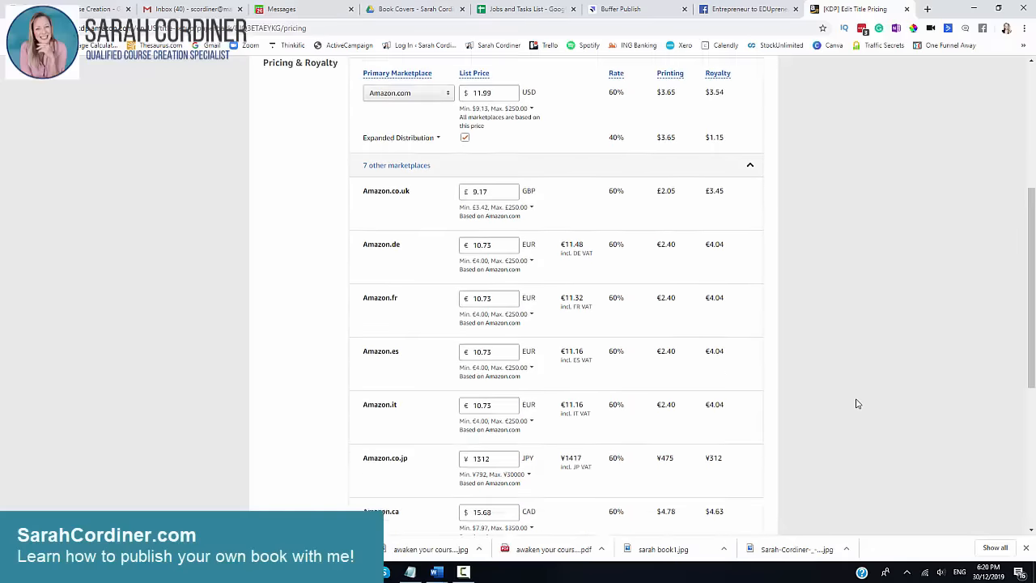
pyautogui.scroll(-3)
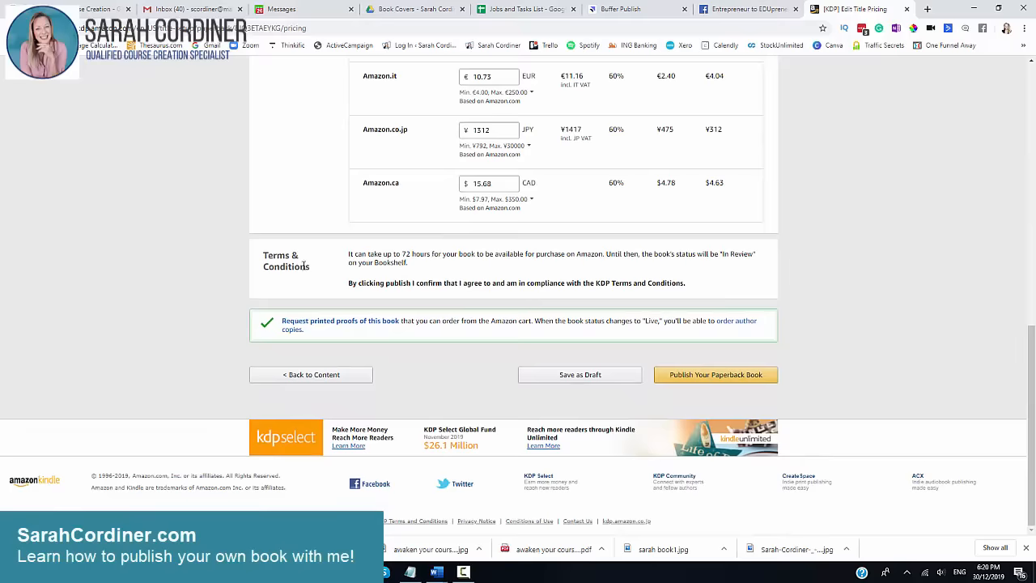
pyautogui.moveTo(392, 247)
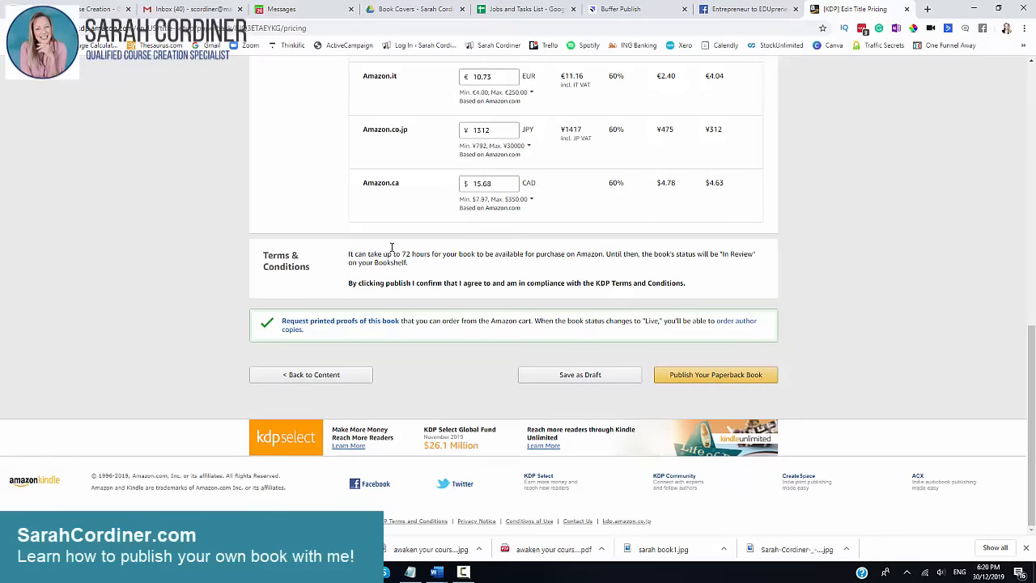
pyautogui.moveTo(473, 266)
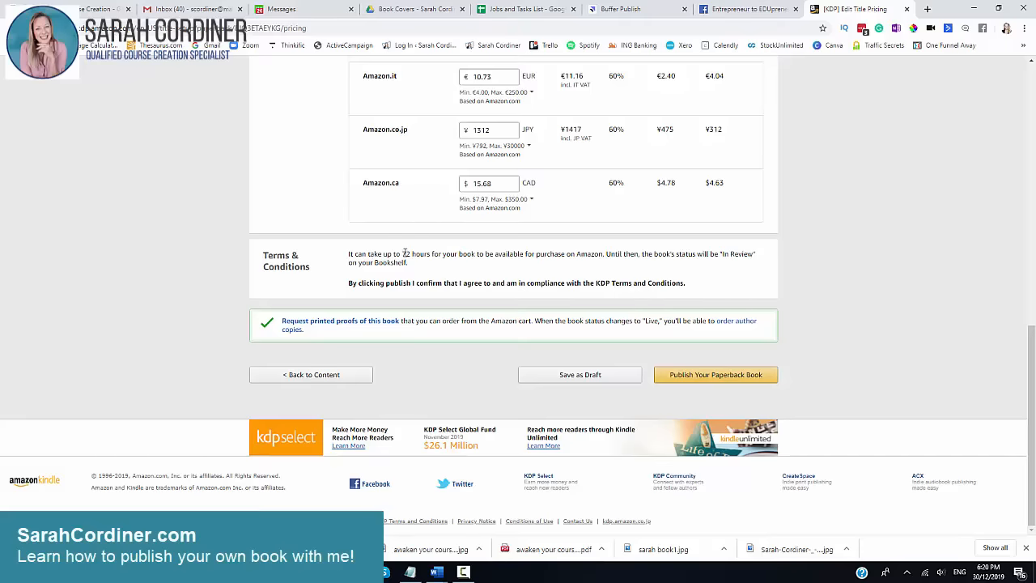
pyautogui.moveTo(401, 252); pyautogui.dragTo(602, 253)
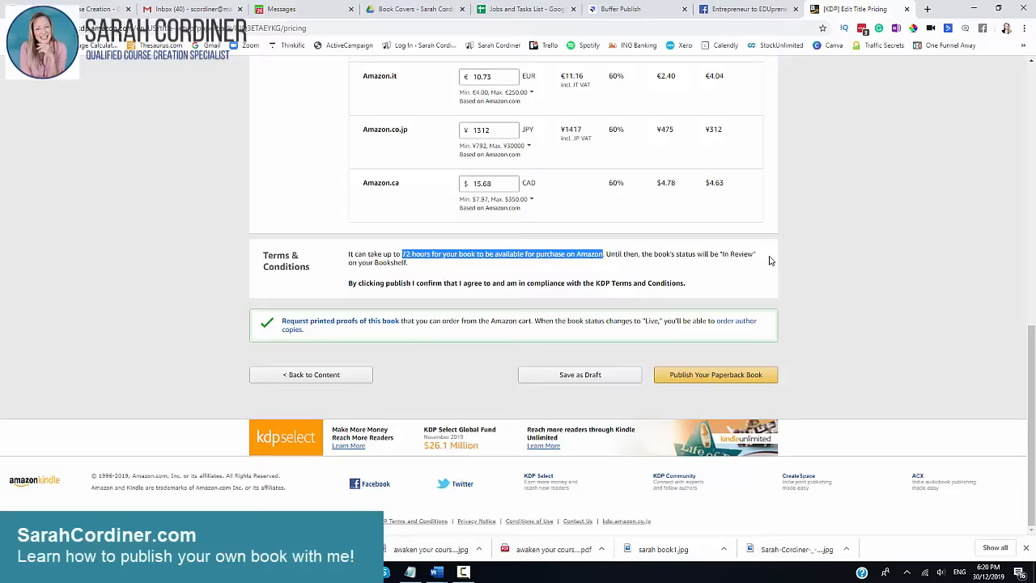
pyautogui.moveTo(450, 262)
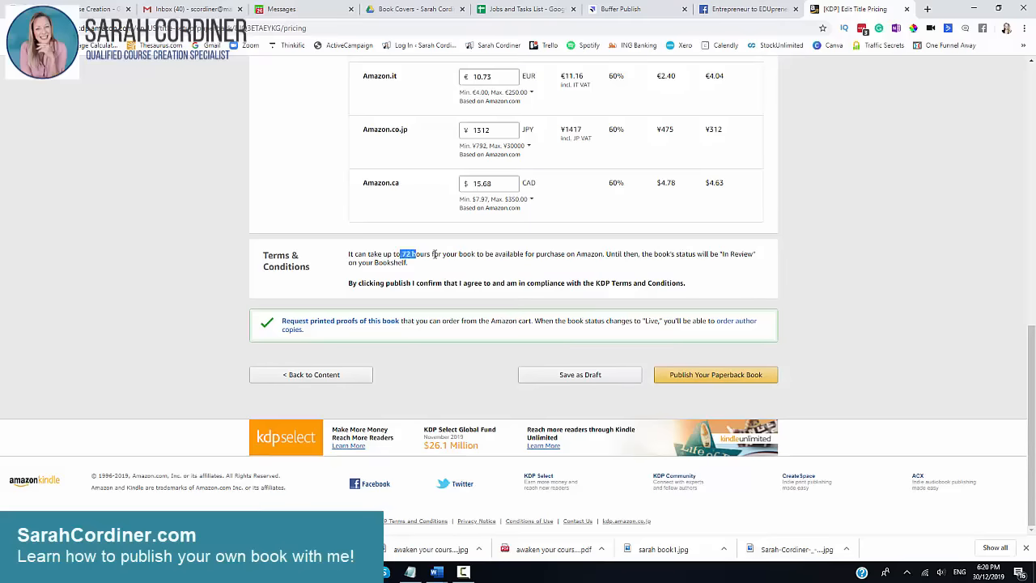
pyautogui.moveTo(404, 253); pyautogui.dragTo(408, 262)
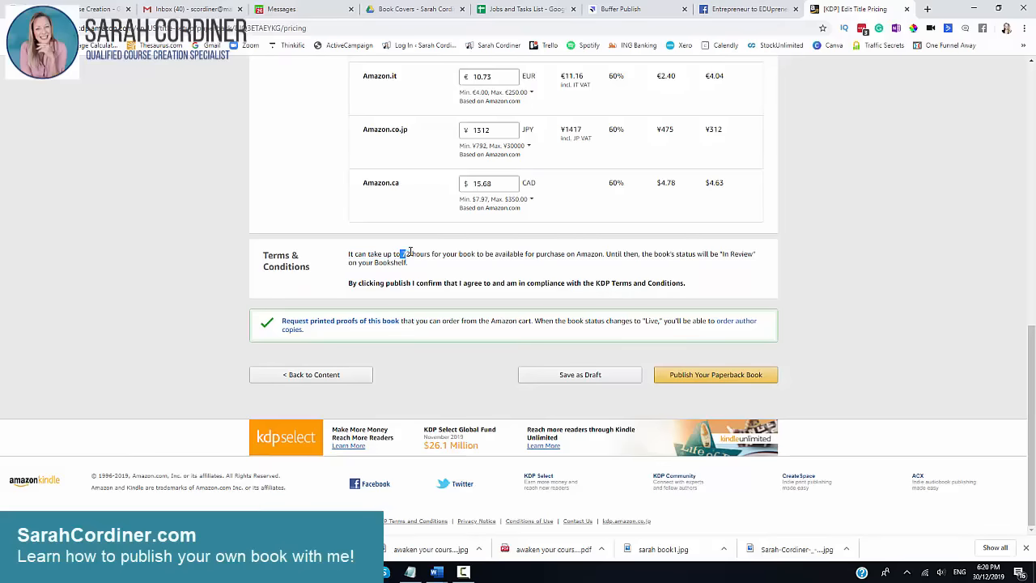
pyautogui.doubleClick(405, 252)
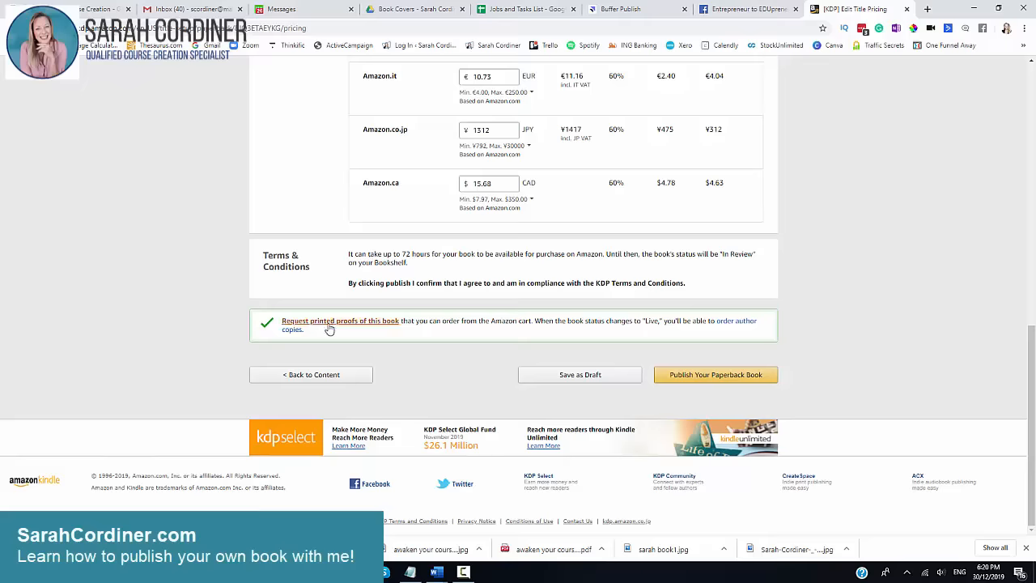
pyautogui.moveTo(761, 324)
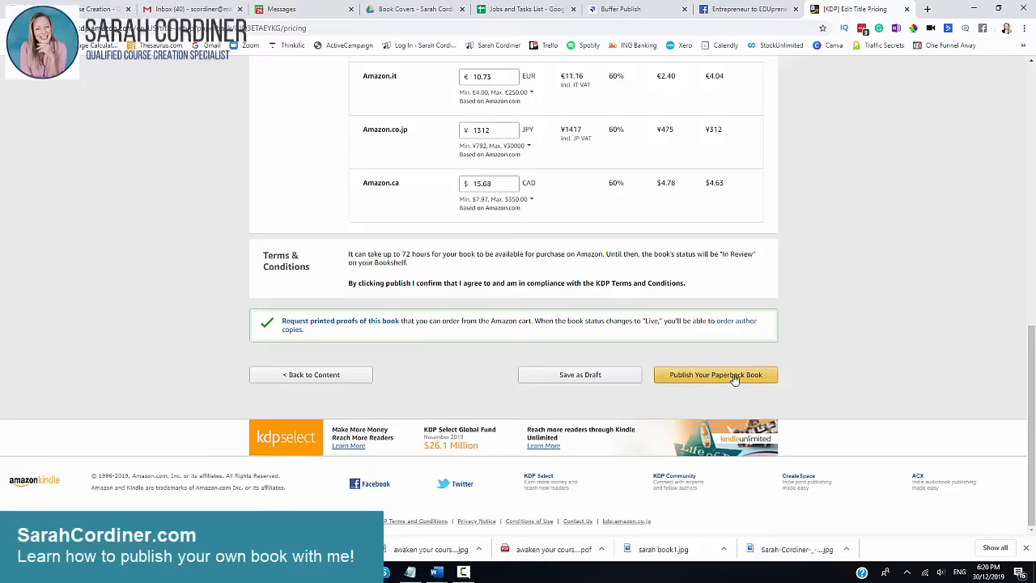
pyautogui.moveTo(712, 383)
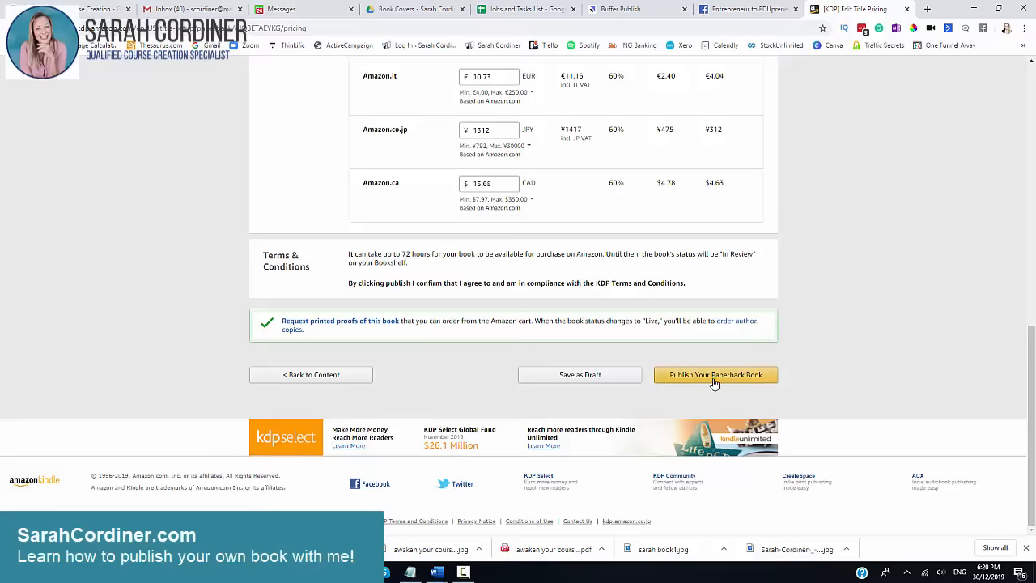
# Publish the paperback 'Bundi Goes To Bed' and reach the submission confirmation at $11.99 USD
pyautogui.click(715, 374)
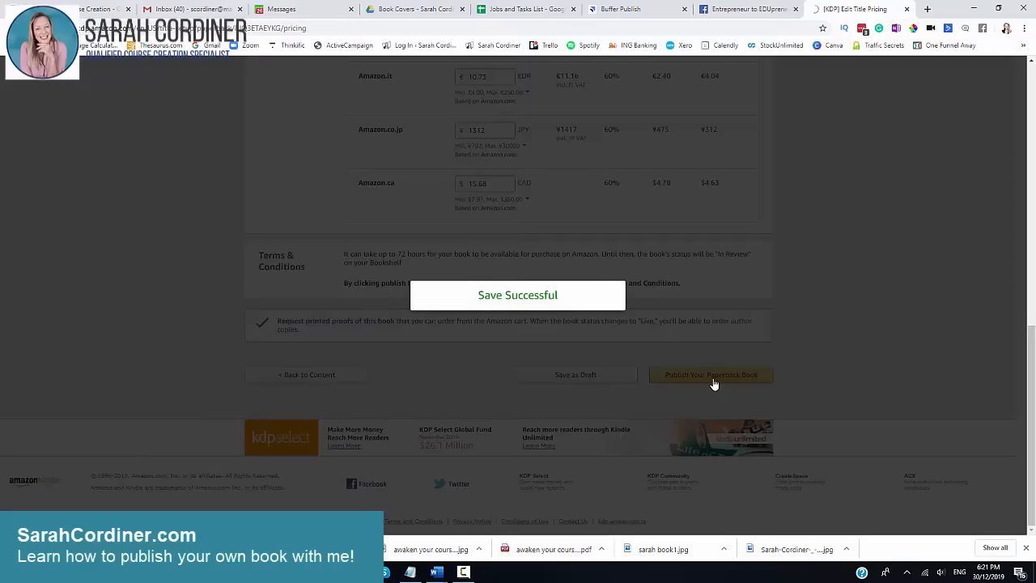
pyautogui.click(710, 374)
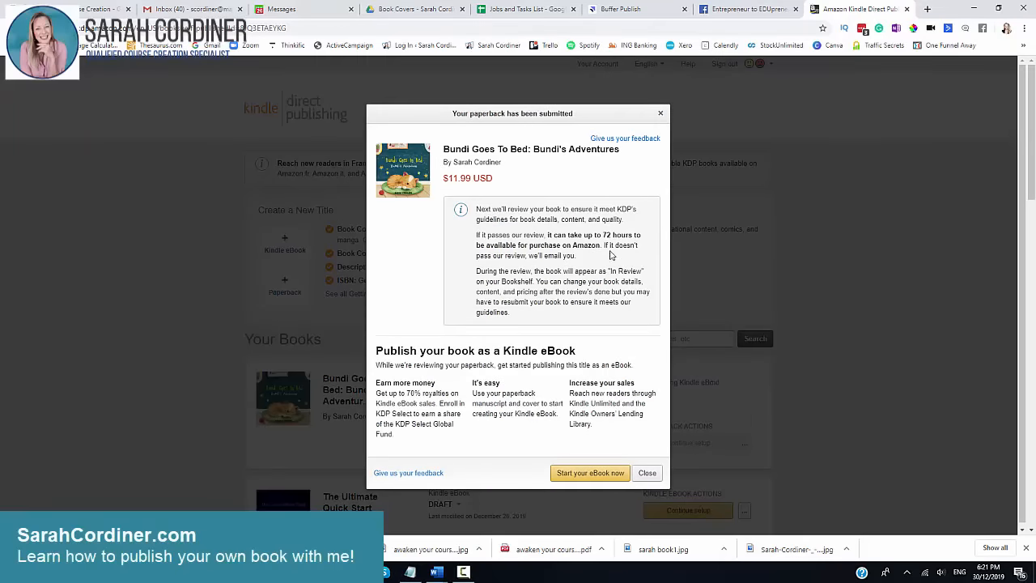
pyautogui.moveTo(608, 237)
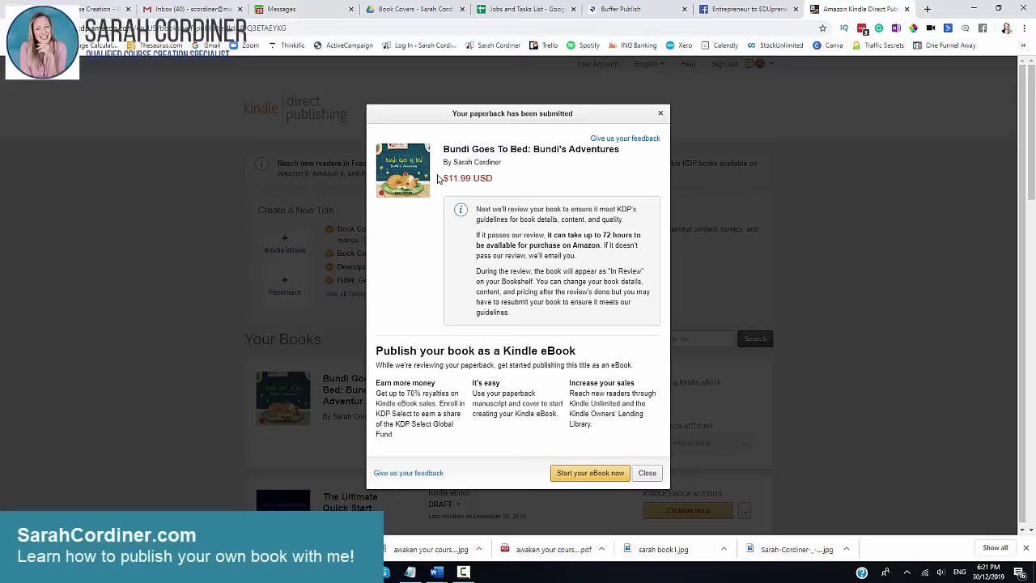
pyautogui.moveTo(556, 257)
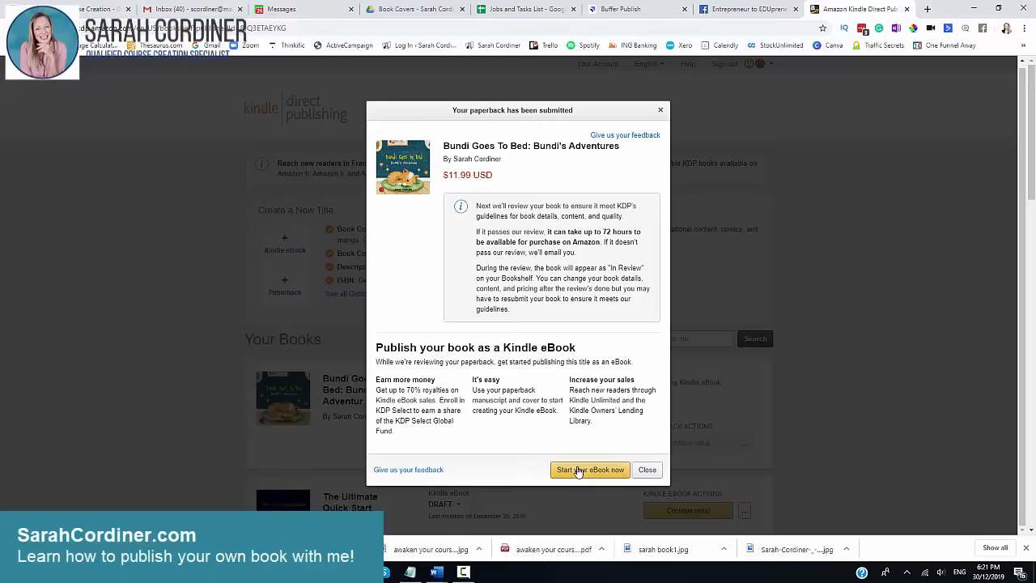
pyautogui.moveTo(596, 466)
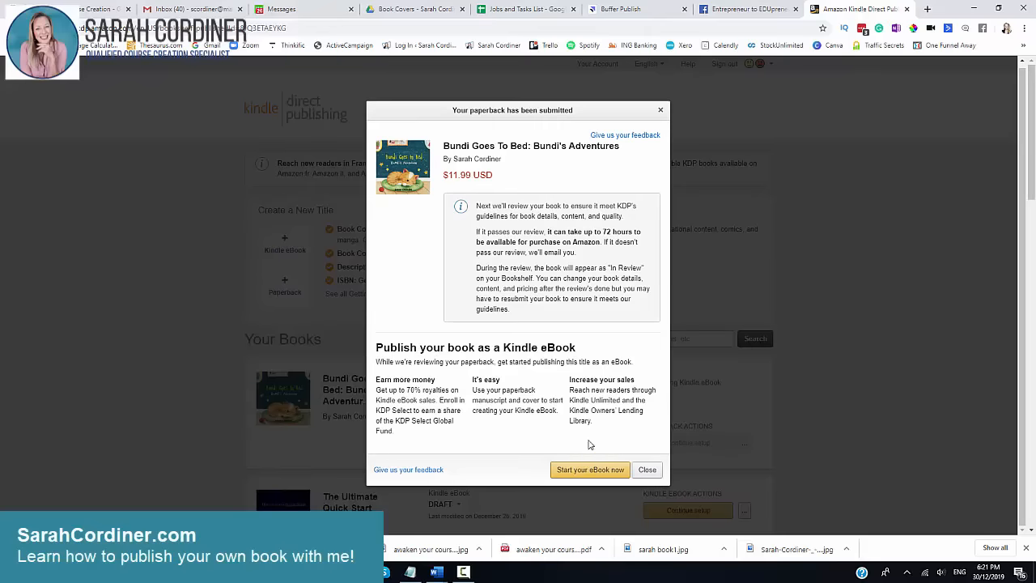
pyautogui.moveTo(631, 469)
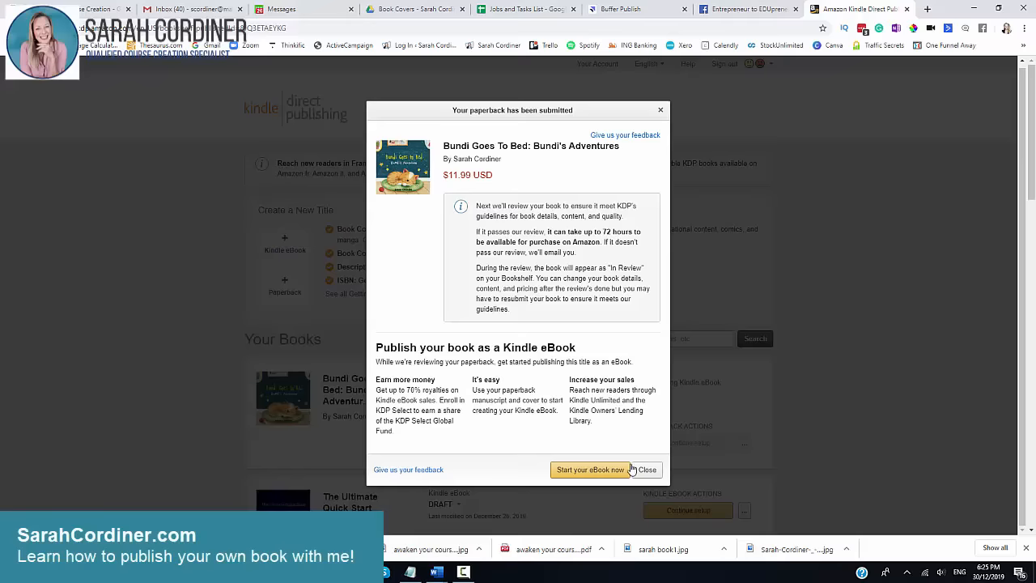
# Close the confirmation and check the bookshelf lists 'Bundi Goes To Bed' paperback as In Review
pyautogui.click(646, 469)
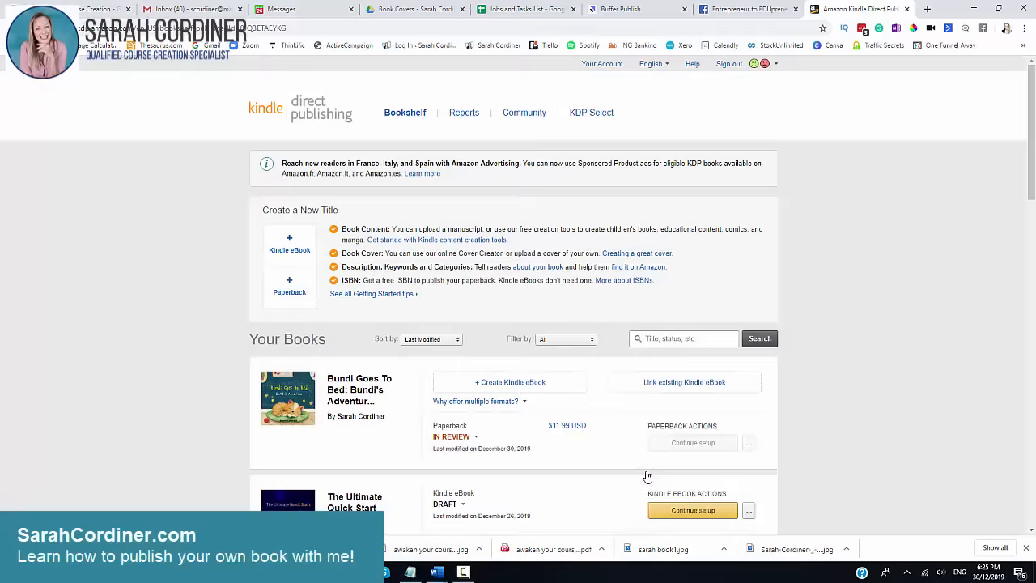
pyautogui.moveTo(592, 281)
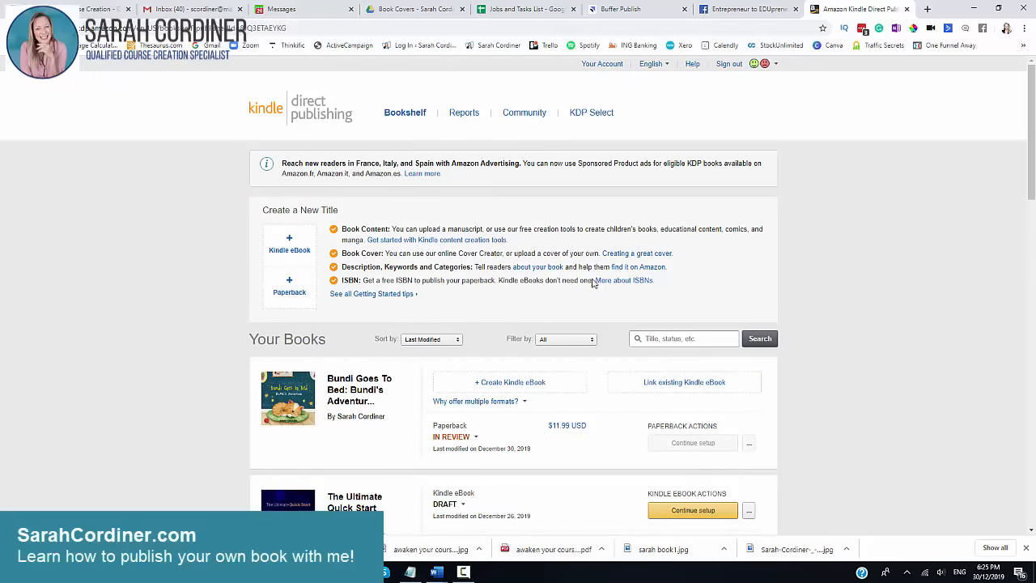
pyautogui.moveTo(926, 9)
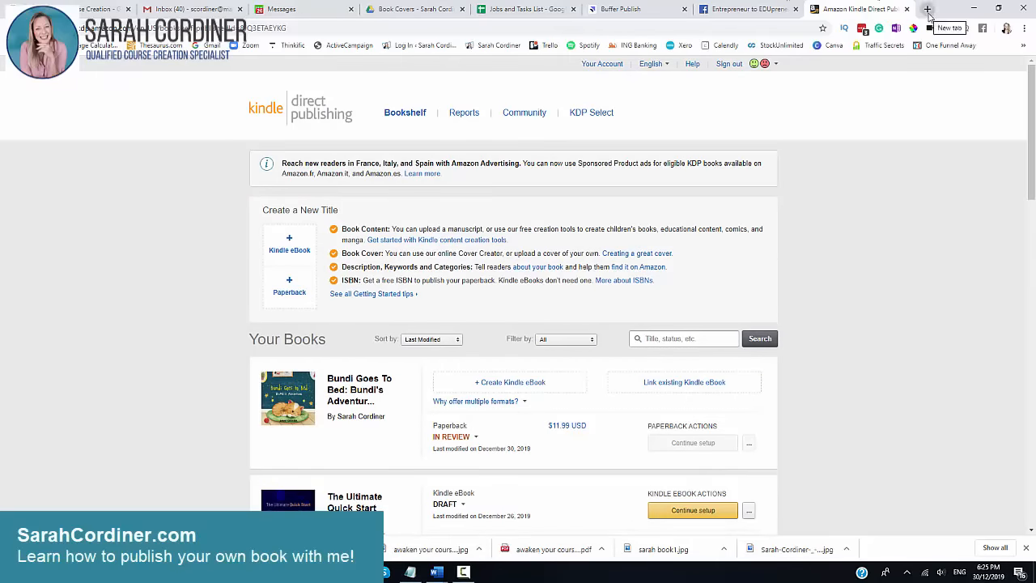
pyautogui.scroll(-3)
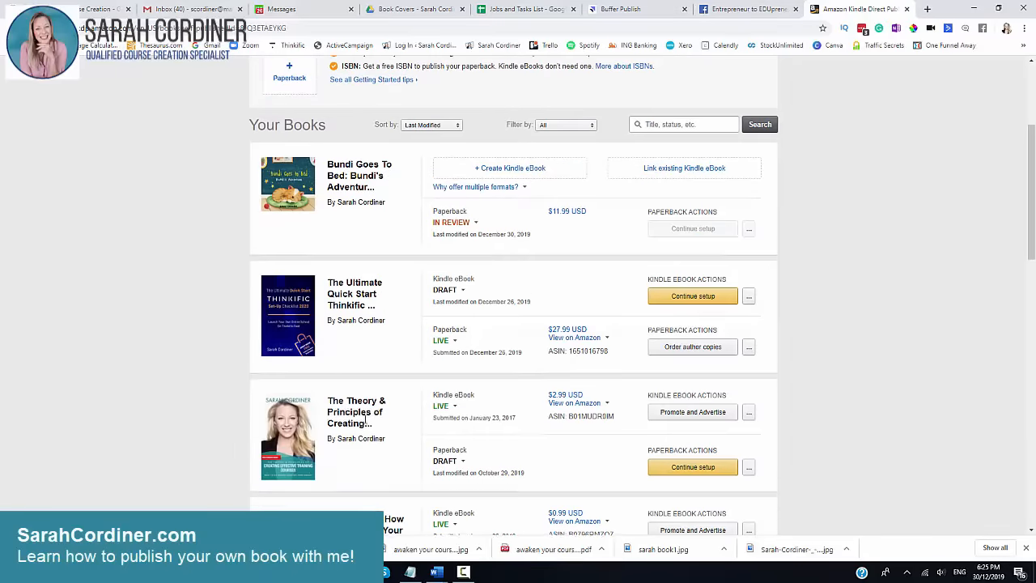
pyautogui.scroll(-3)
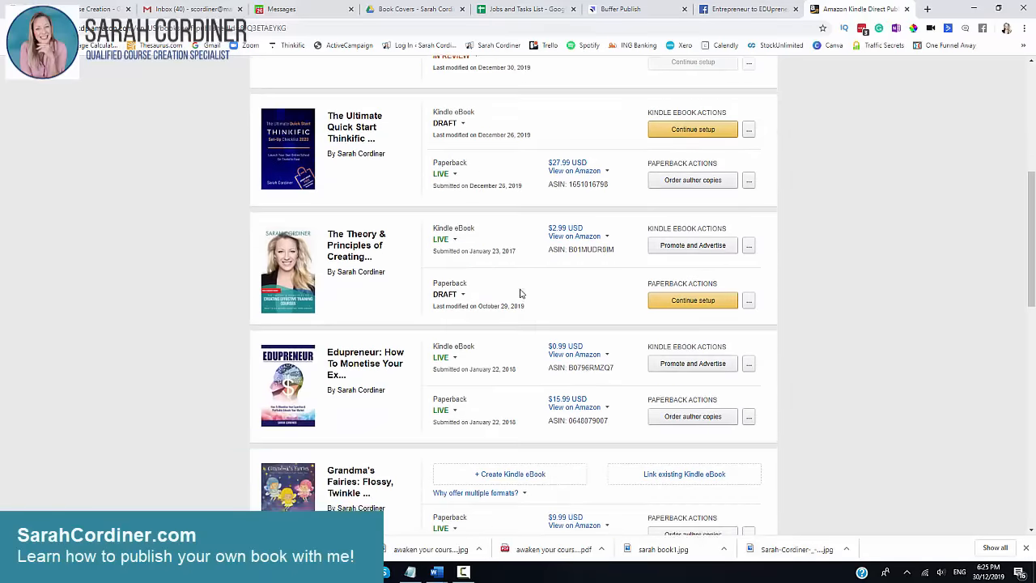
pyautogui.scroll(-3)
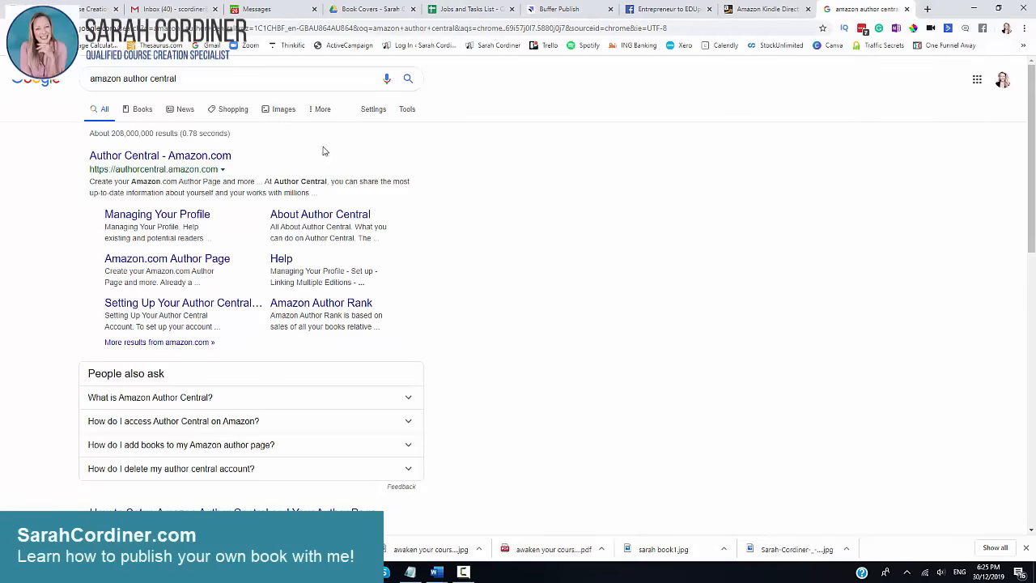
pyautogui.moveTo(172, 169)
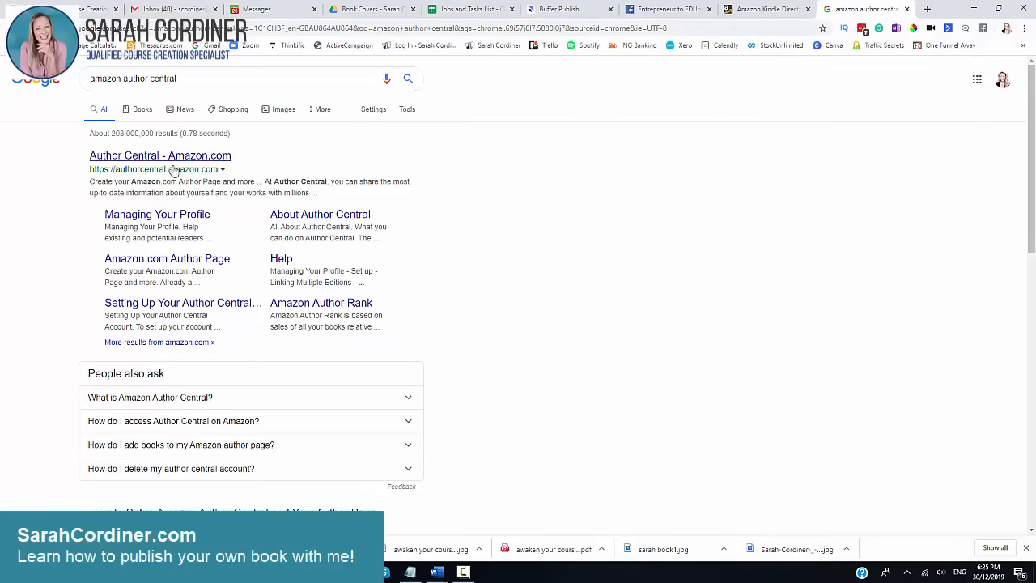
# Go to Amazon Author Central and view Sarah Cordiner's Author Page
pyautogui.click(159, 155)
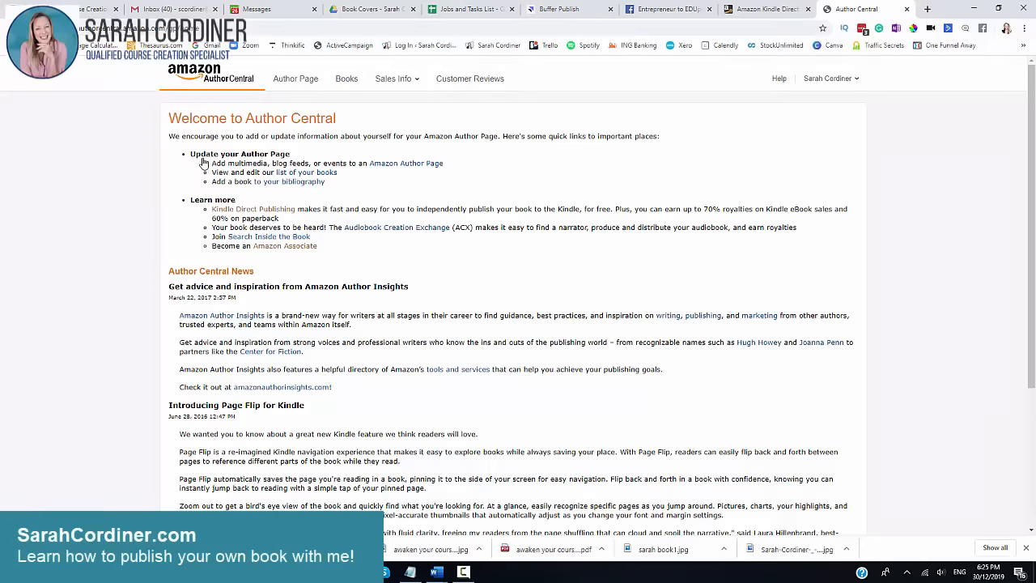
pyautogui.moveTo(688, 152)
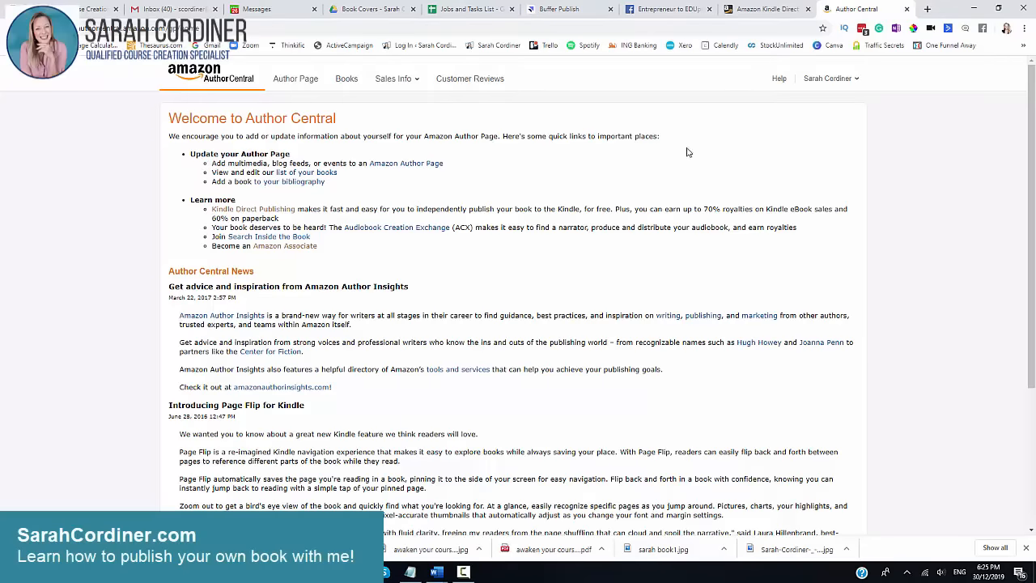
pyautogui.moveTo(294, 78)
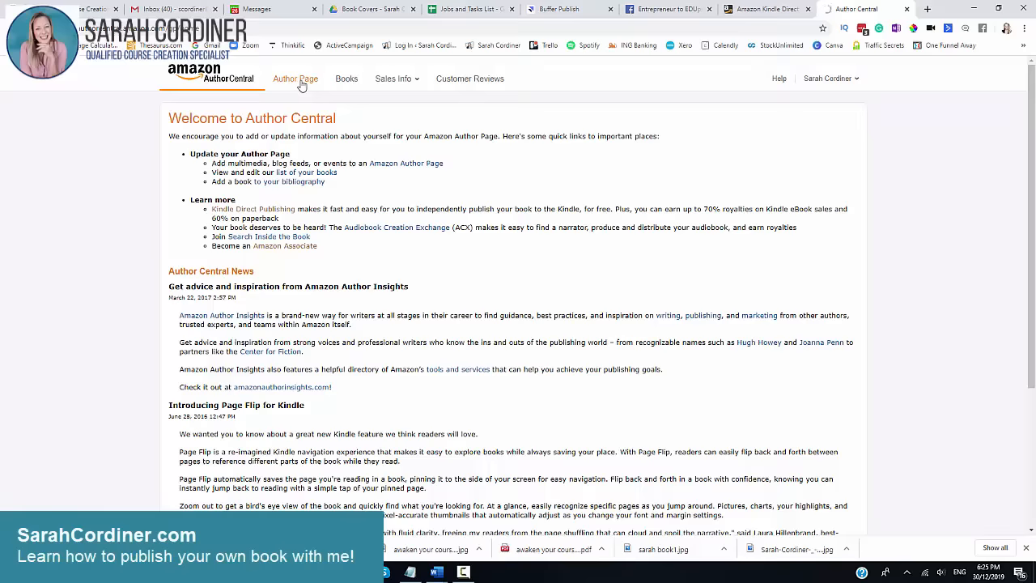
pyautogui.click(295, 78)
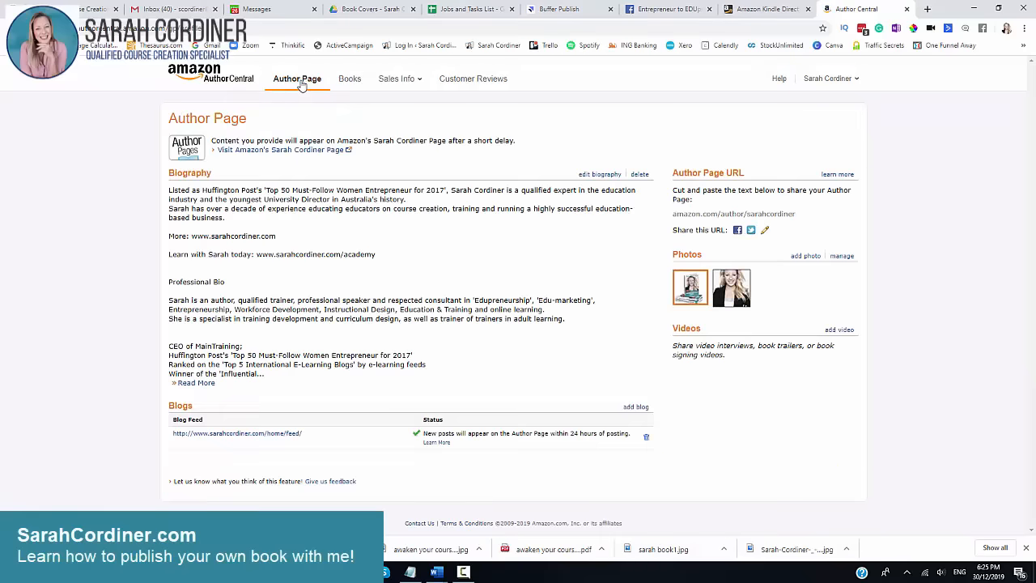
pyautogui.moveTo(298, 408)
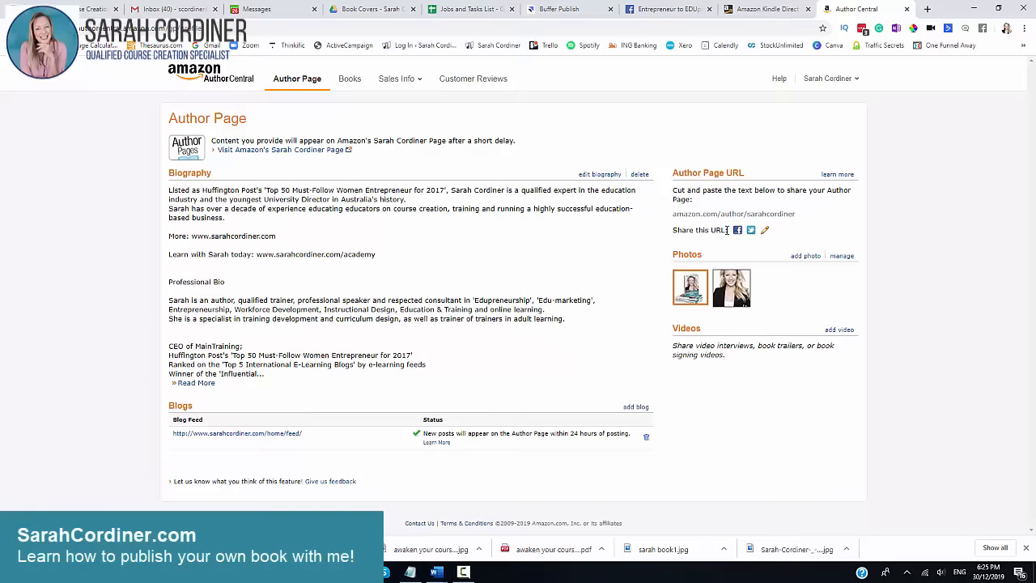
pyautogui.moveTo(738, 230)
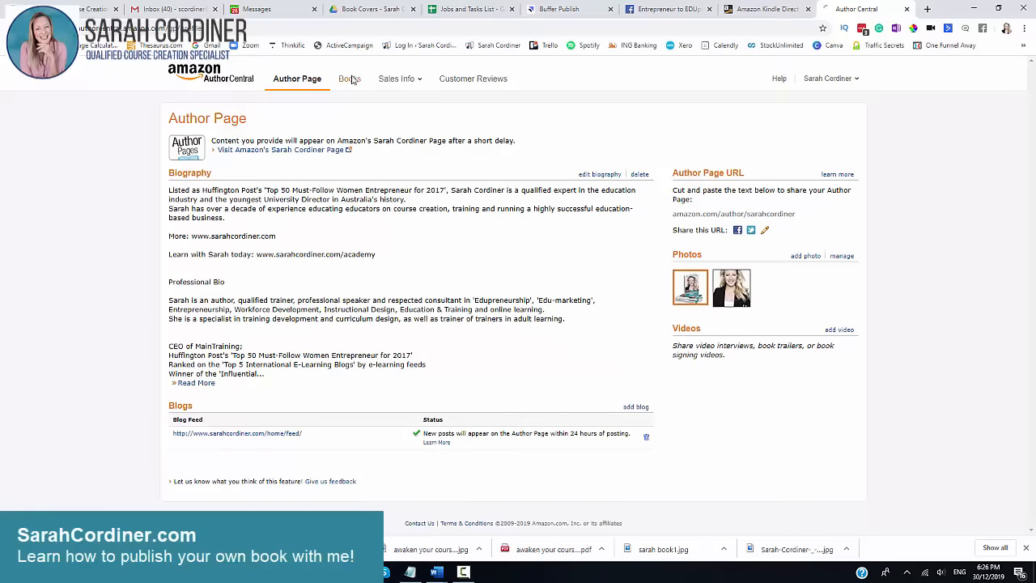
# View the Books list attributed to the author, with editions, sales ranks and reviews
pyautogui.click(345, 78)
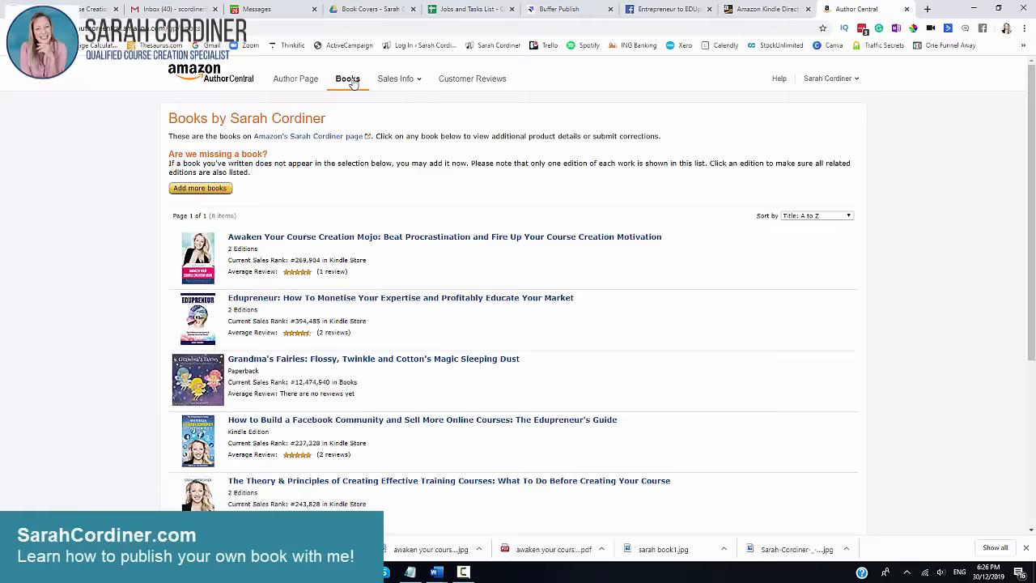
pyautogui.moveTo(259, 312)
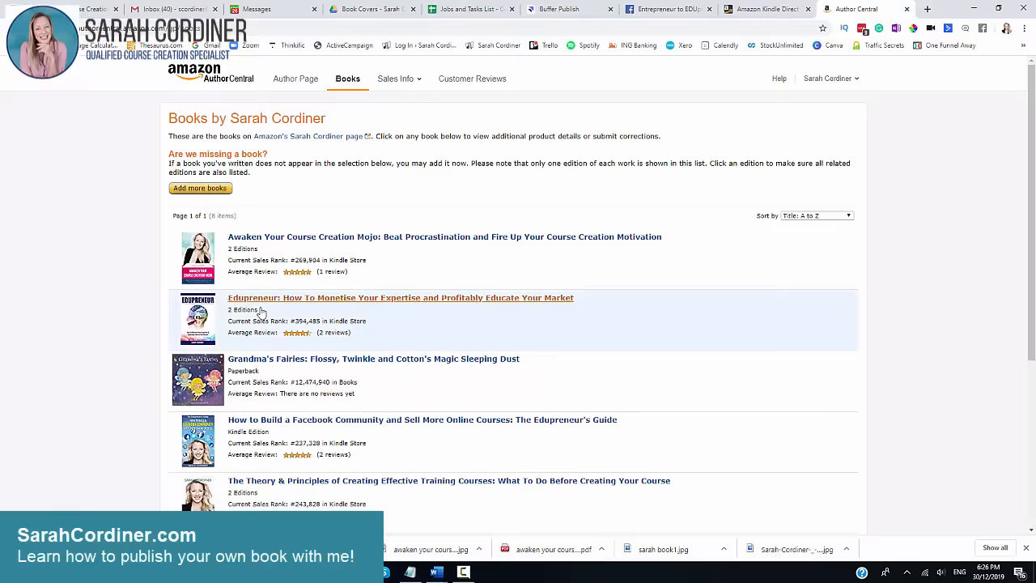
pyautogui.scroll(-3)
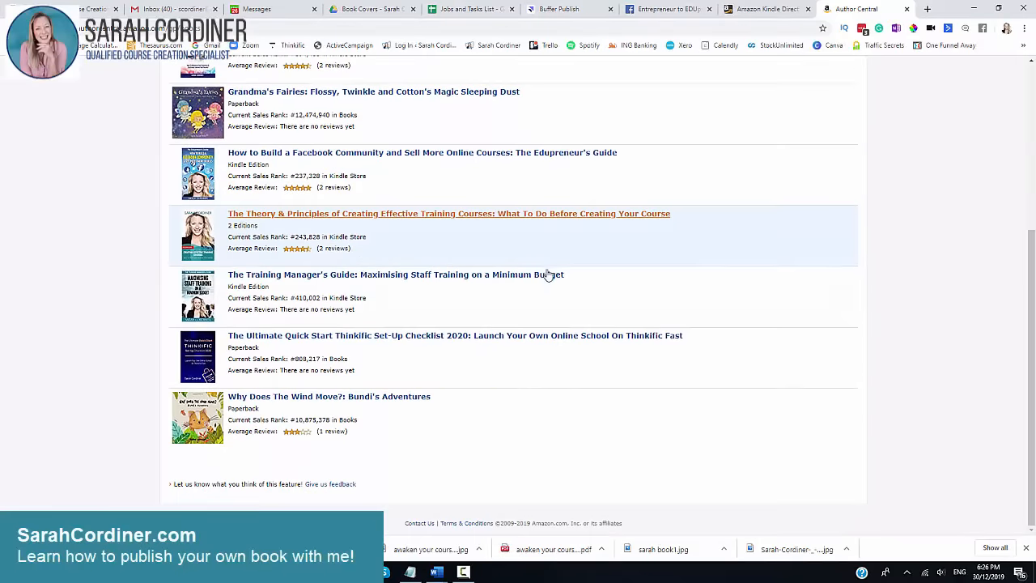
pyautogui.moveTo(350, 345)
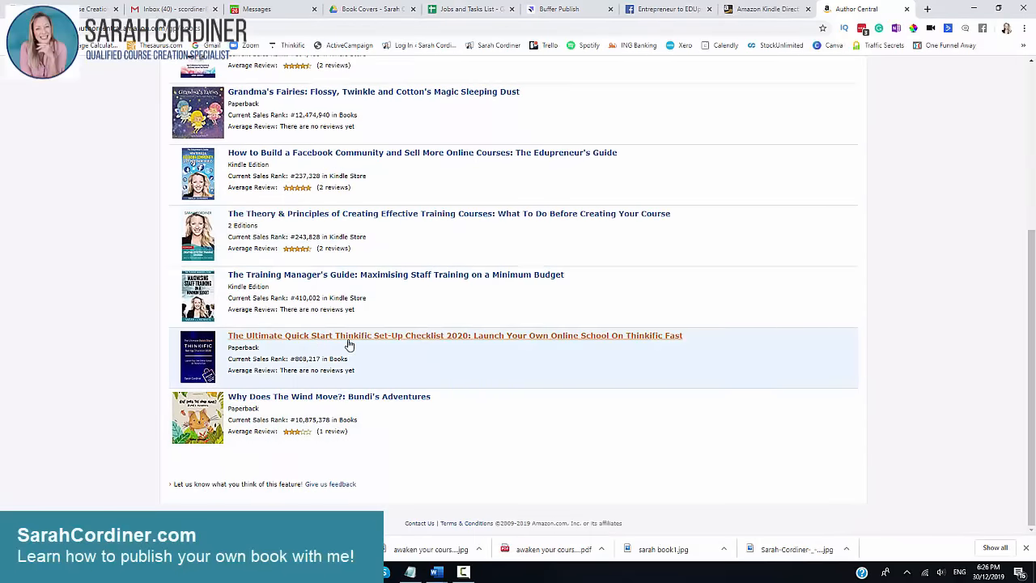
pyautogui.scroll(3)
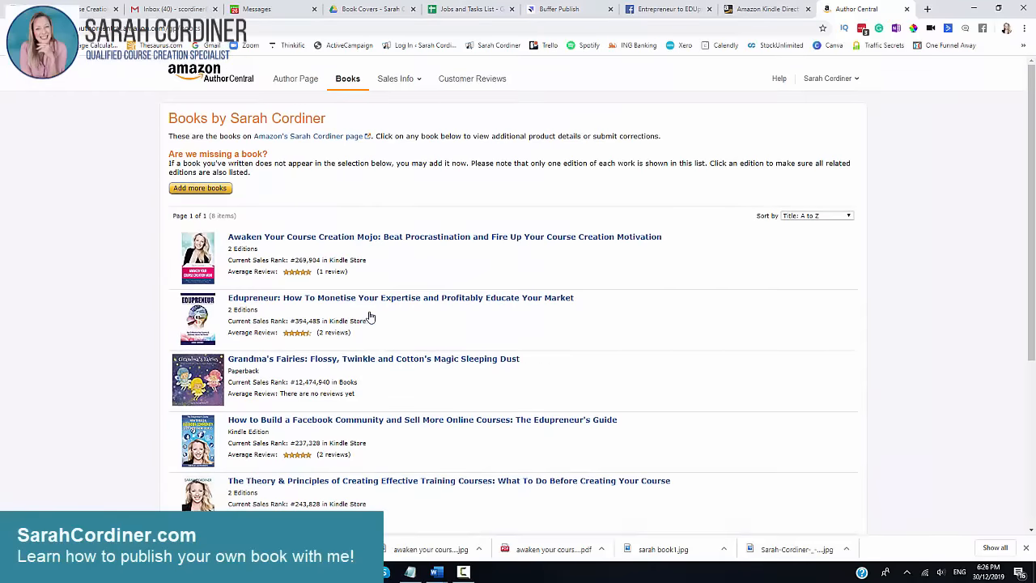
# Search the bibliography's Add more books for 'bundi goes to bed'
pyautogui.click(201, 188)
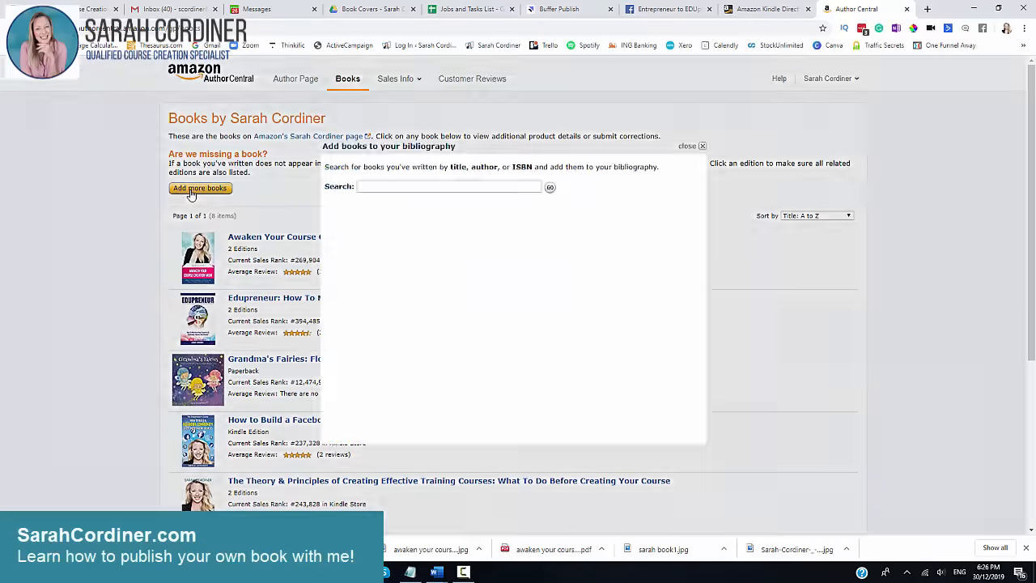
pyautogui.click(450, 187)
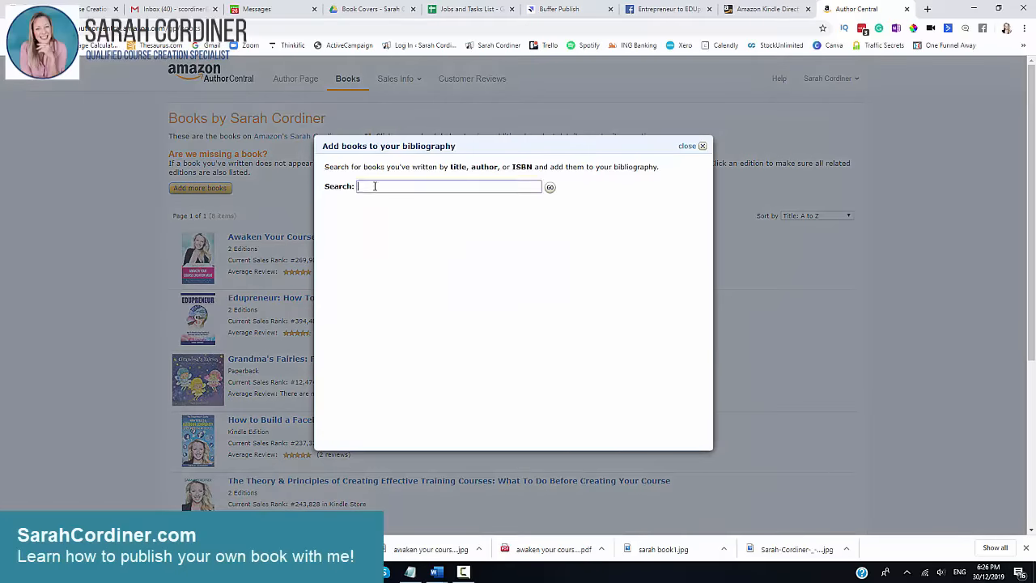
pyautogui.write('bund')
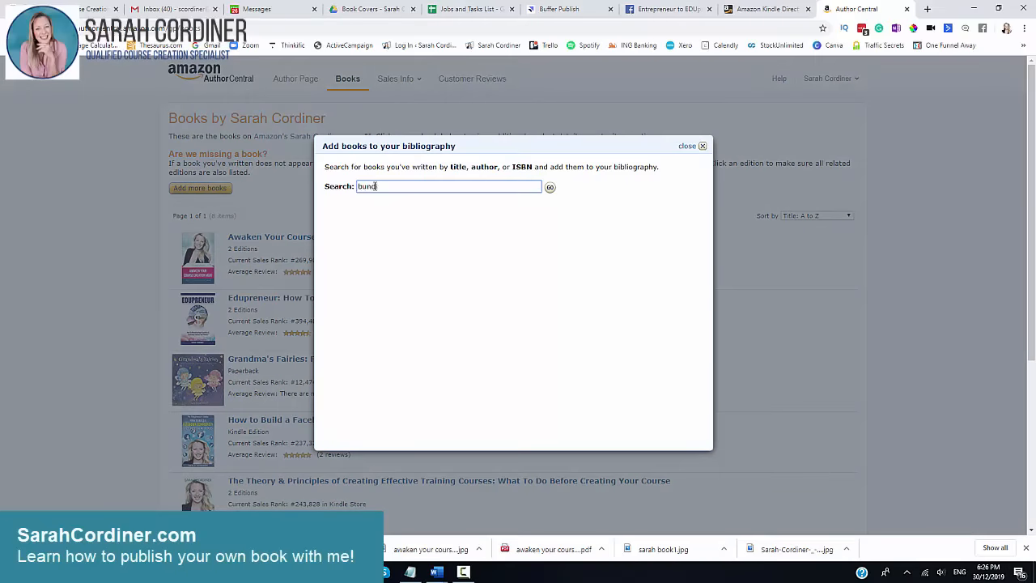
pyautogui.write('goes to')
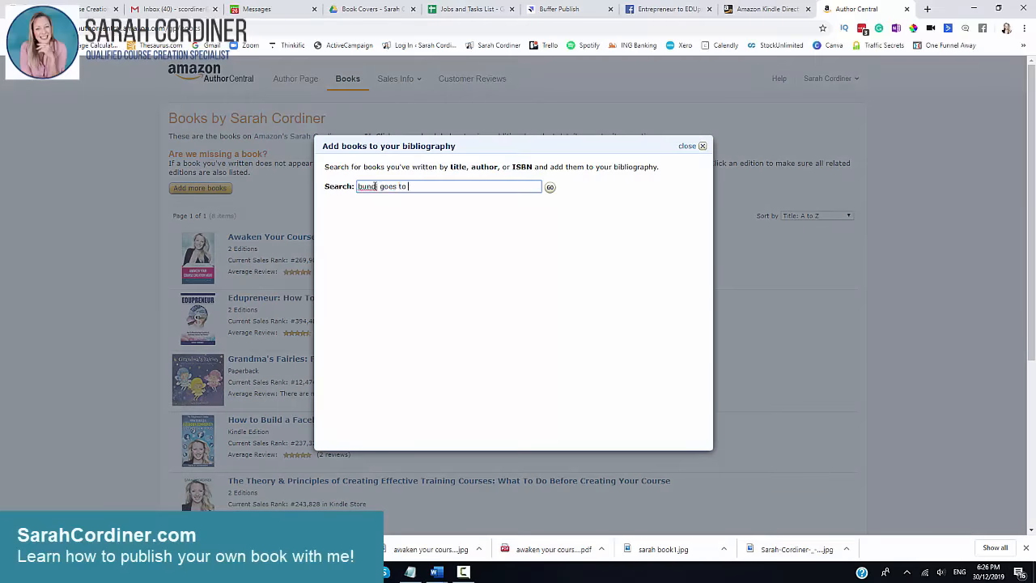
pyautogui.write('bed')
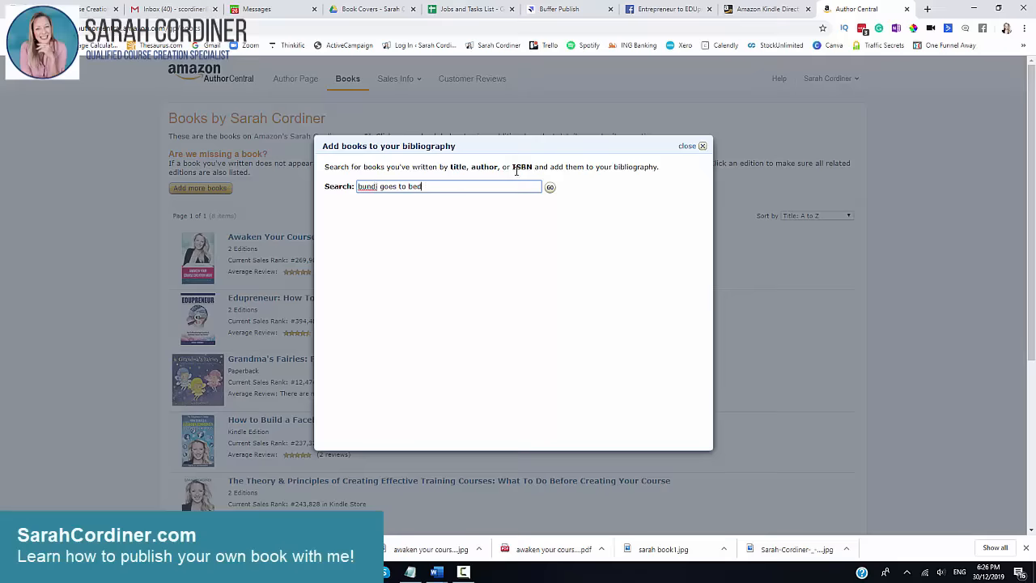
pyautogui.click(548, 188)
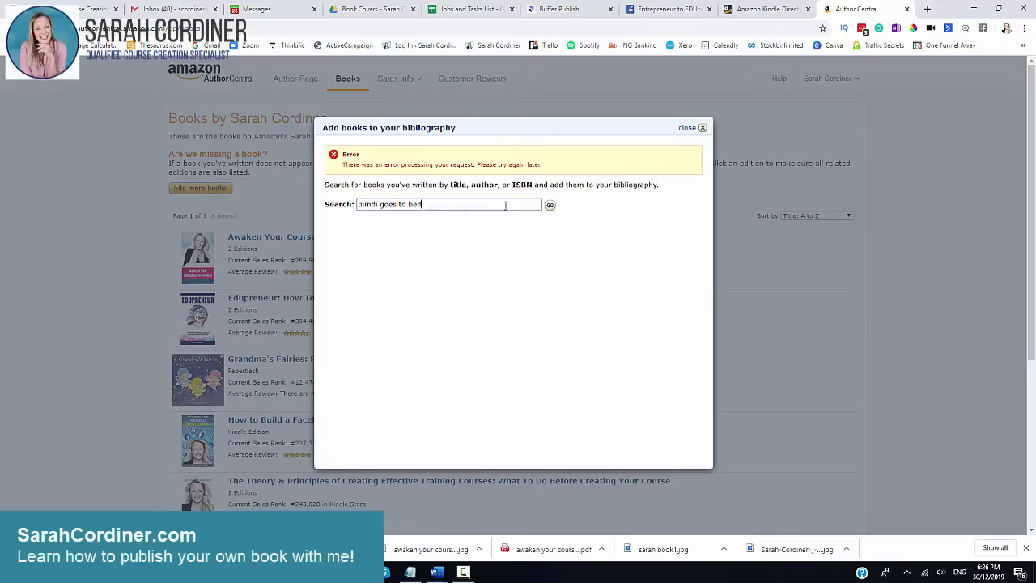
# Retry the search after the processing error, then close the search window
pyautogui.click(550, 204)
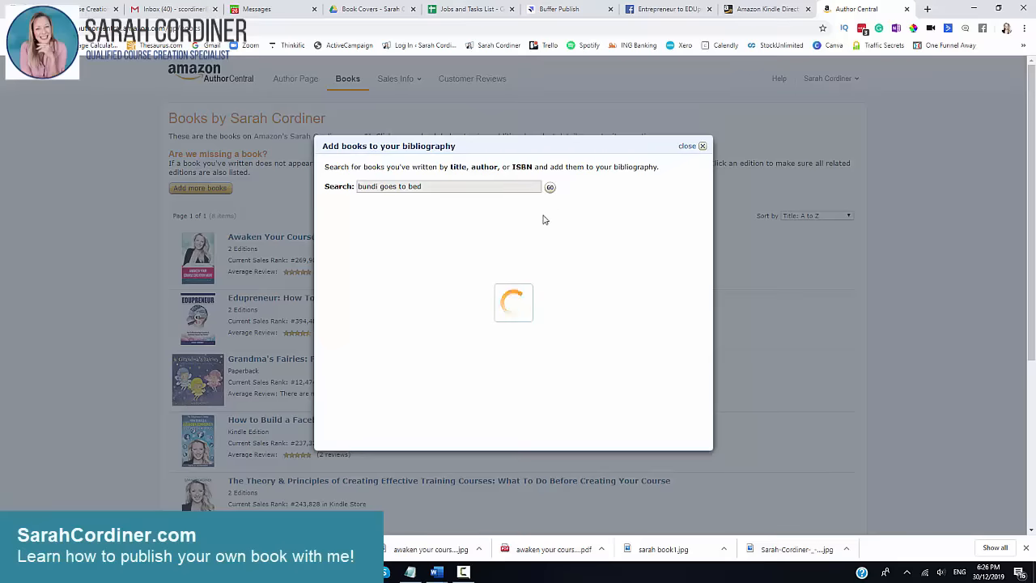
pyautogui.click(550, 186)
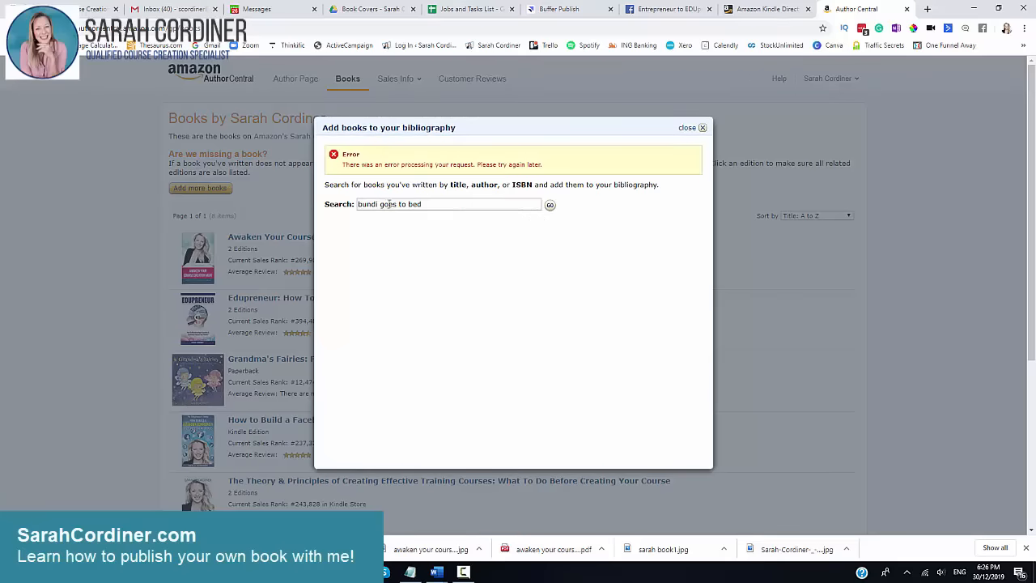
pyautogui.moveTo(304, 324)
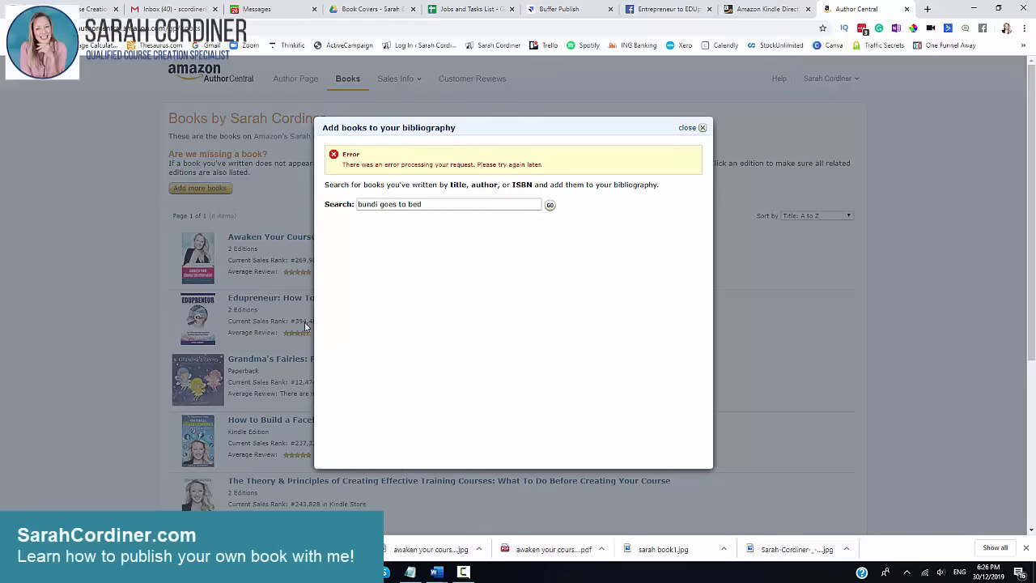
pyautogui.moveTo(485, 312)
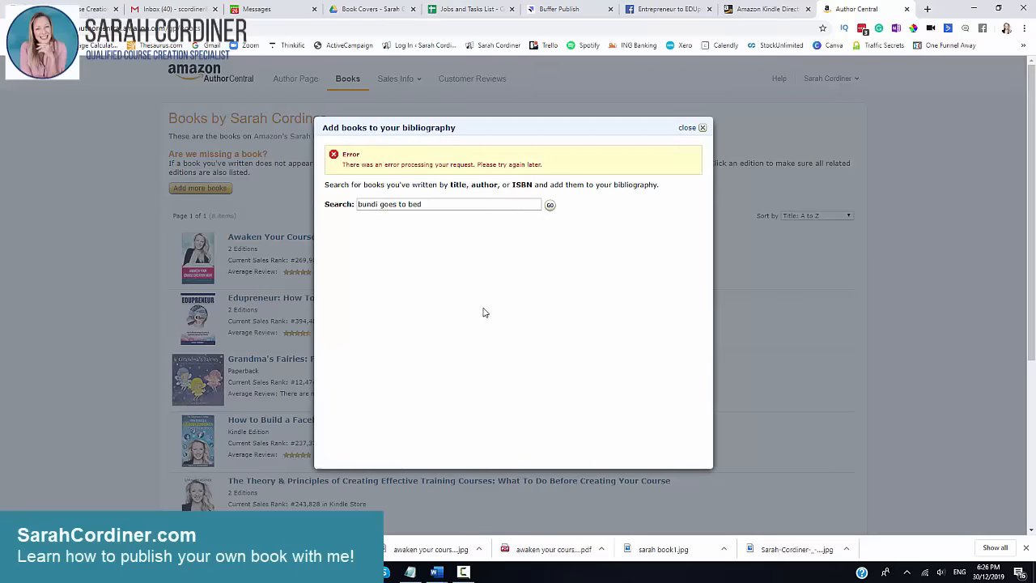
pyautogui.moveTo(392, 222)
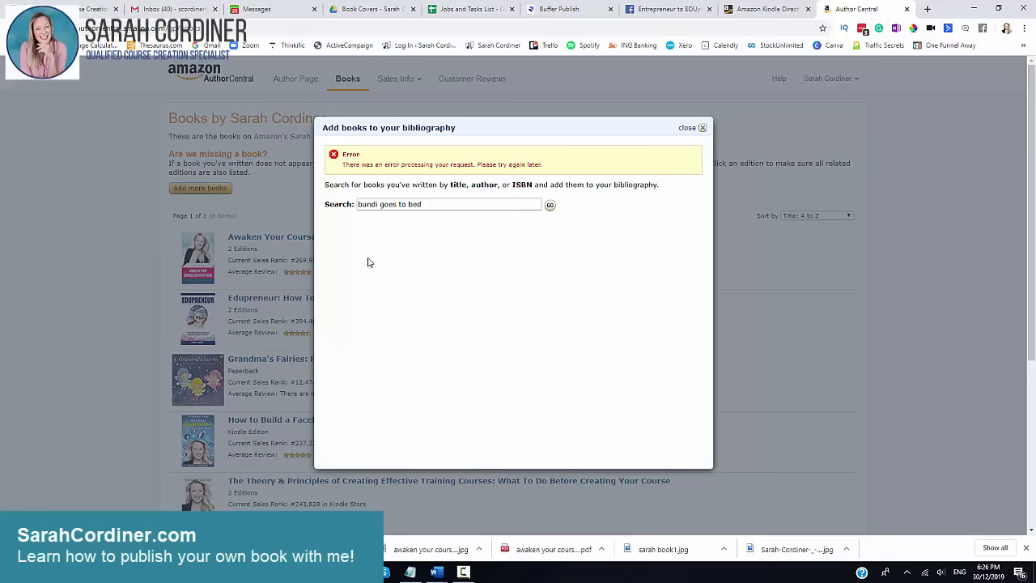
pyautogui.moveTo(686, 133)
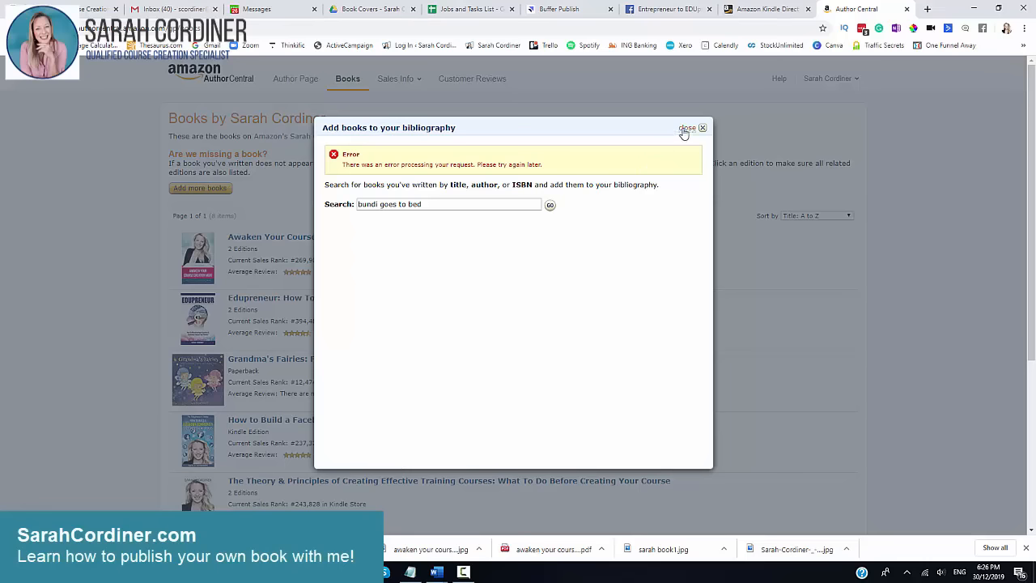
pyautogui.click(702, 128)
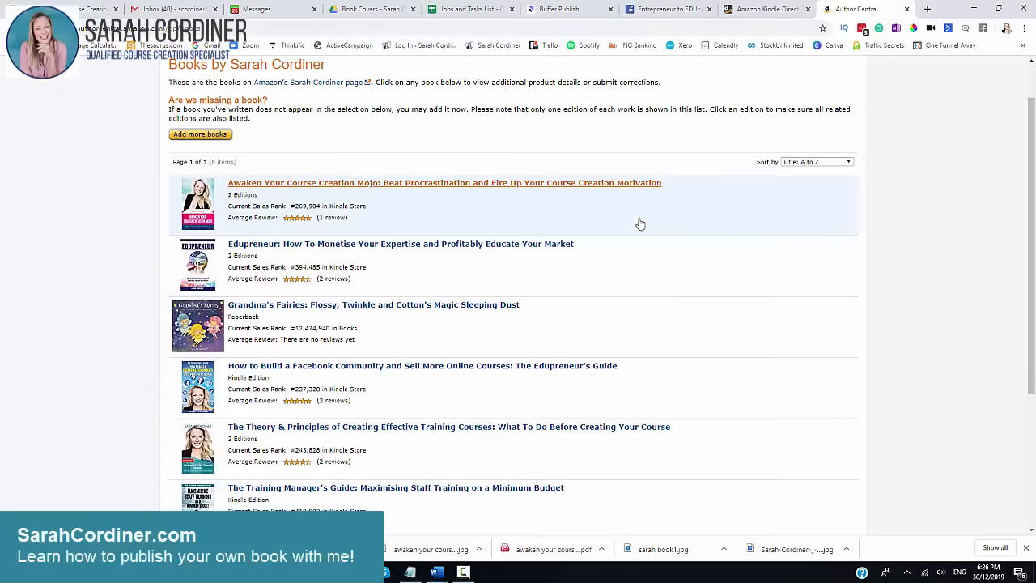
pyautogui.scroll(-3)
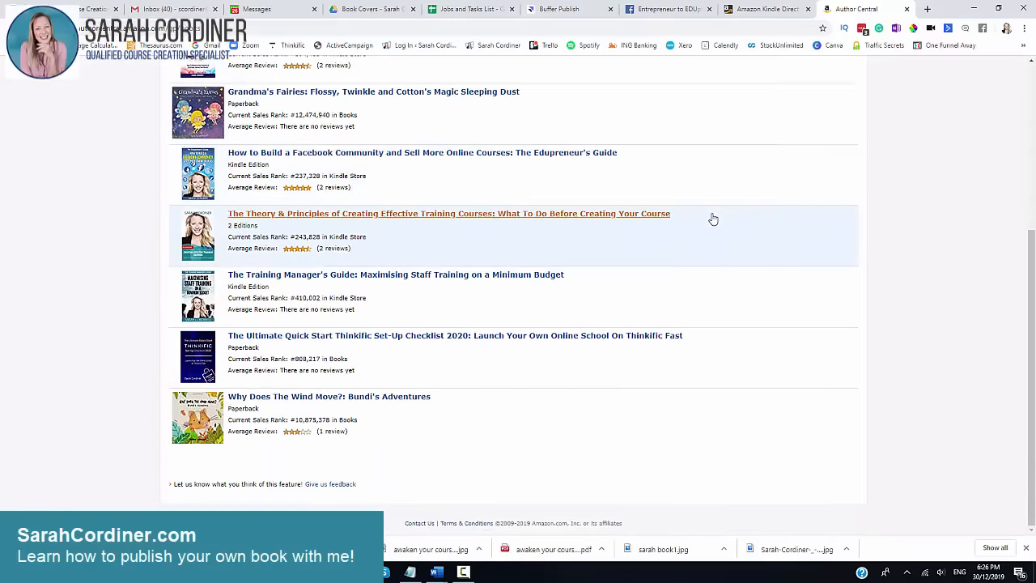
pyautogui.scroll(3)
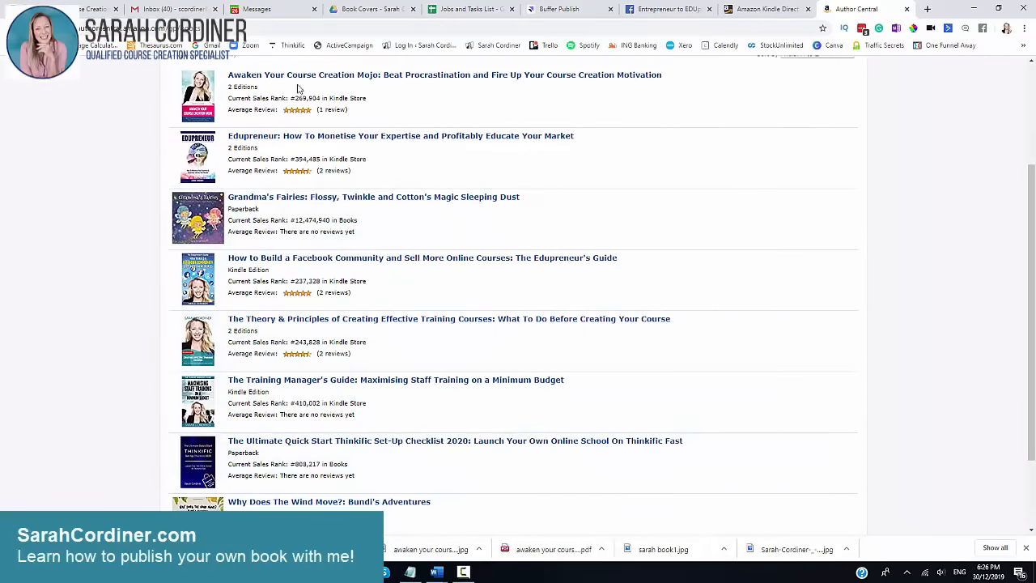
pyautogui.scroll(-3)
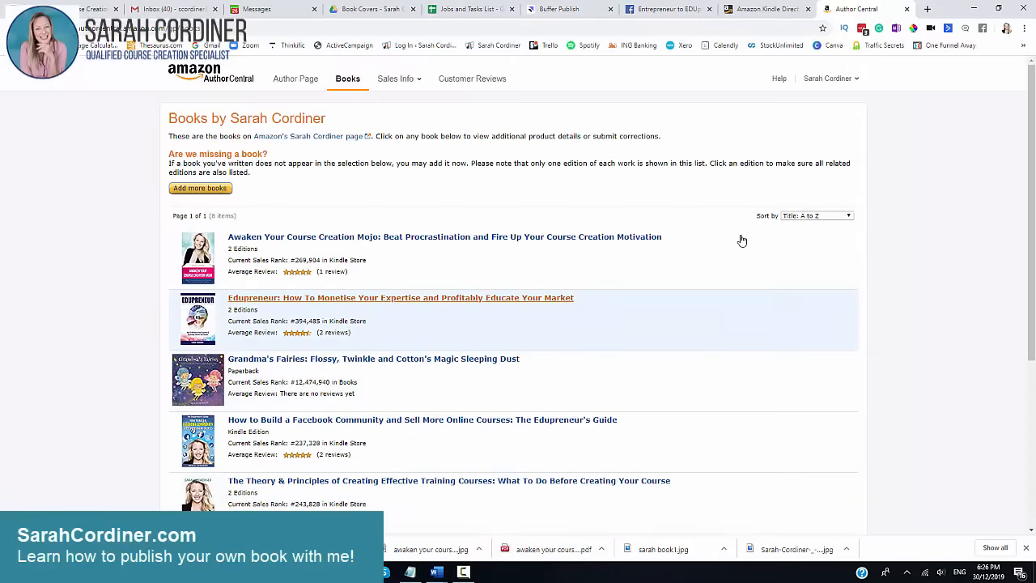
pyautogui.moveTo(528, 198)
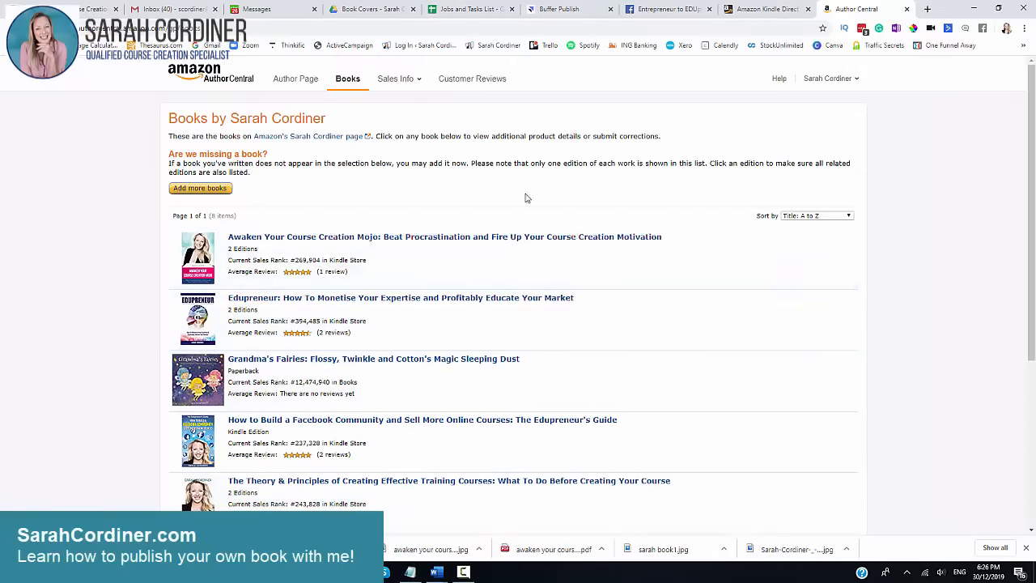
pyautogui.scroll(-3)
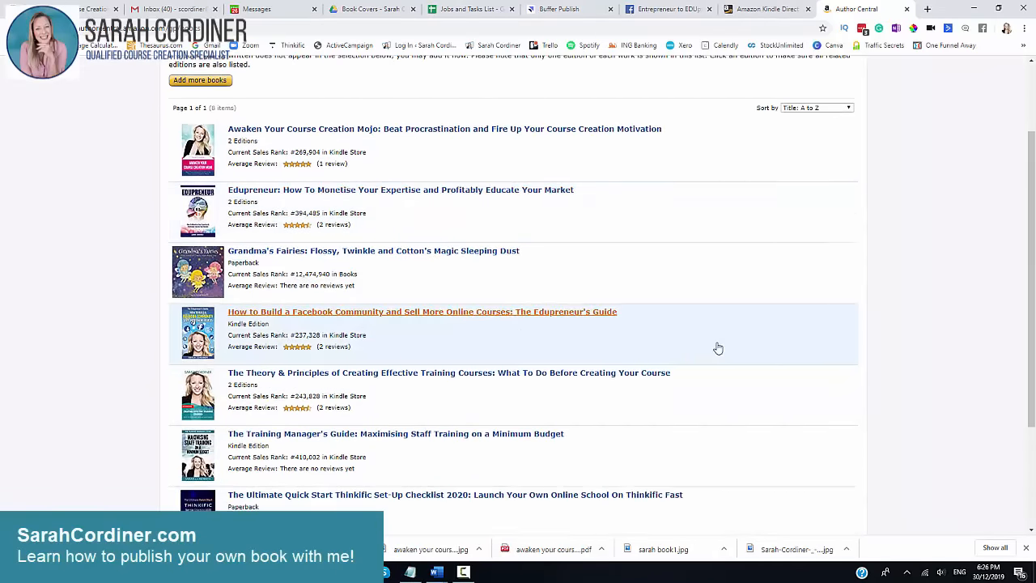
pyautogui.scroll(-3)
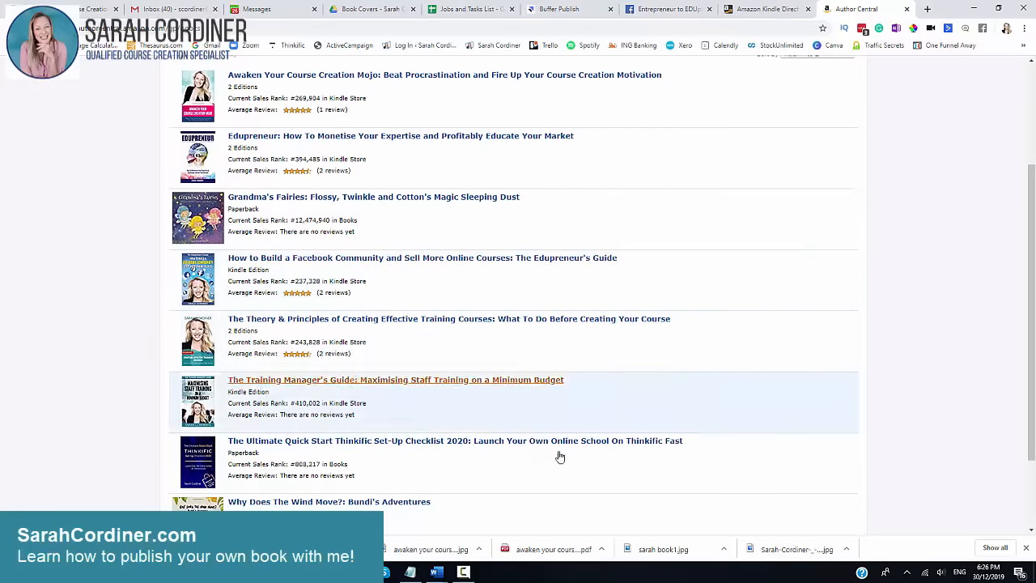
pyautogui.moveTo(520, 298)
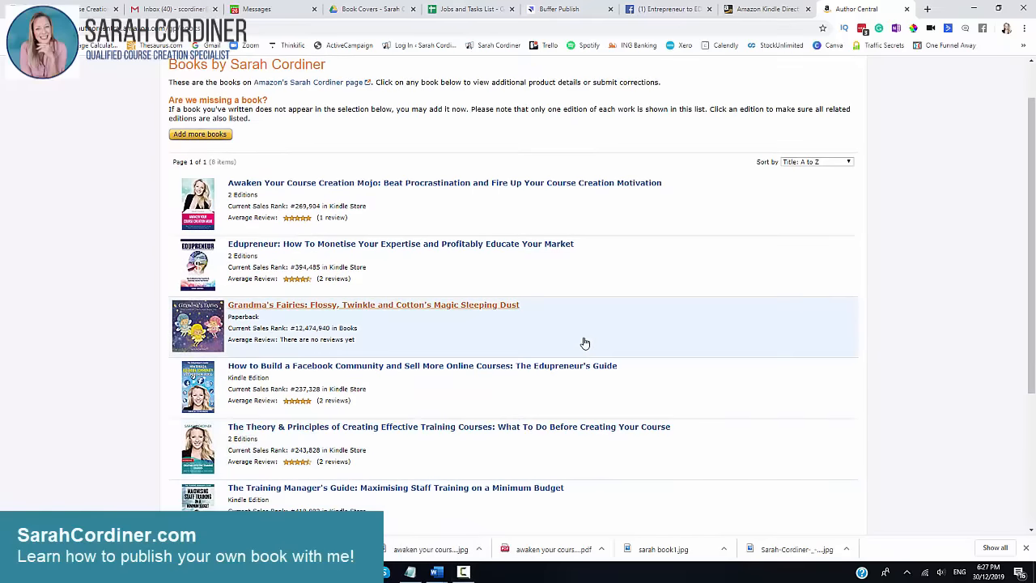
pyautogui.scroll(-3)
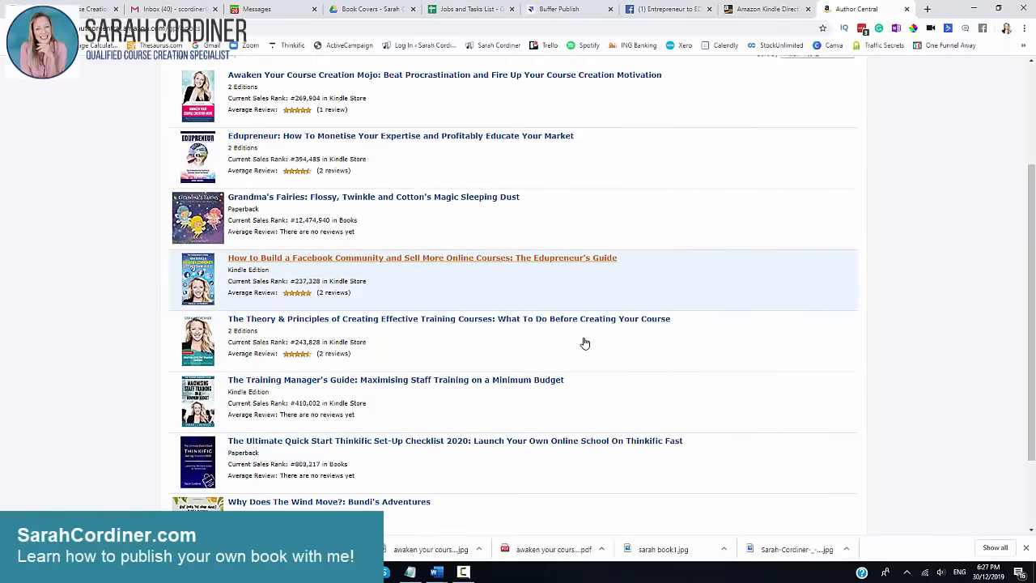
pyautogui.moveTo(974, 309)
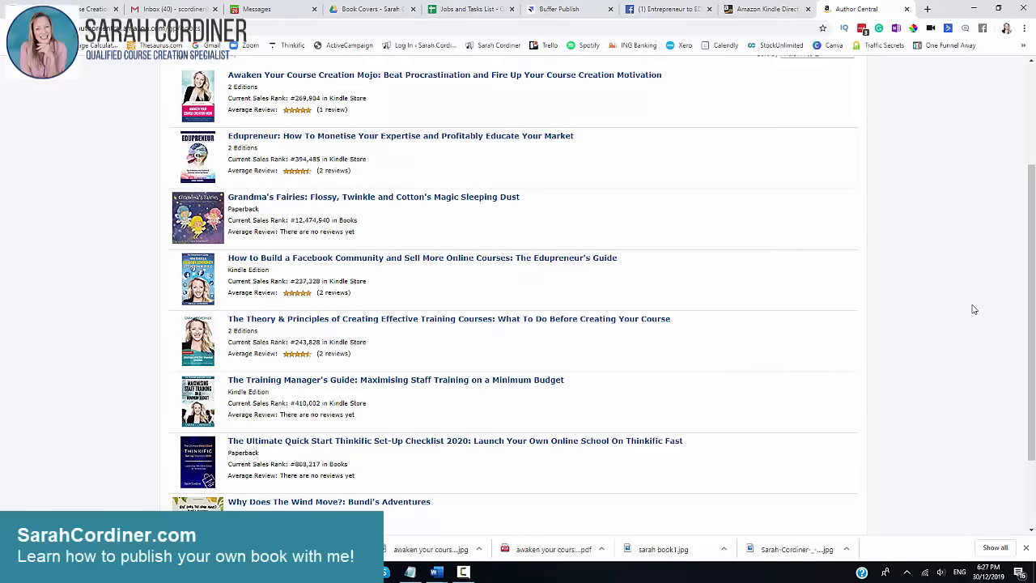
pyautogui.moveTo(979, 304)
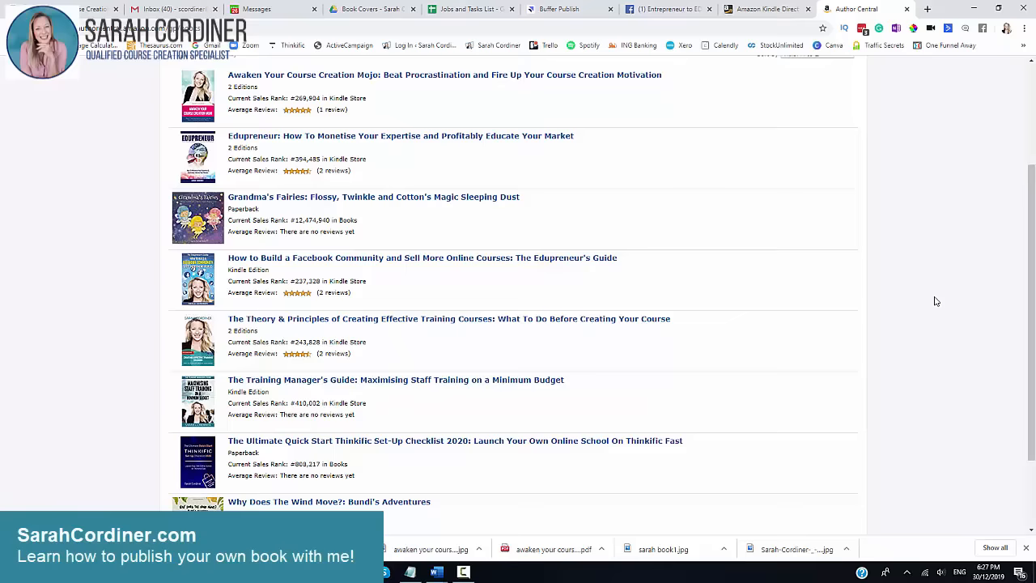
pyautogui.moveTo(378, 307)
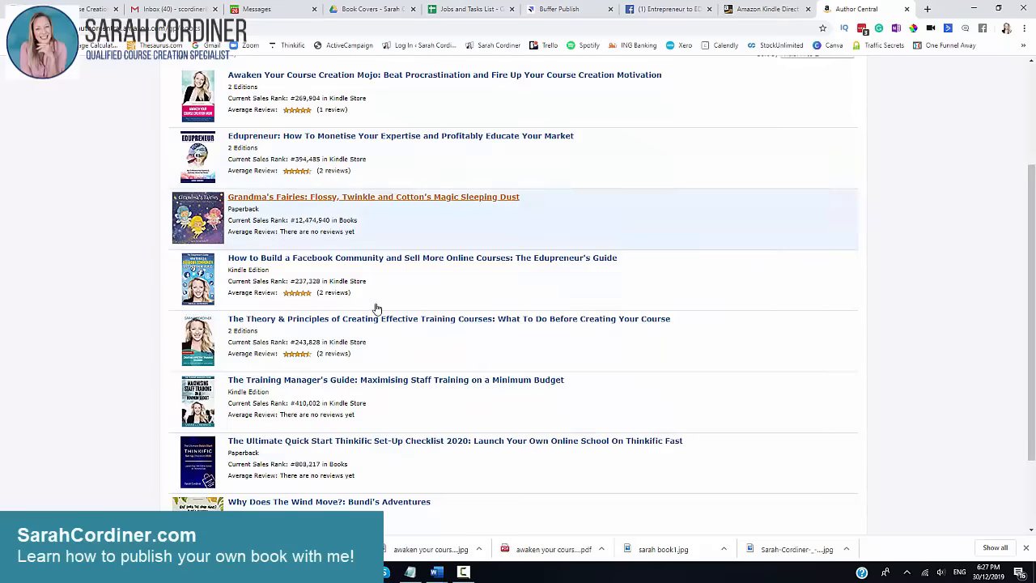
pyautogui.scroll(-3)
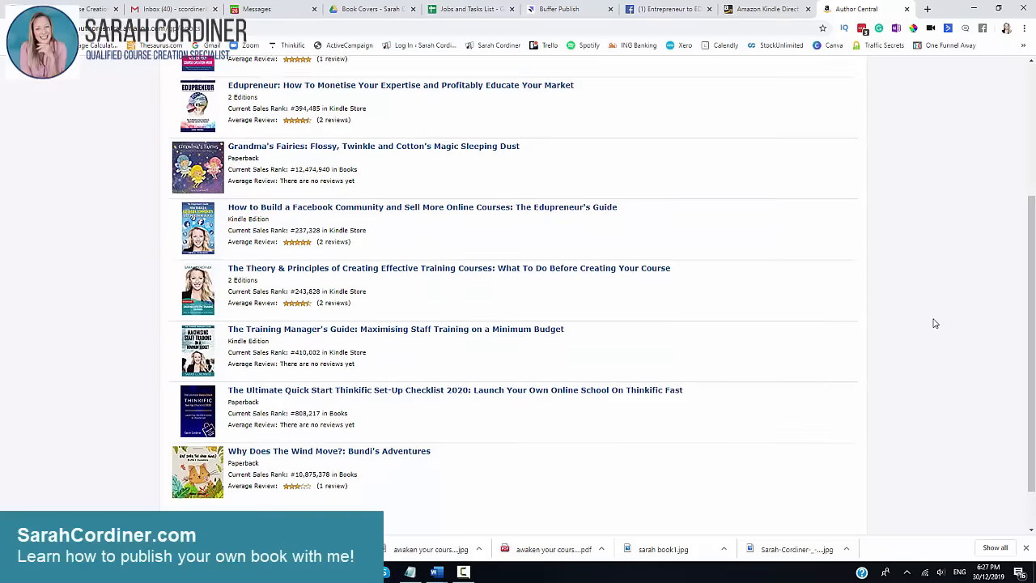
pyautogui.scroll(3)
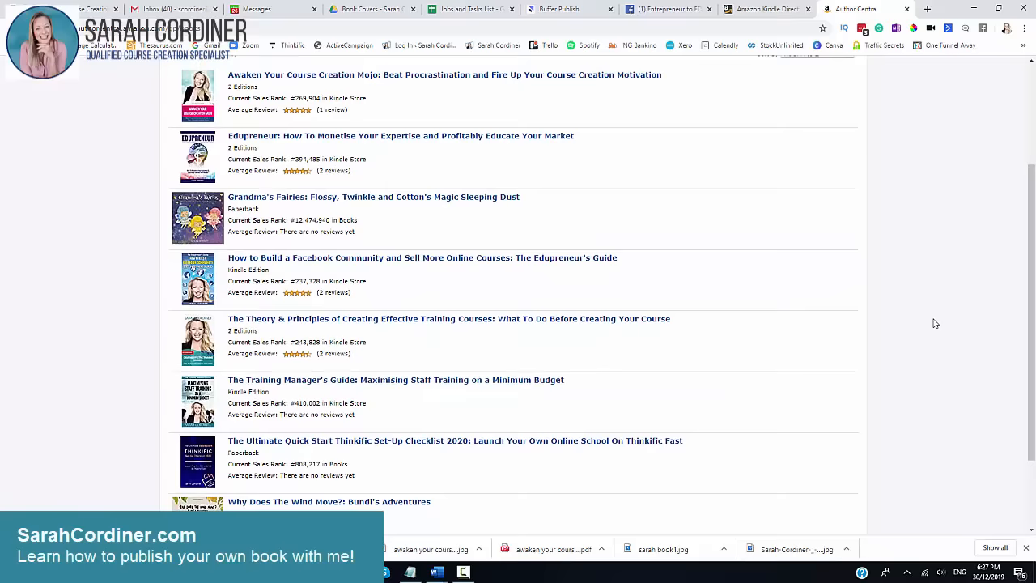